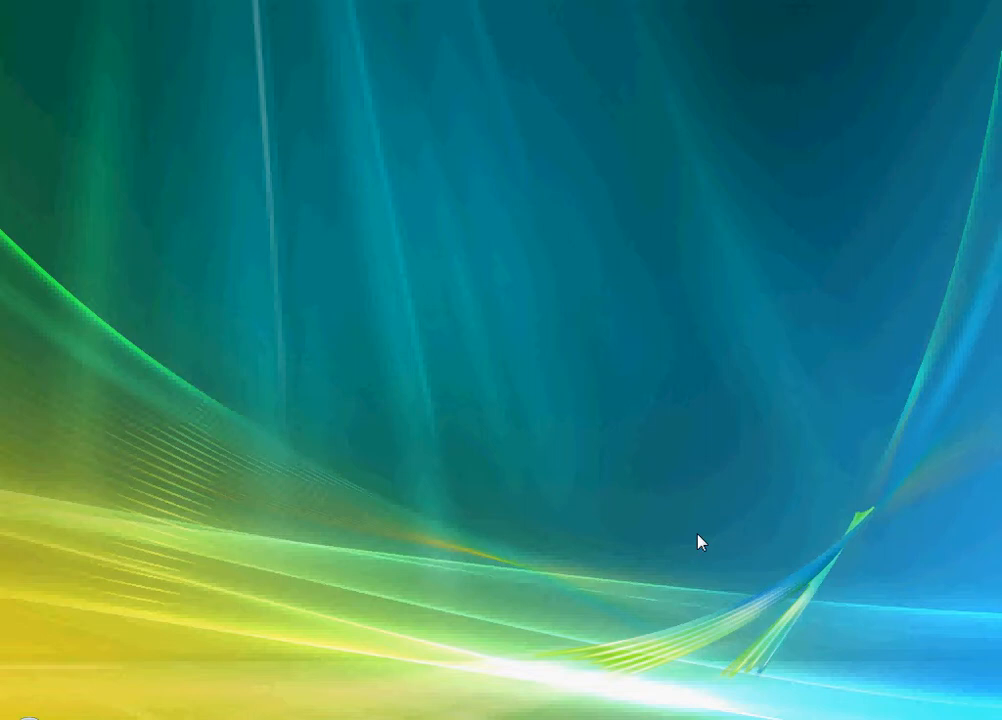
mouse_move(512, 208)
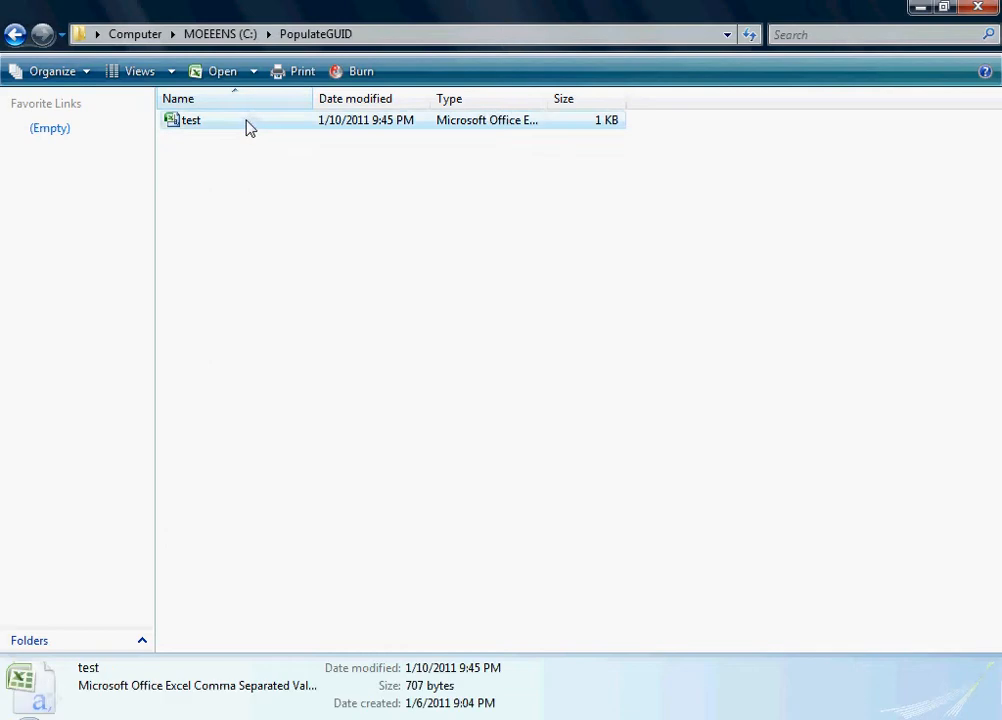
View test.csv's 16 department rows in Notepad, then move to Management Studio.
right_click(190, 120)
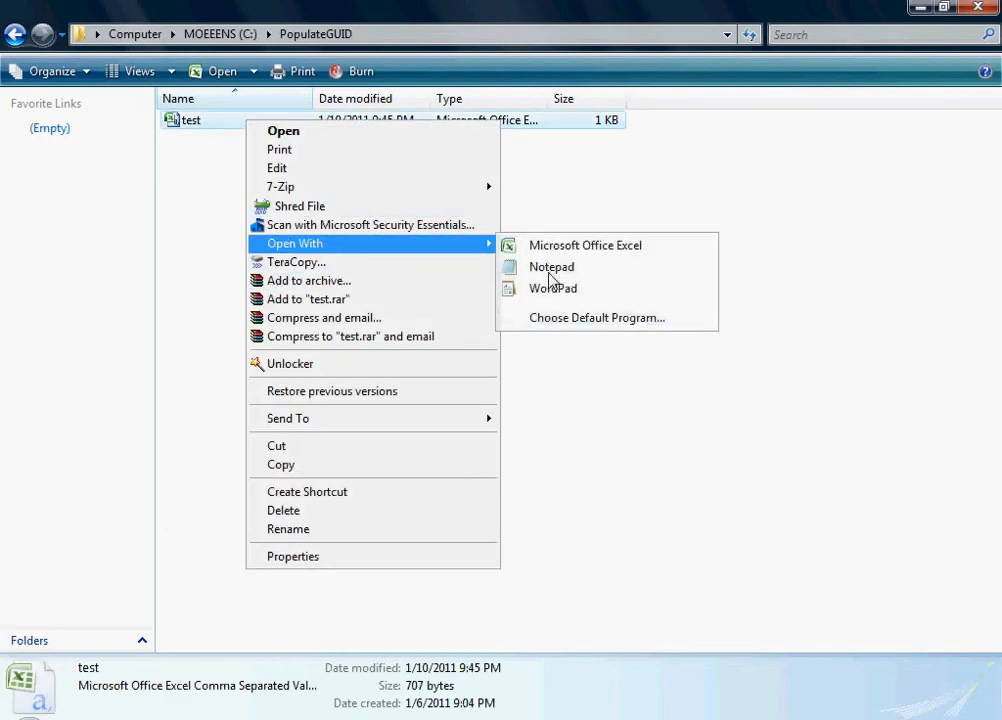
click(552, 266)
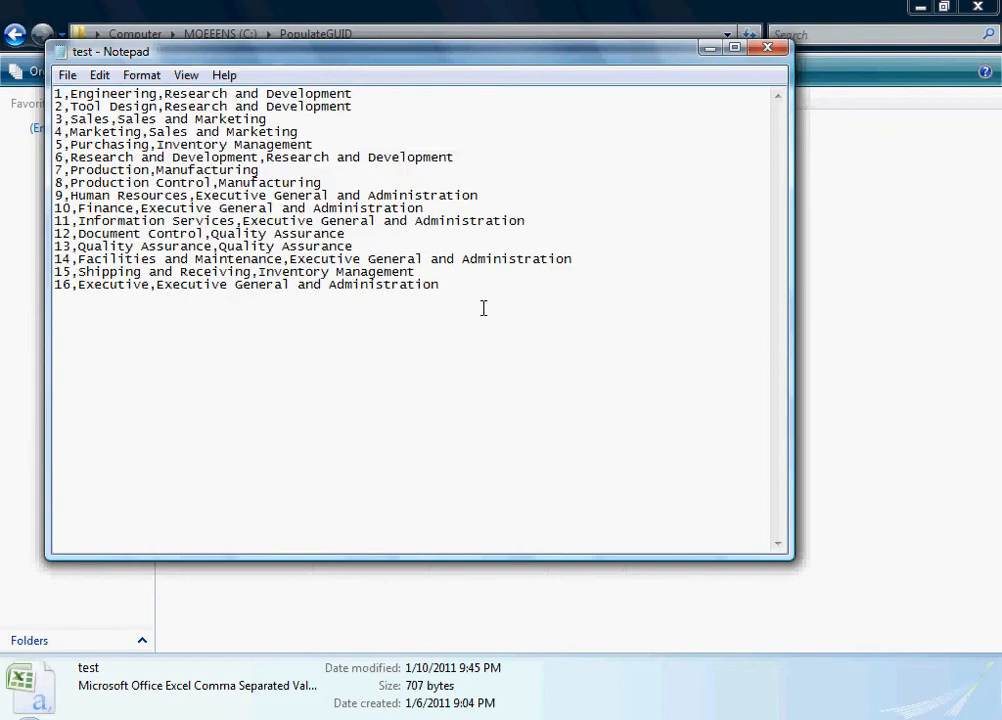
key(ctrl+a)
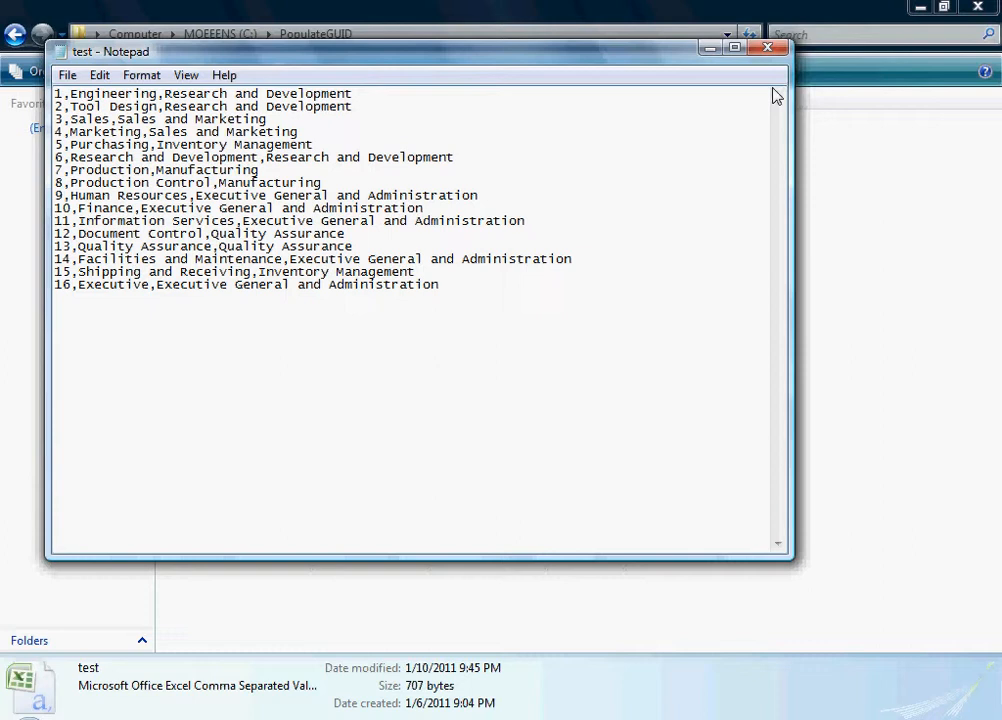
click(768, 48)
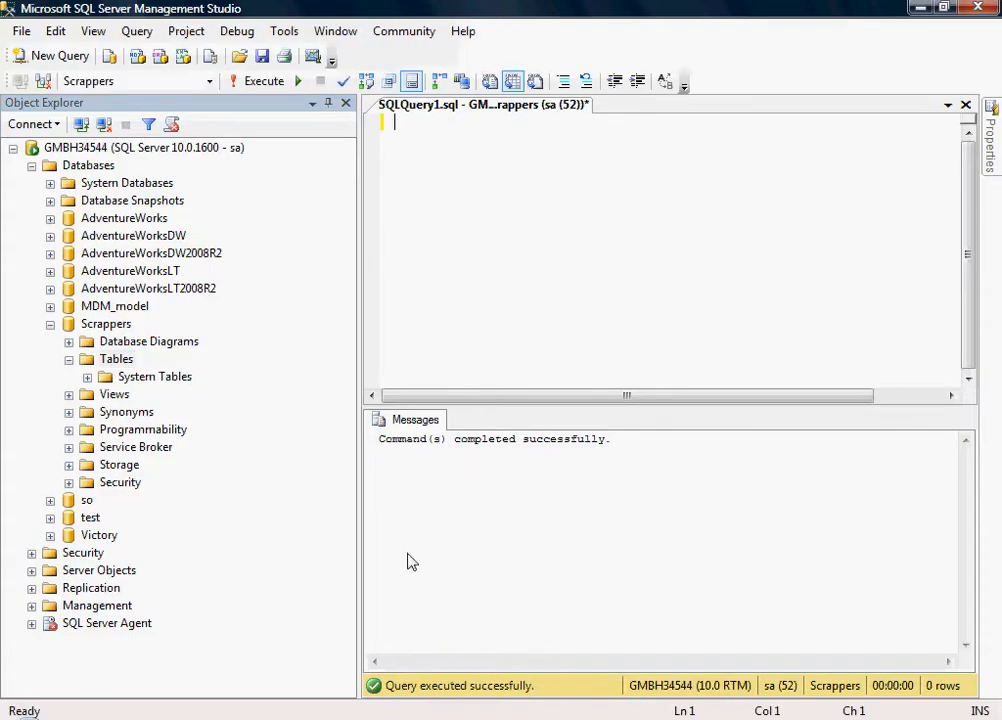
Write CREATE TABLE PopulateUID with a ROWUIDS uniqueidentifier column.
text(create table)
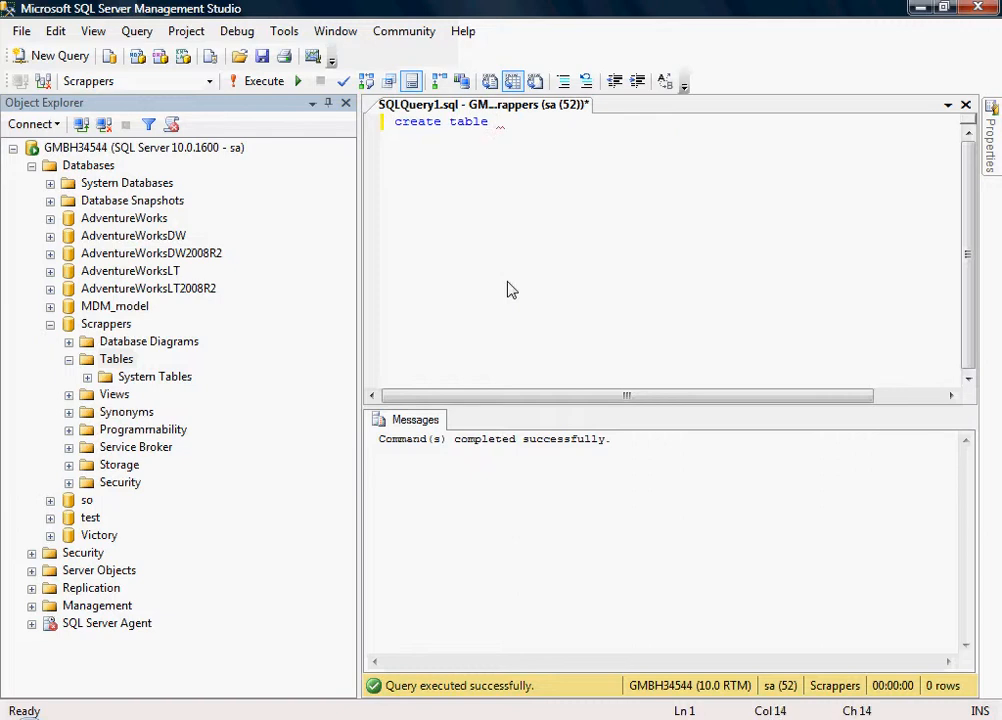
text(PopulateUID)
text(()
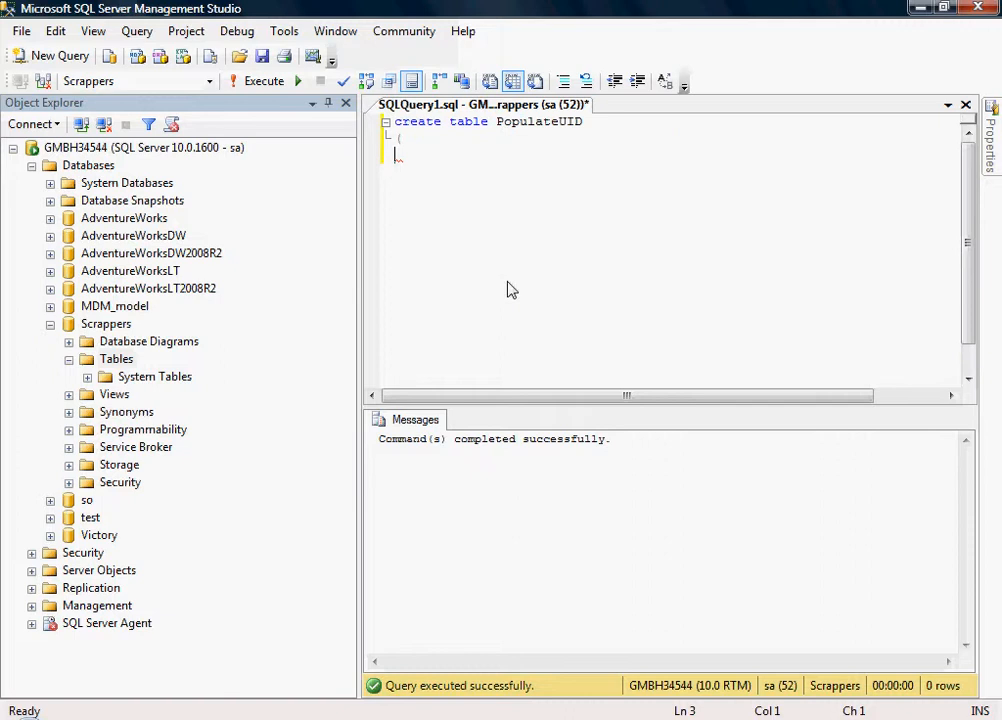
text(ROW)
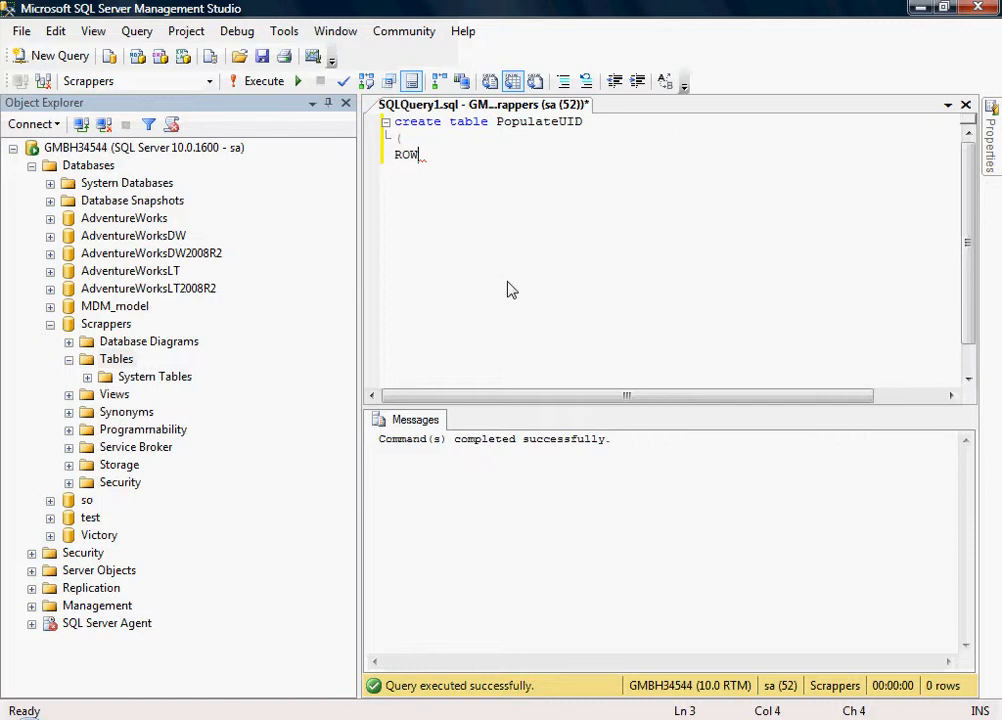
text(UIDS)
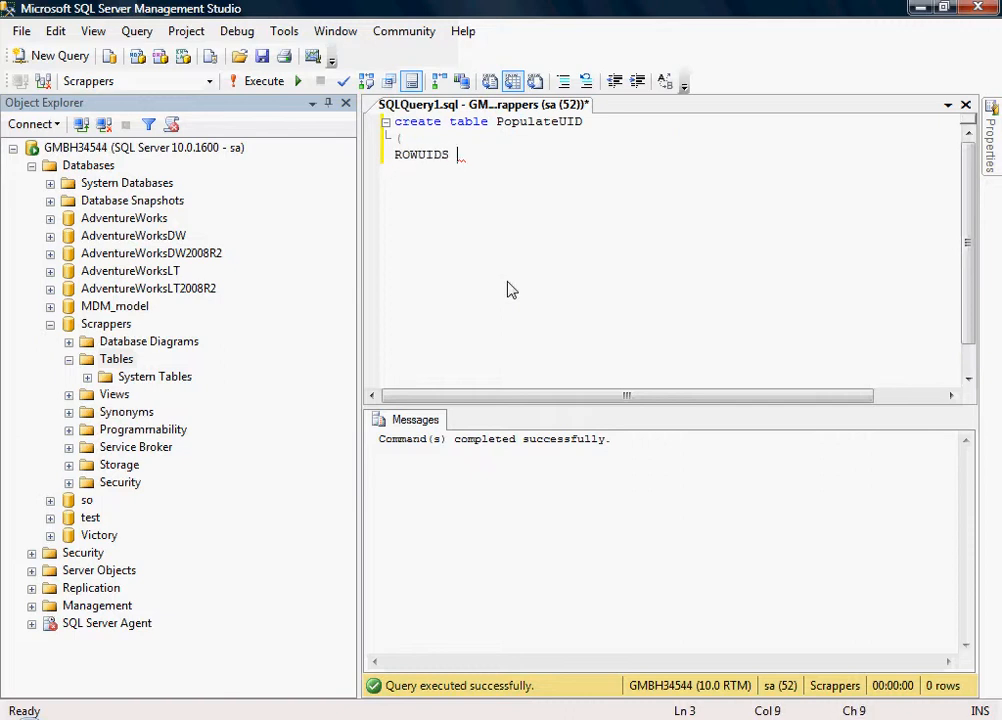
text(uniq)
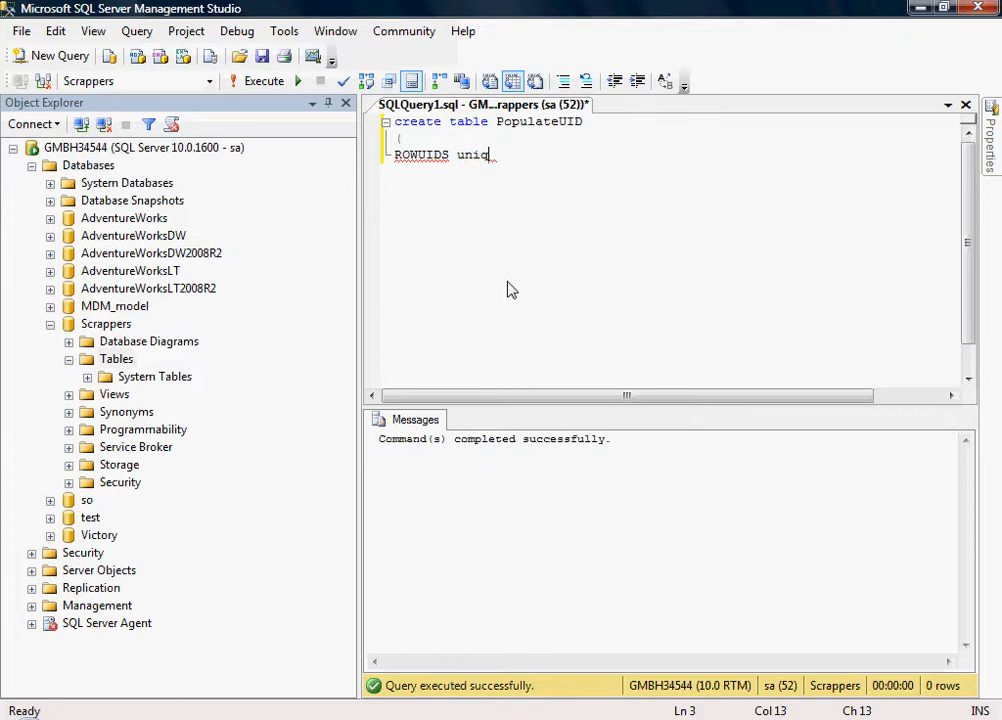
text(ueidentifier,)
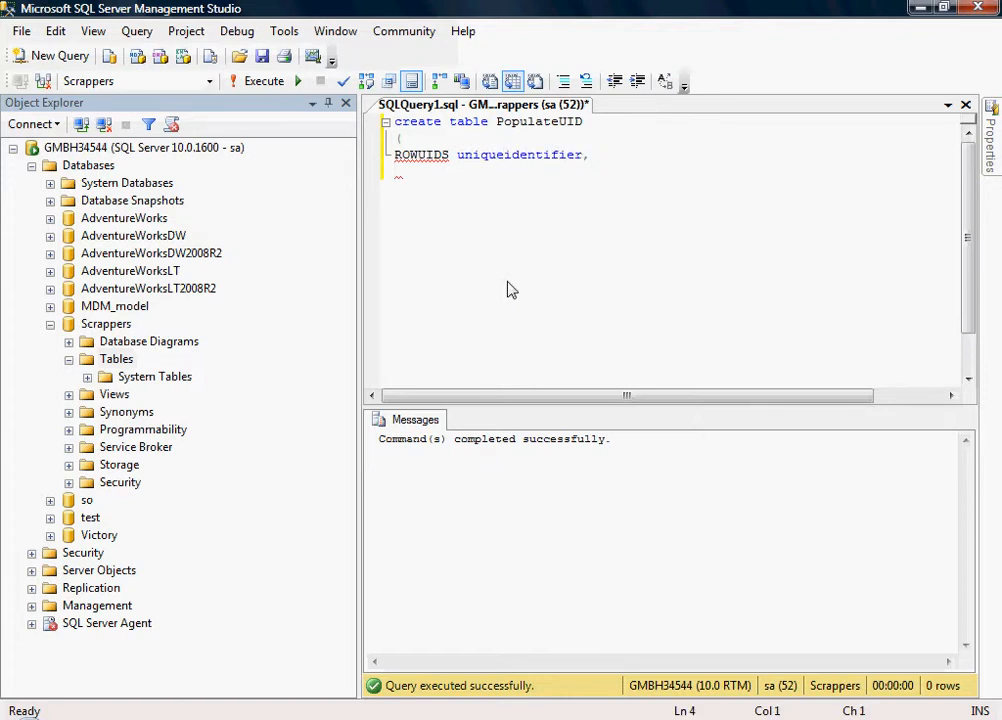
text(INT)
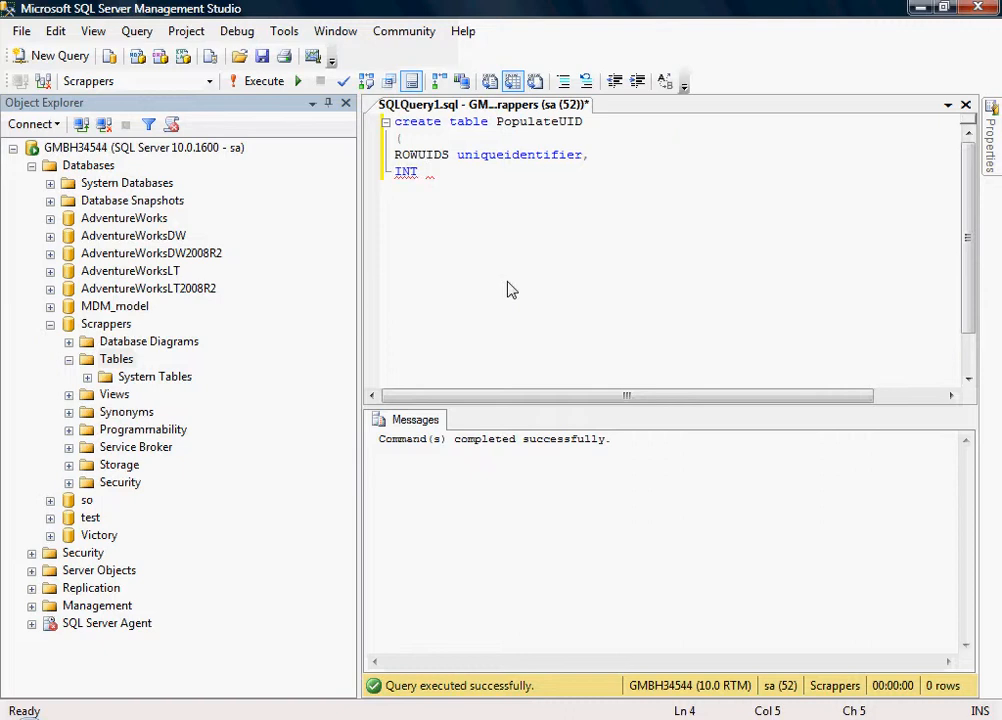
Add columns ID int not null and Text1 varchar(200).
text(ID int)
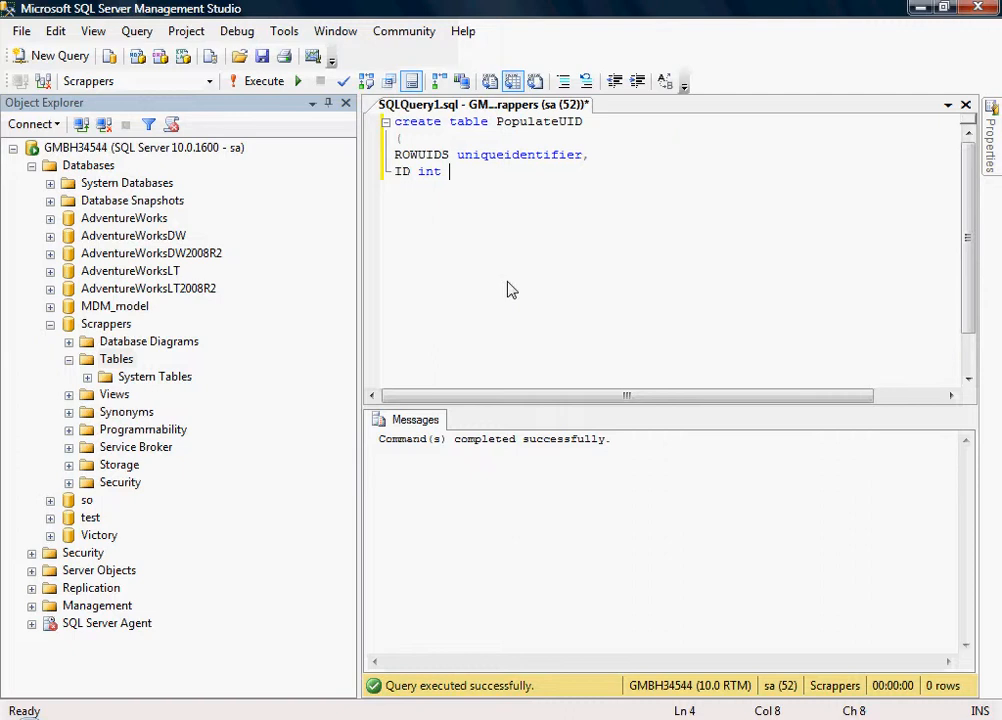
text(not nu)
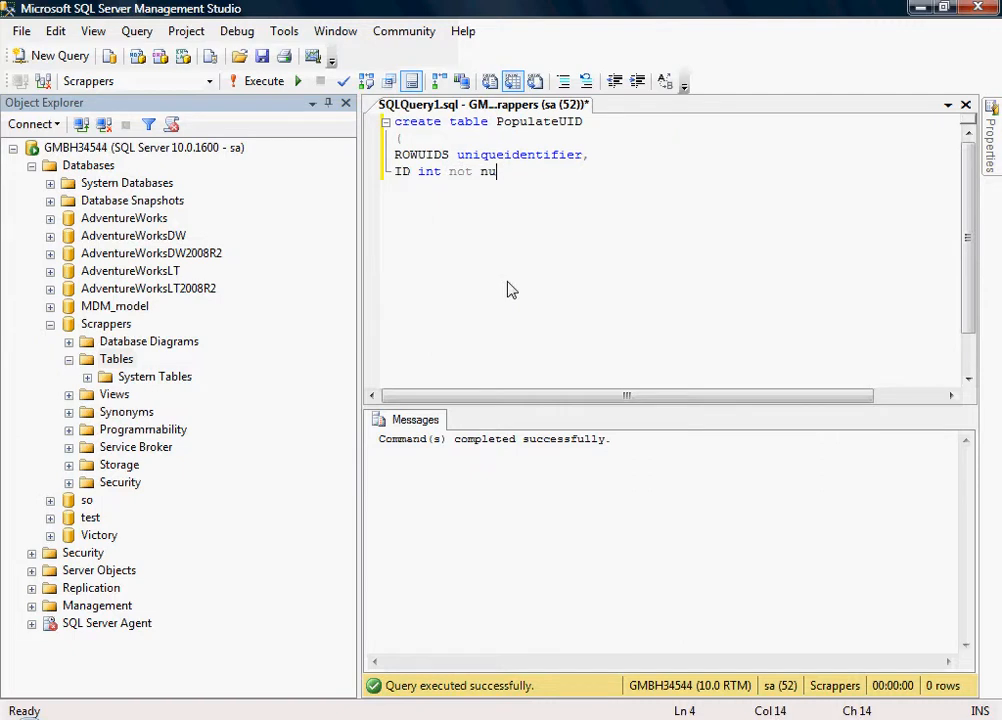
text(ll,)
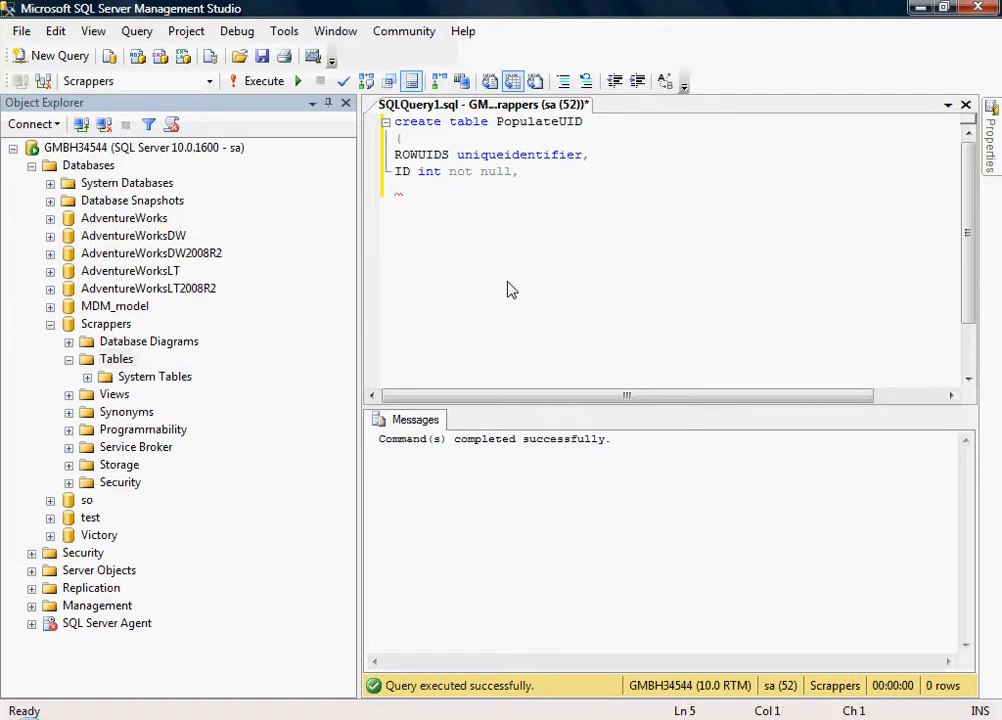
text(D)
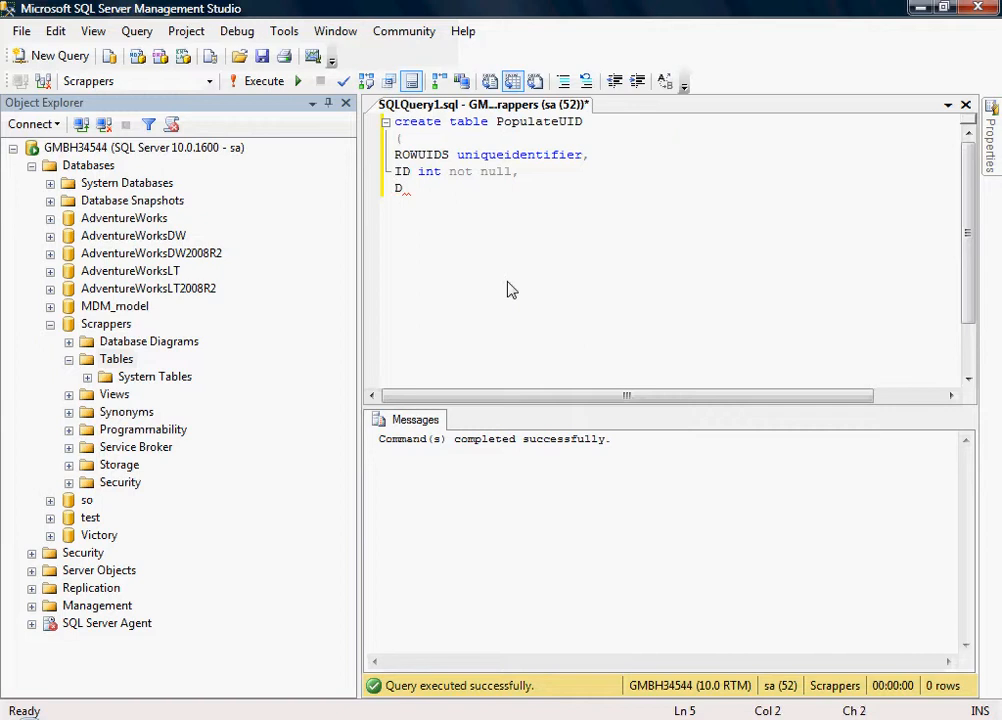
text(ext)
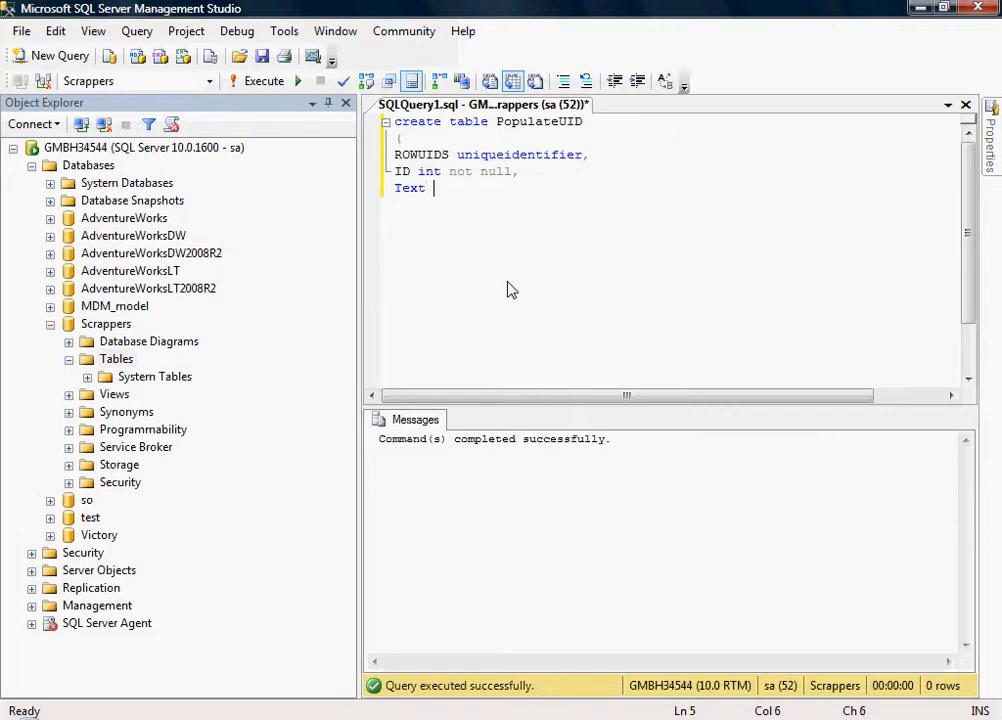
text(1 varchar)
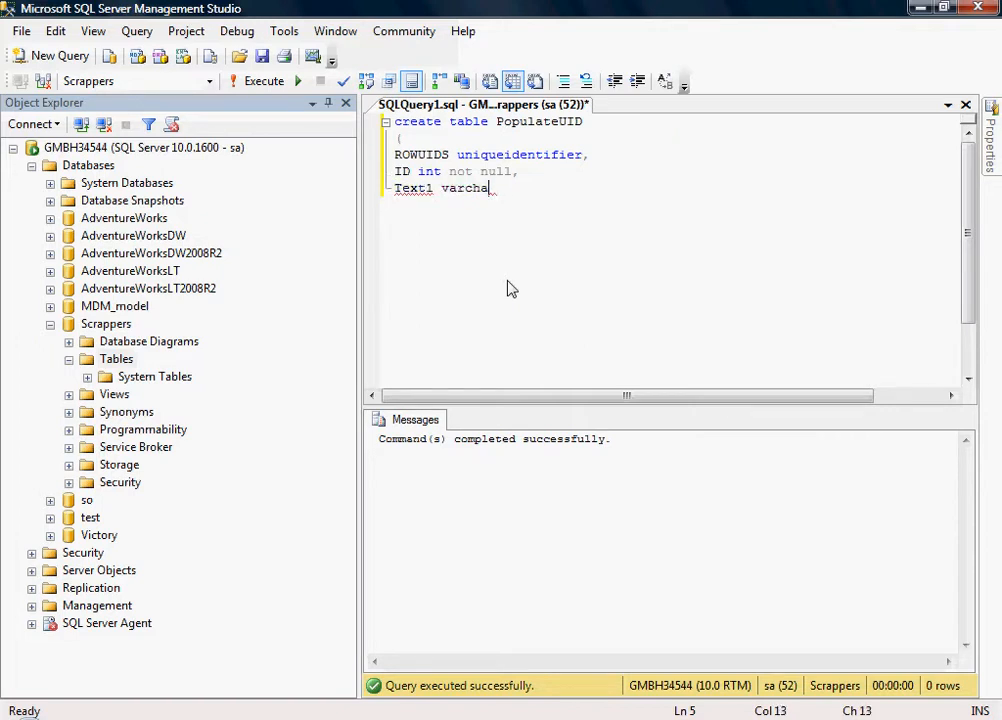
text((200) ,)
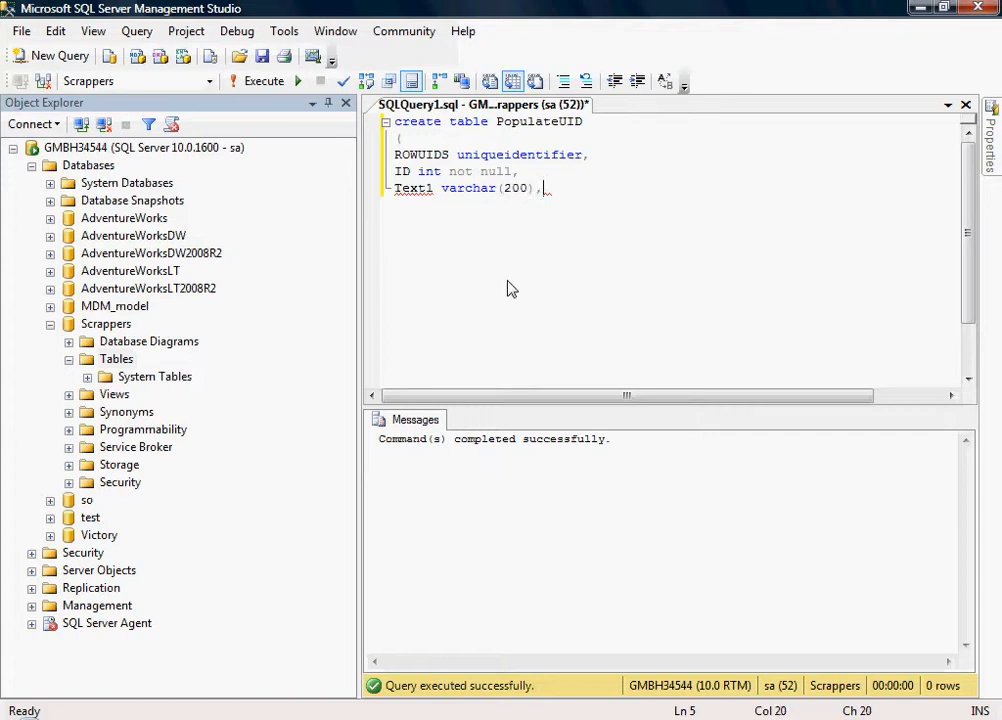
Finish with Text2 varchar(200) and begin a select query.
text(Text)
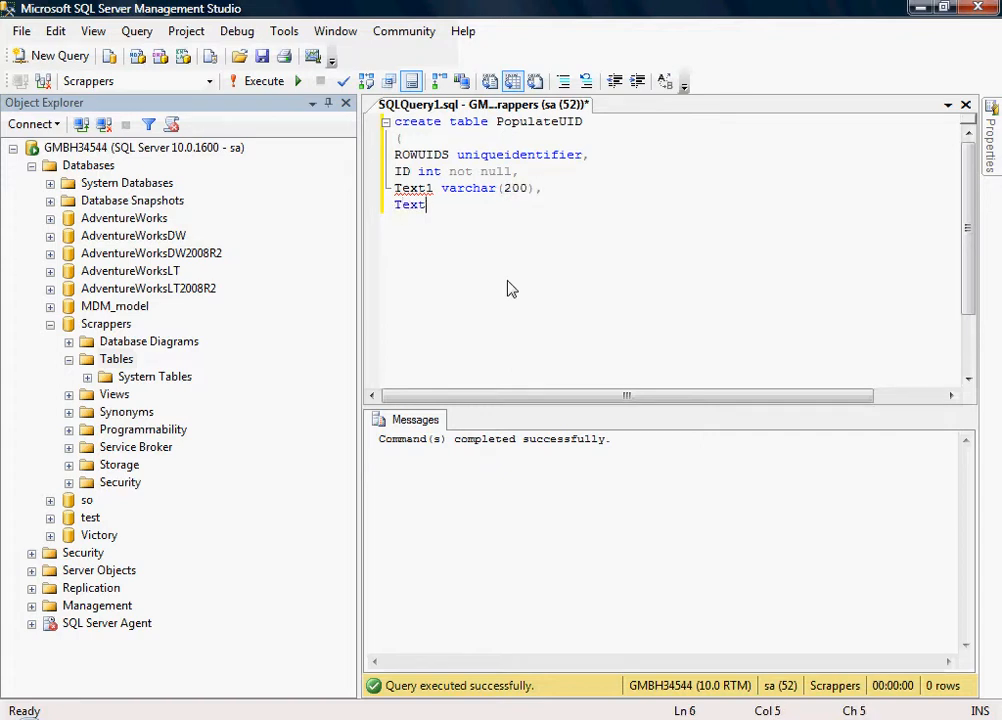
text(2 varchar()
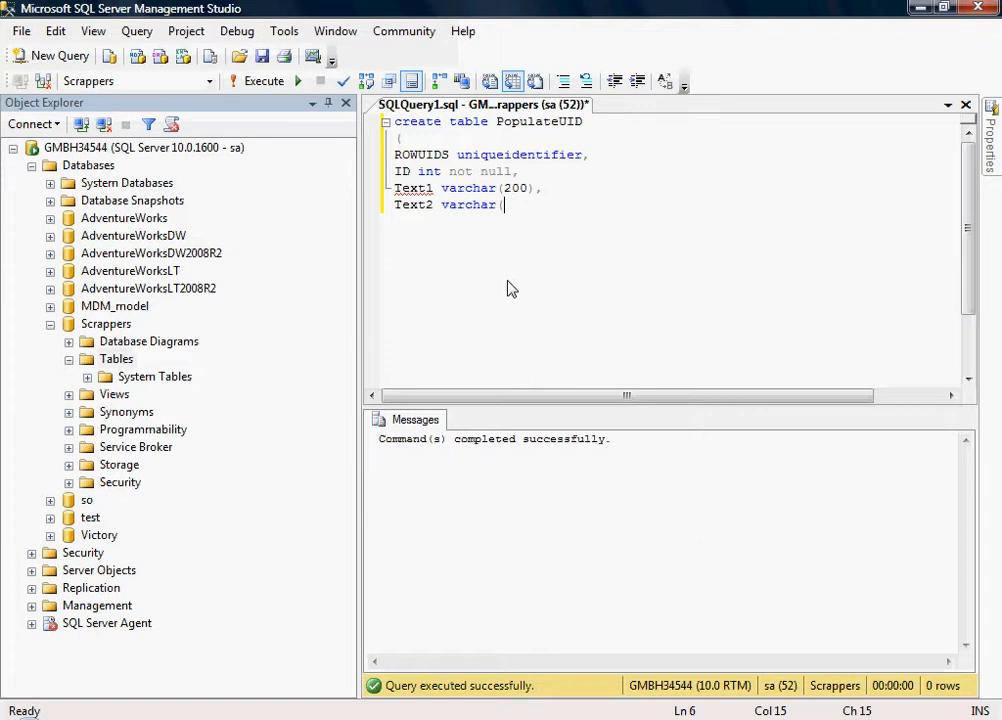
text(200)))
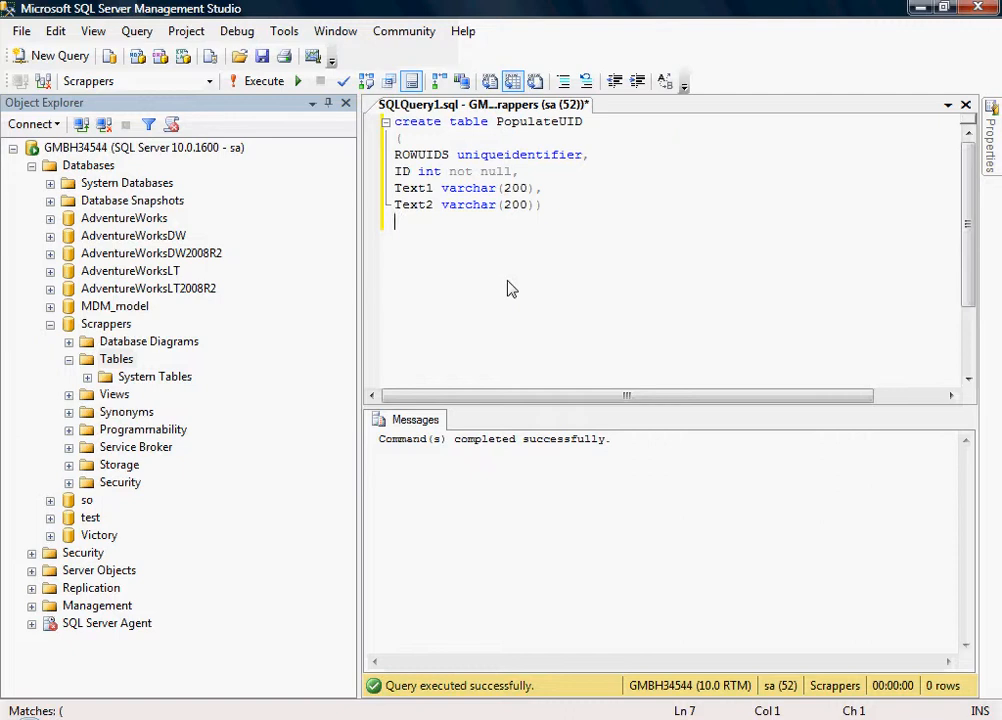
mouse_move(528, 264)
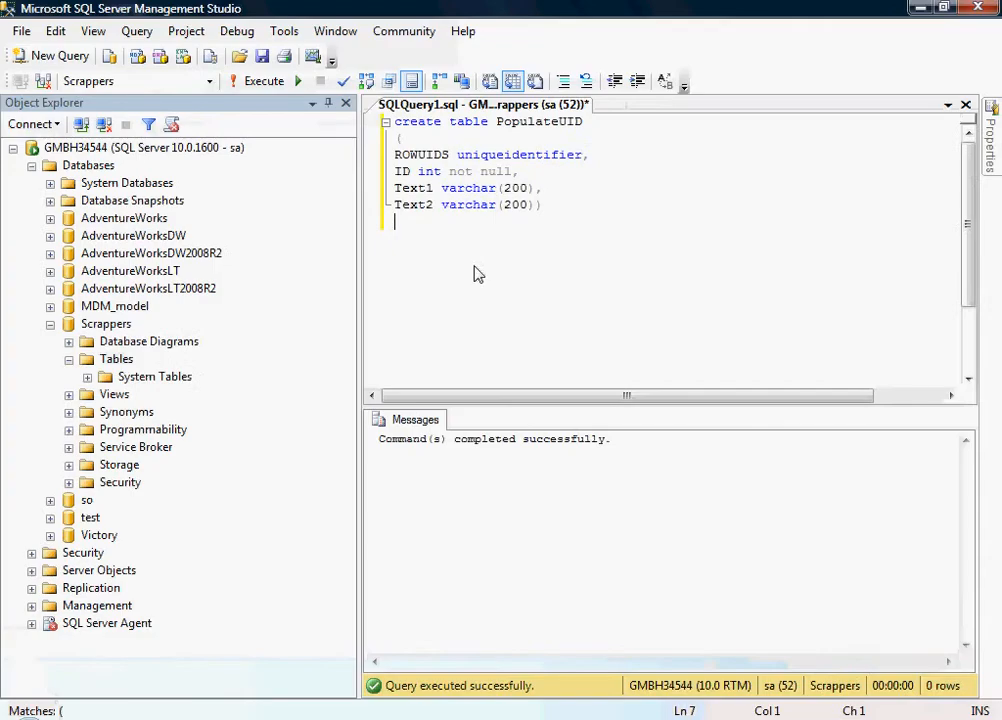
mouse_move(258, 80)
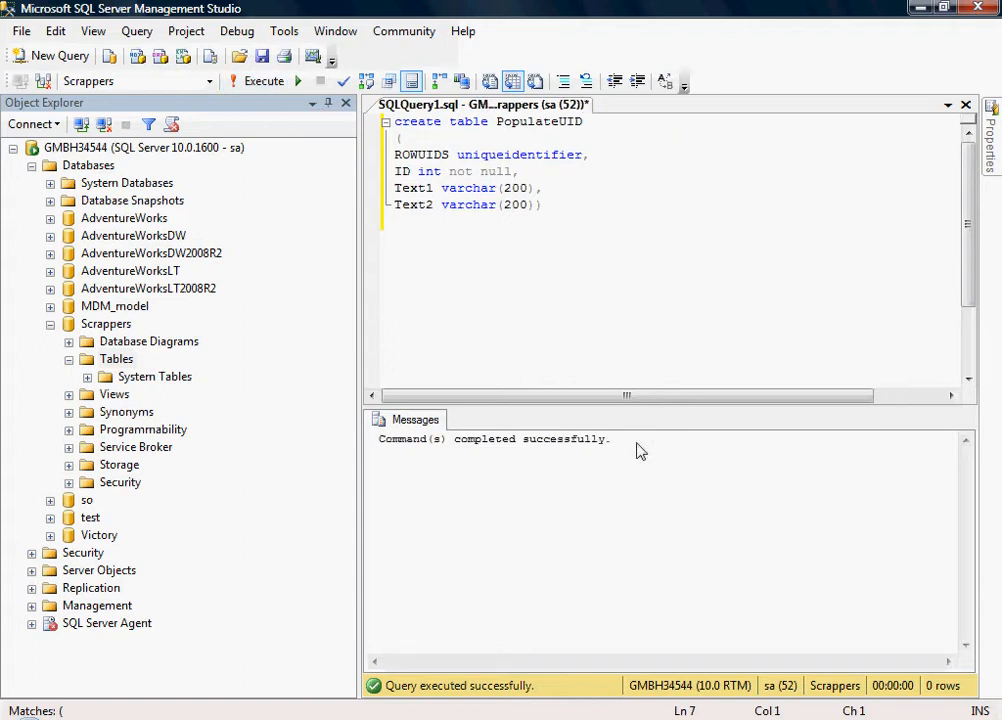
text(select * from pop)
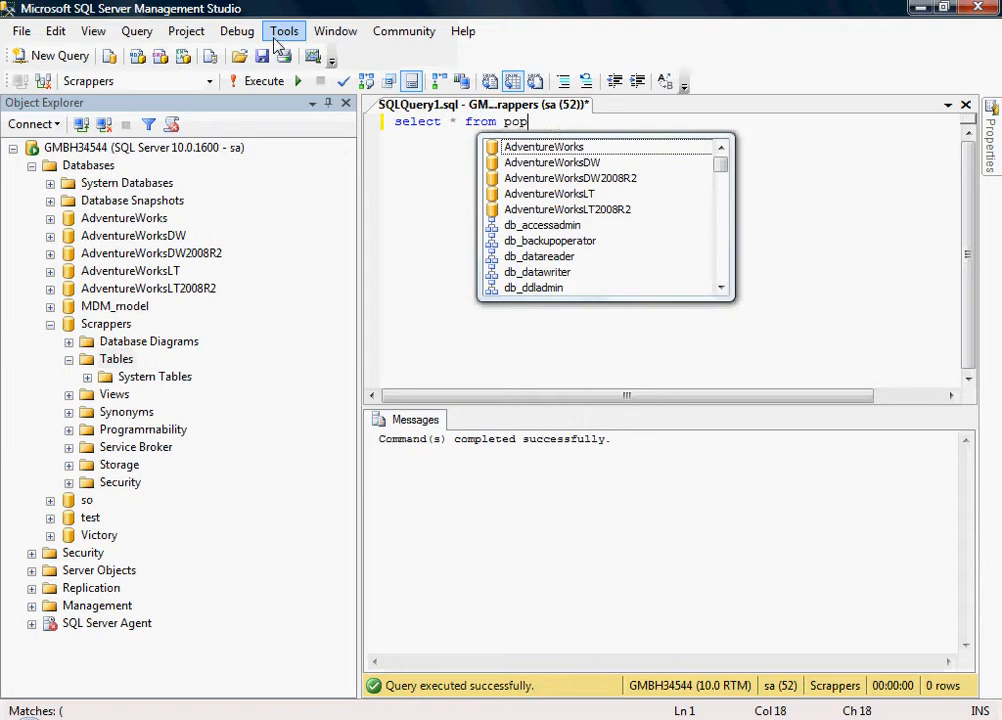
Complete the query select * from PopulateUID via IntelliSense.
text(ulate)
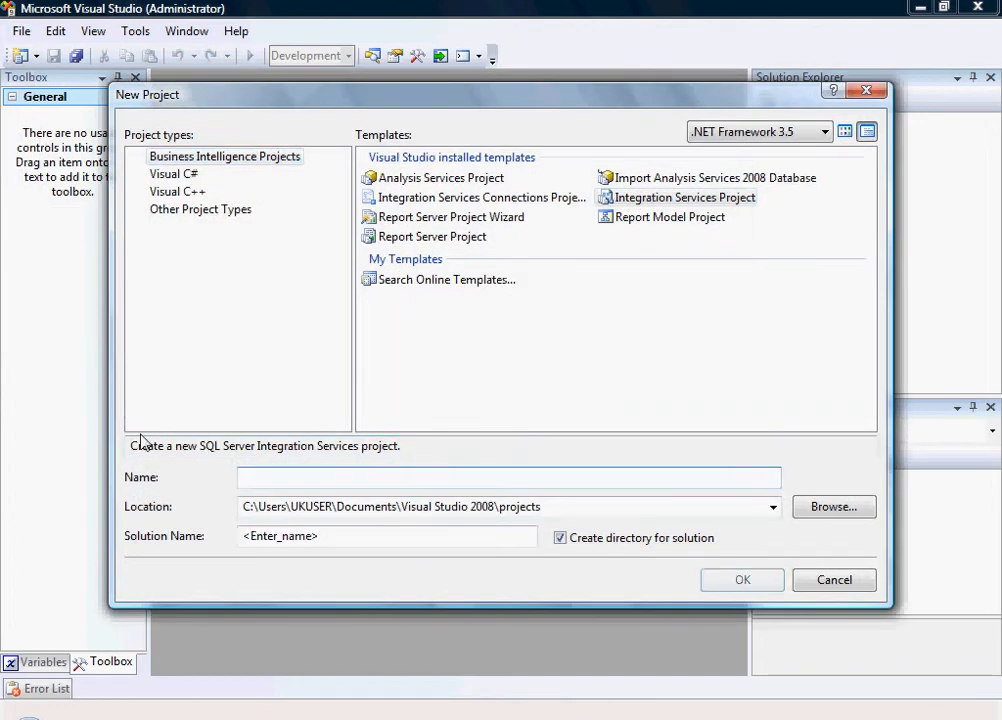
Create Integration Services project PopulateUID and rename its package to PCKG_Populate_UID.dtsx, object included.
click(742, 580)
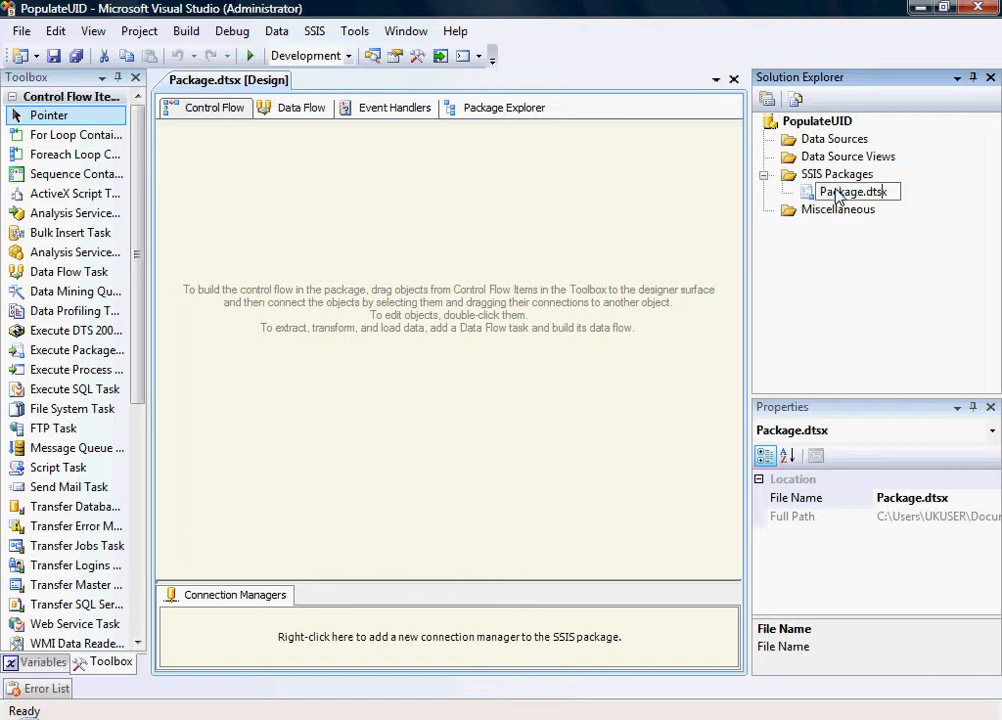
double_click(850, 192)
text(CKG_Populate_U)
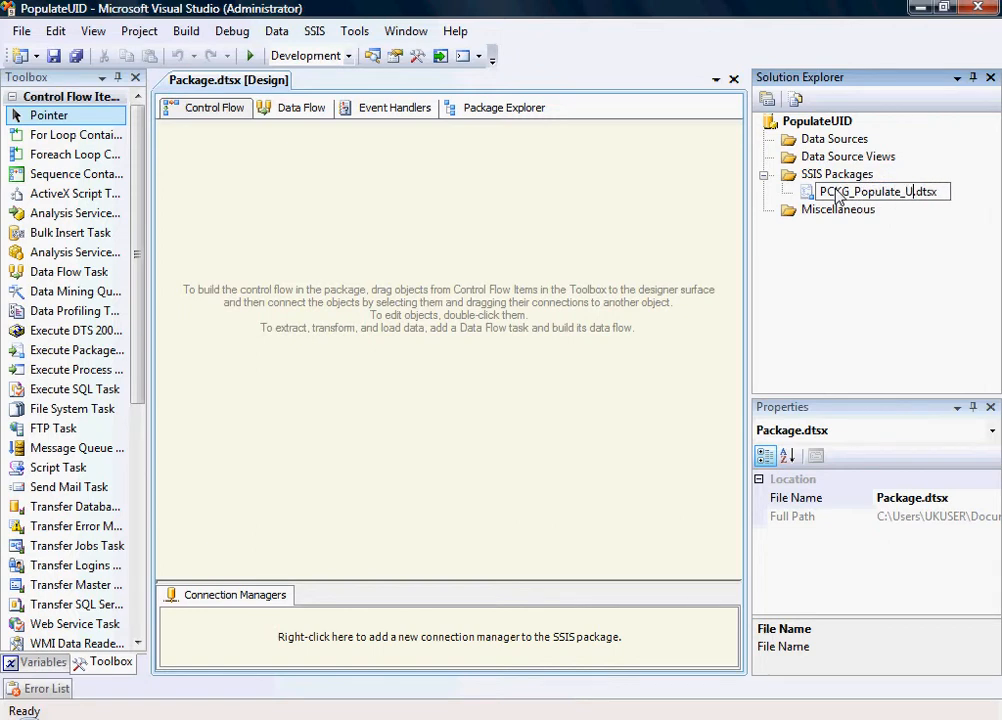
key(Return)
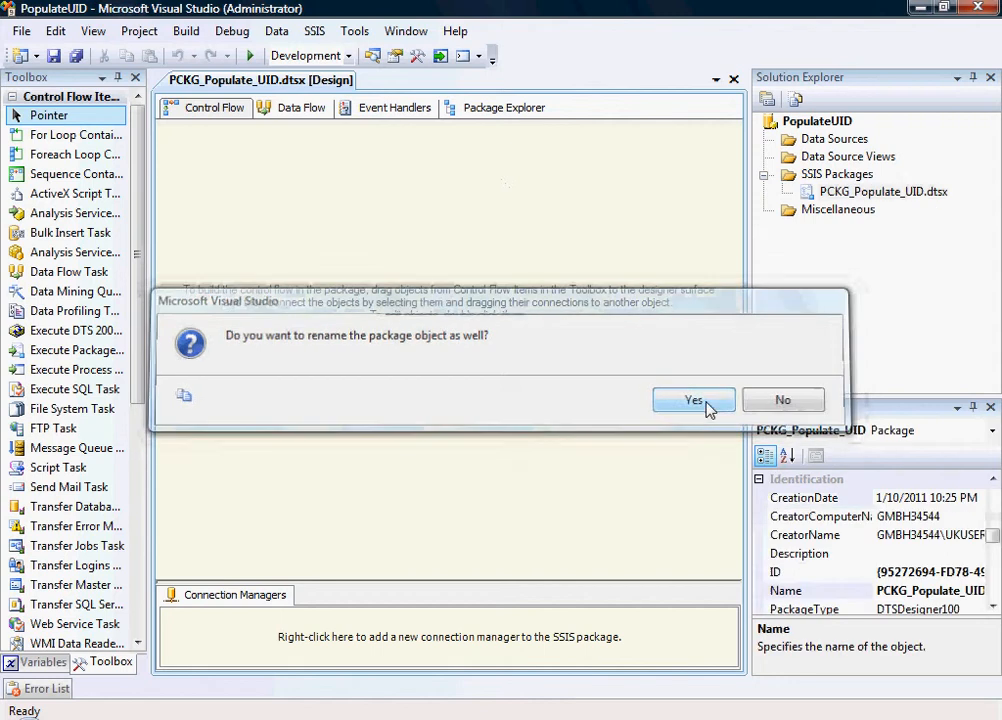
click(692, 400)
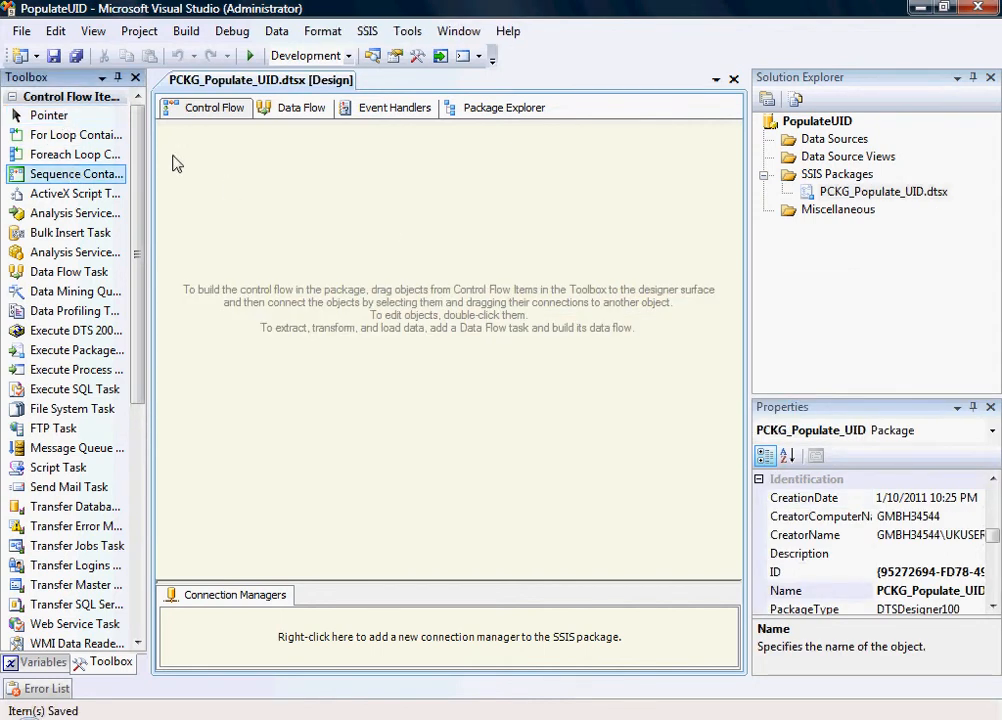
Add a sequence container named SEQC Populate UID to the control flow.
drag(76, 172, 330, 270)
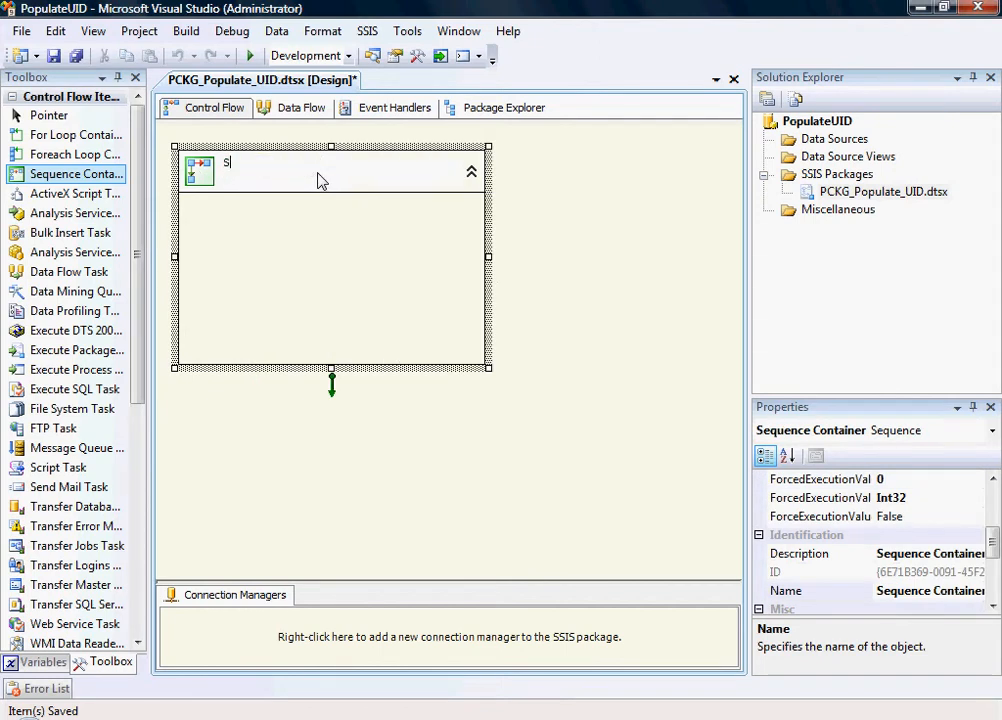
text(SEQC P)
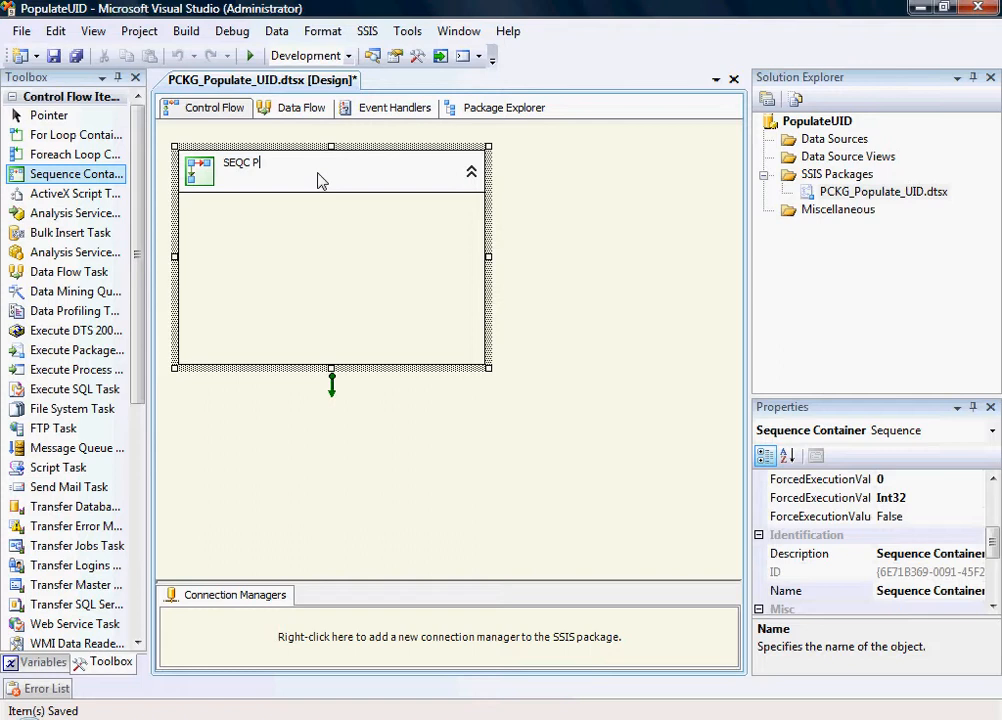
text(opulate UID)
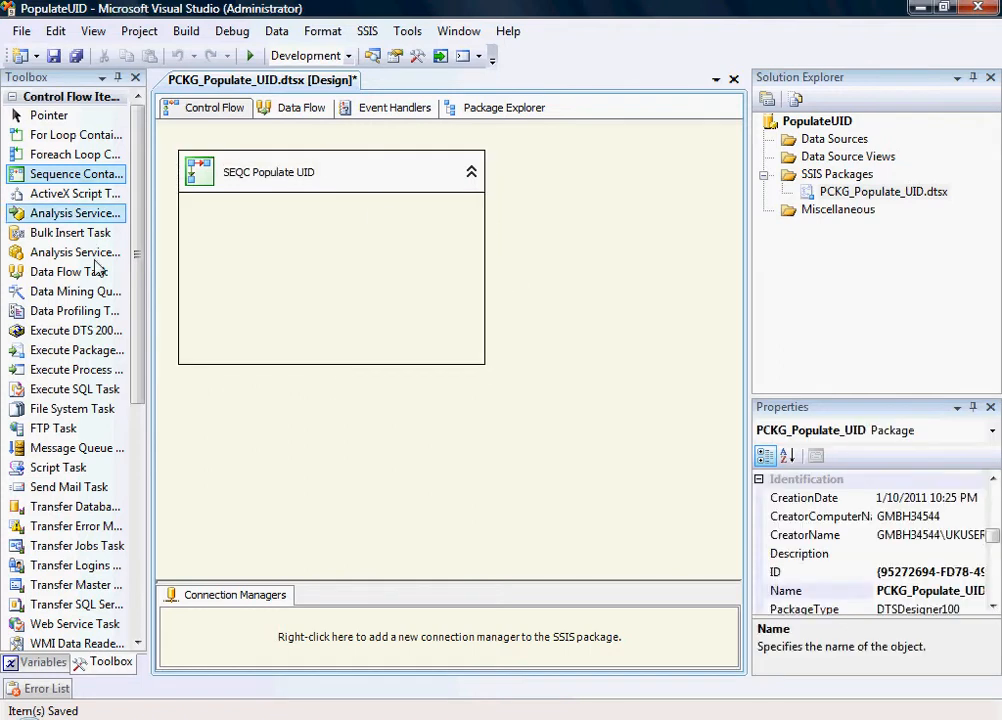
mouse_move(76, 252)
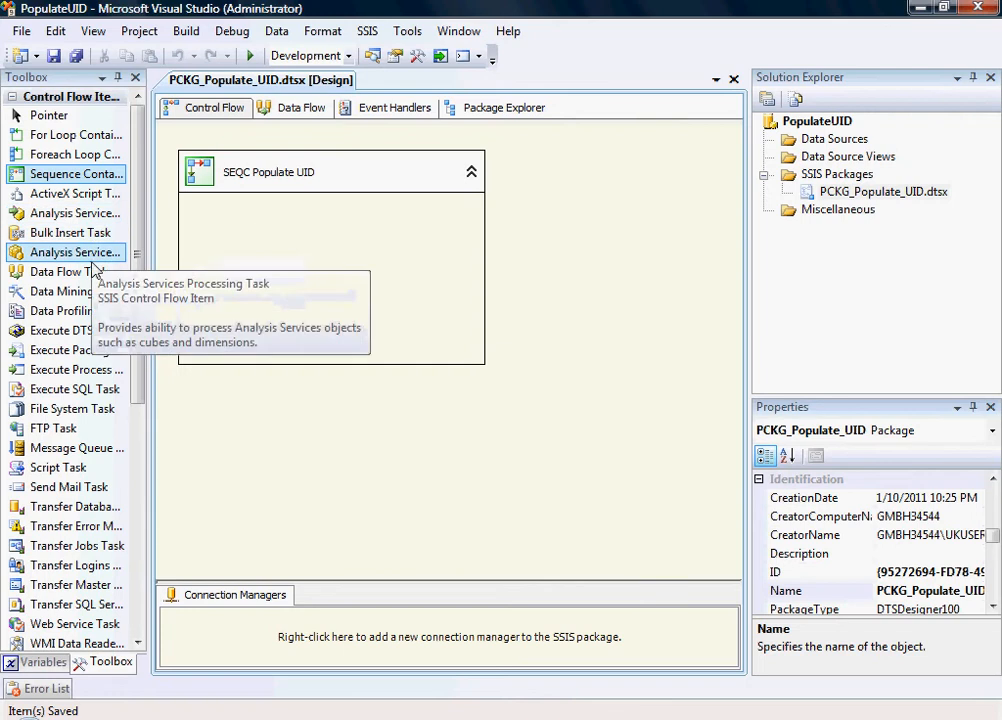
Place a data flow task named DFT Populate UID inside the container.
drag(68, 272, 284, 236)
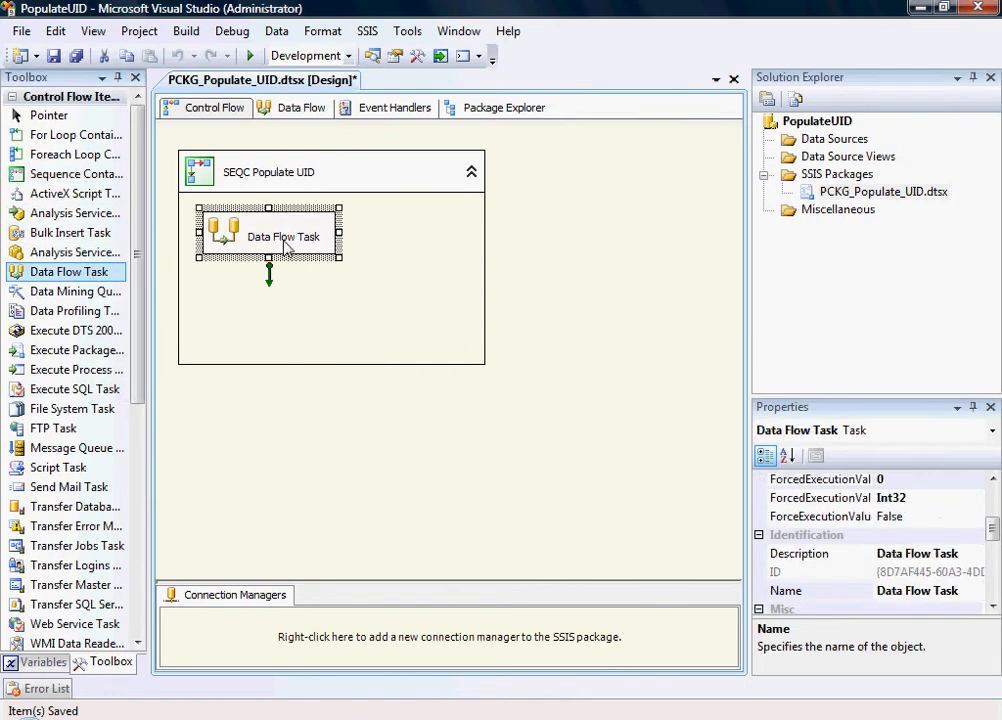
double_click(284, 236)
text(DFT Populate UID)
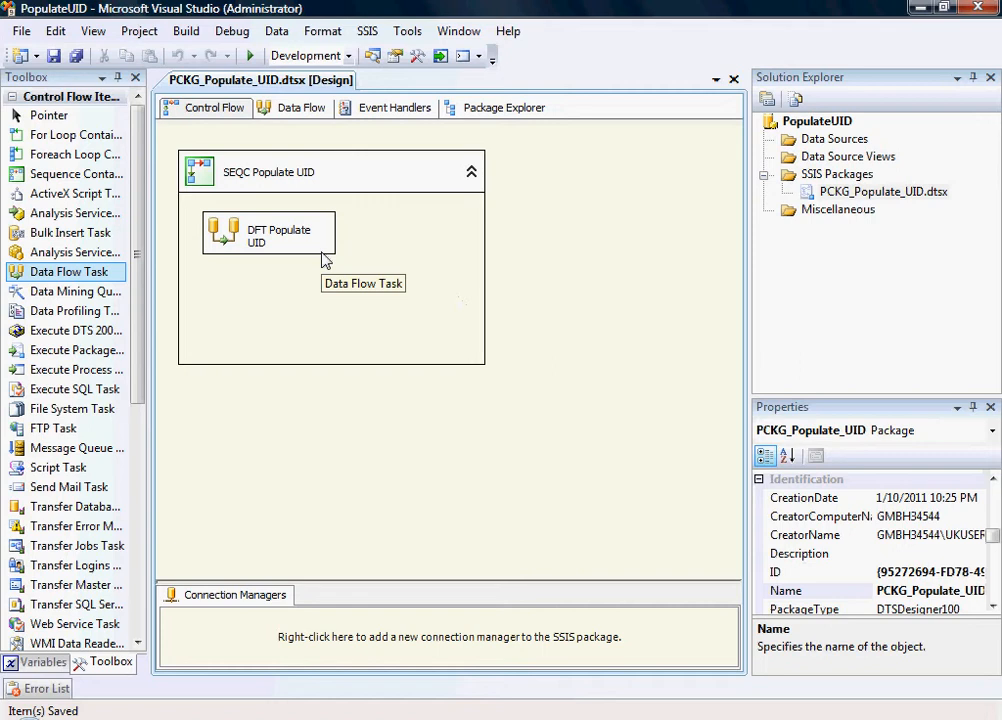
click(284, 236)
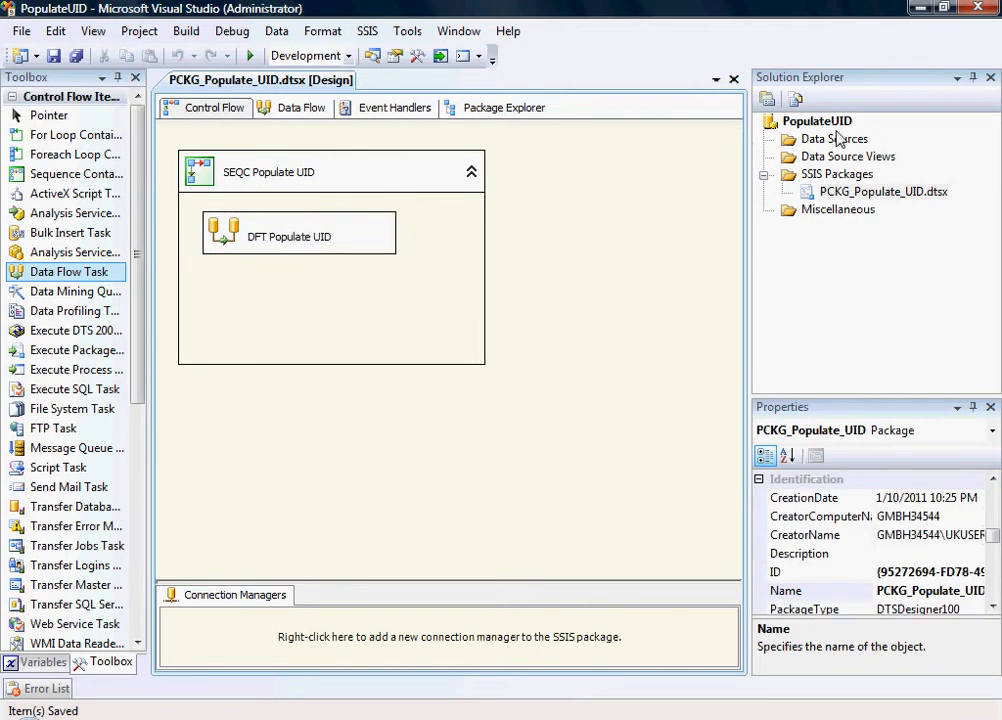
Start a new data source, checking the PopulateUID table exists in Scrappers.
click(832, 140)
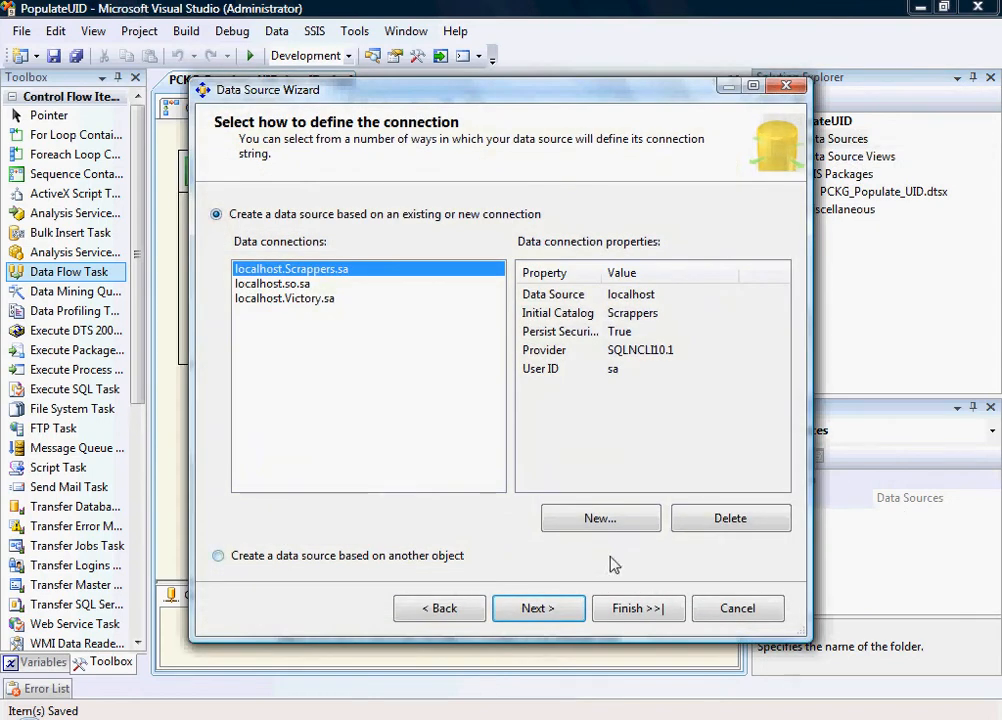
mouse_move(390, 544)
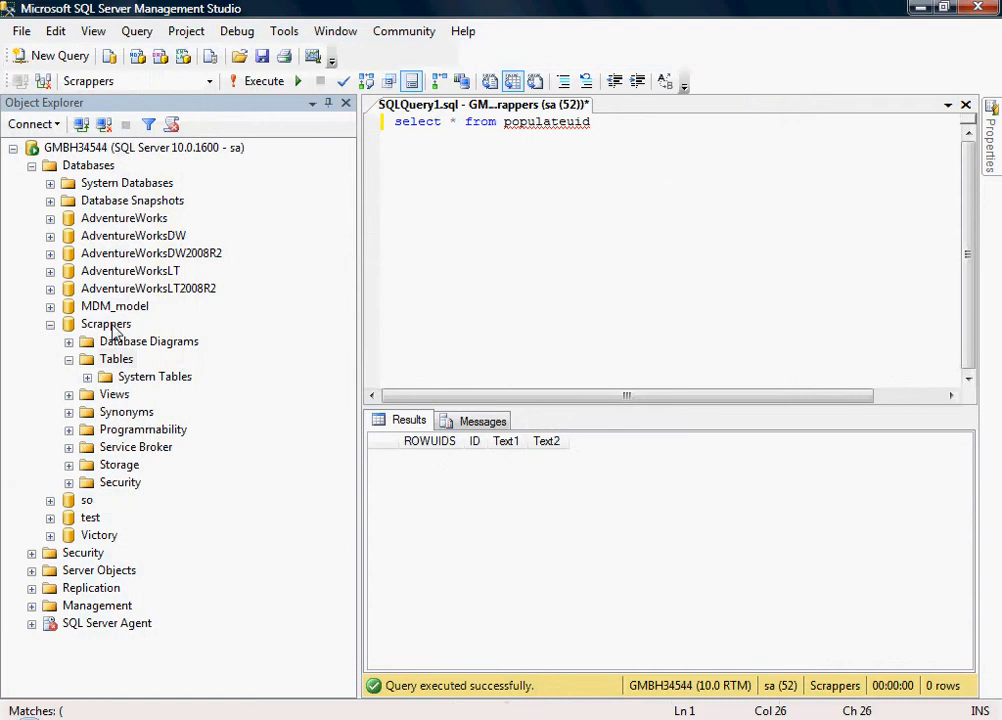
click(116, 358)
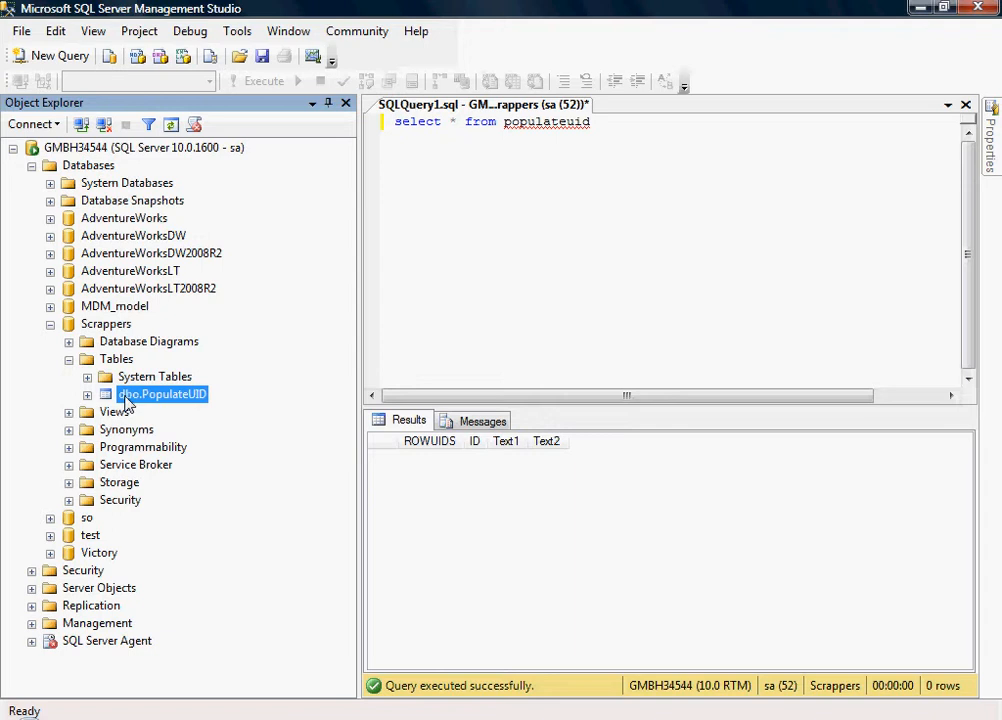
click(104, 392)
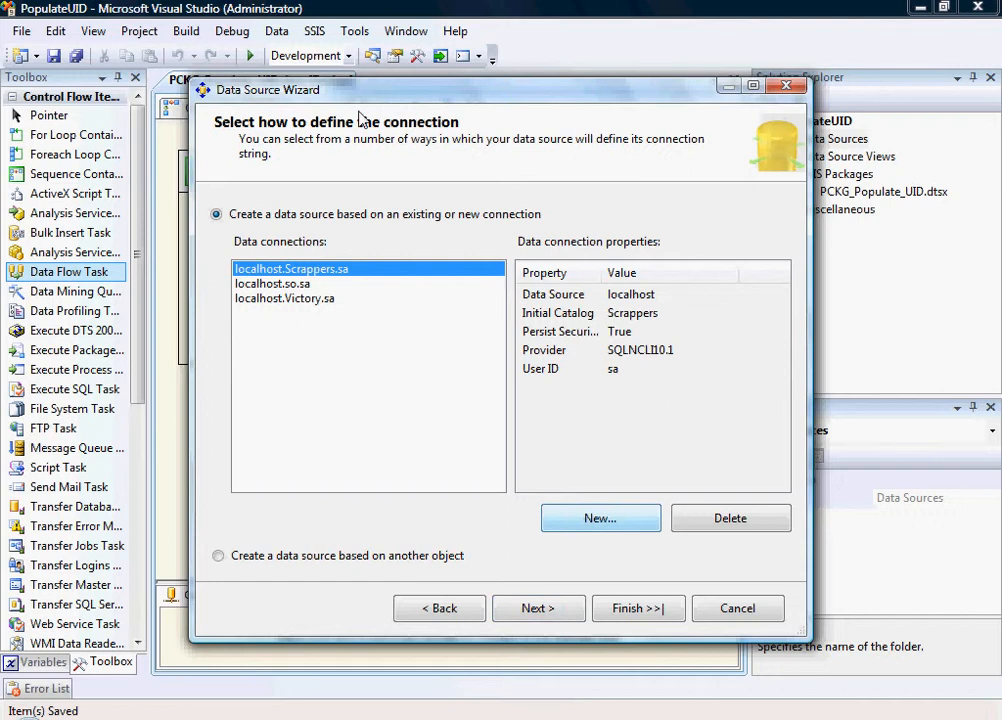
click(600, 518)
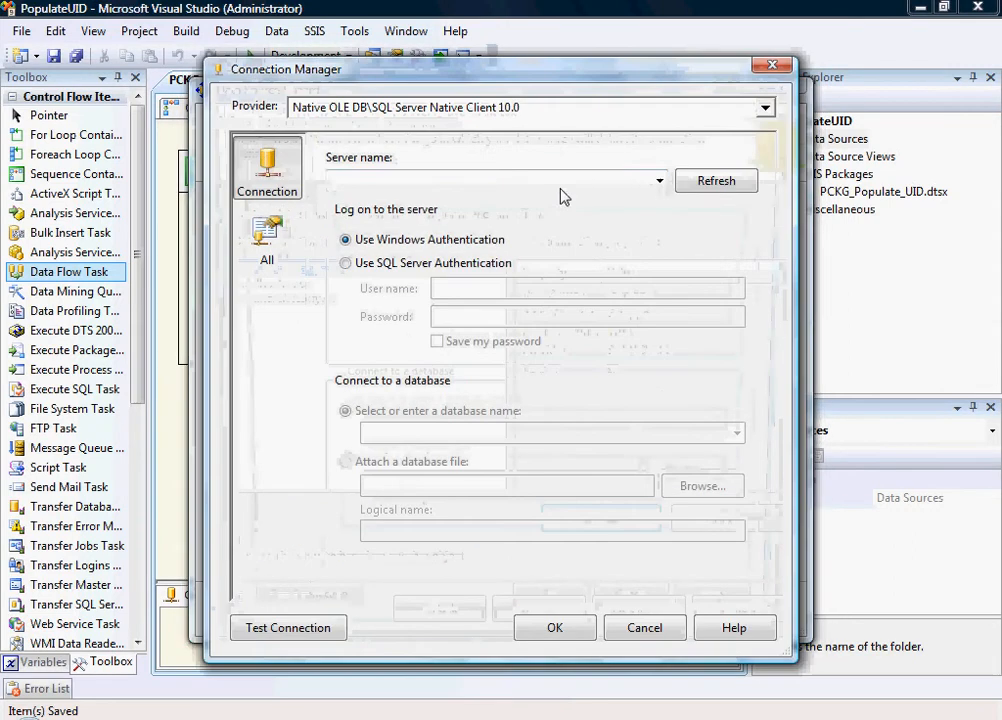
text(loc)
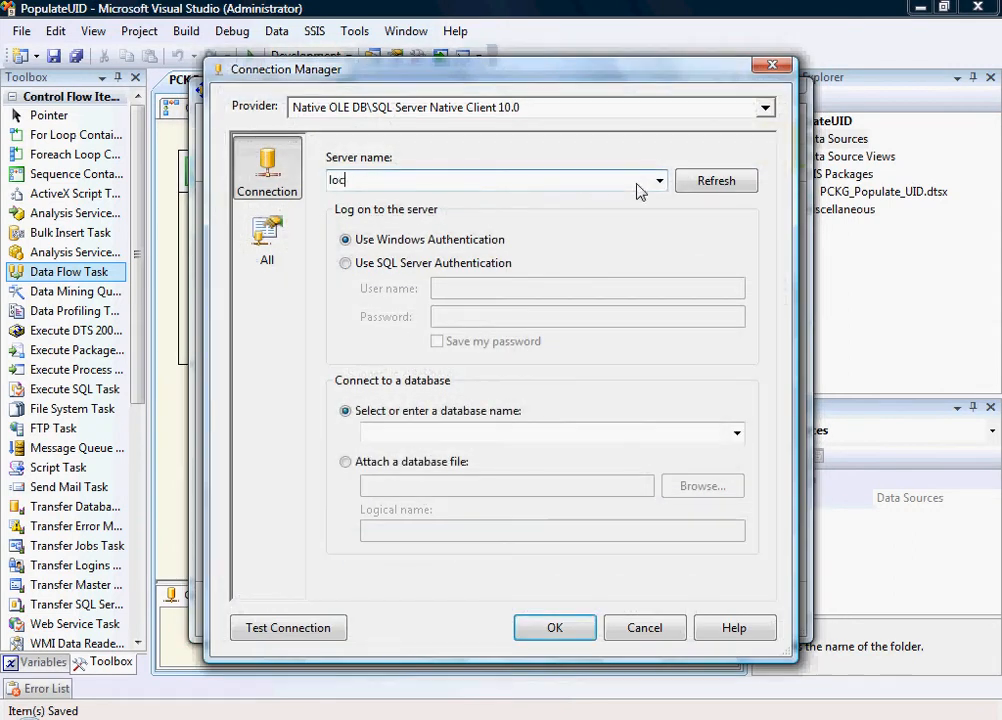
click(344, 264)
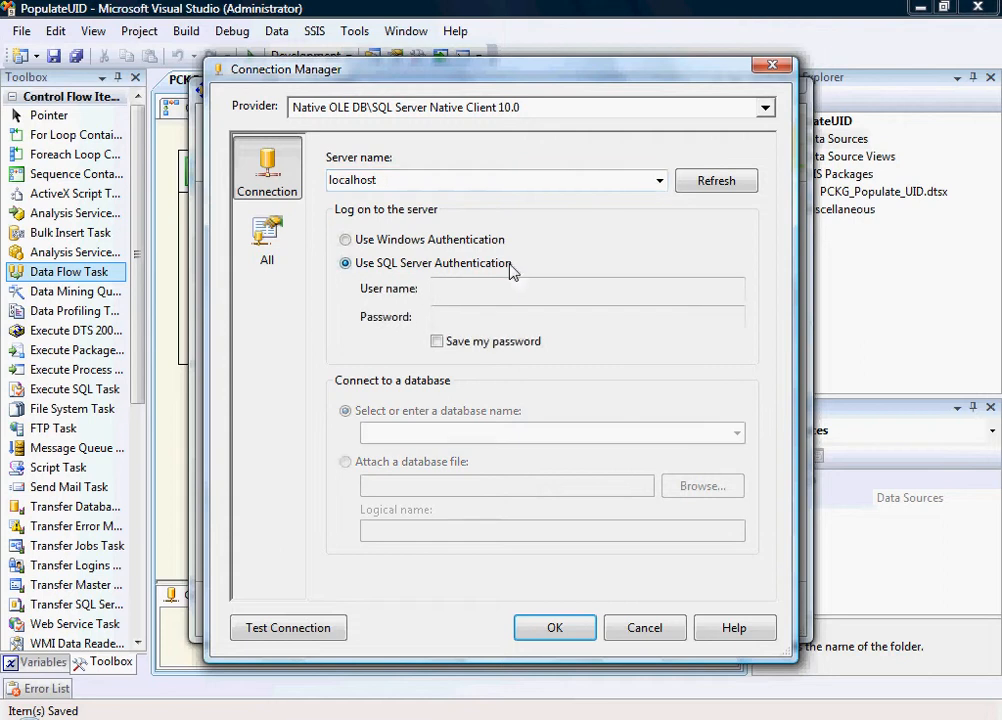
text(sa)
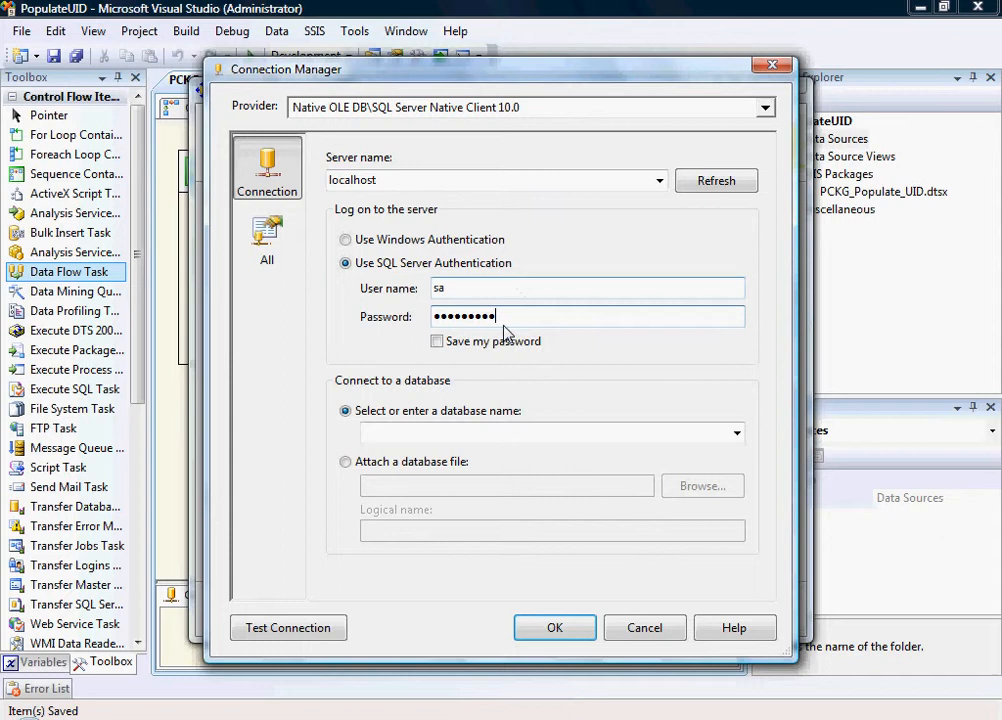
click(736, 432)
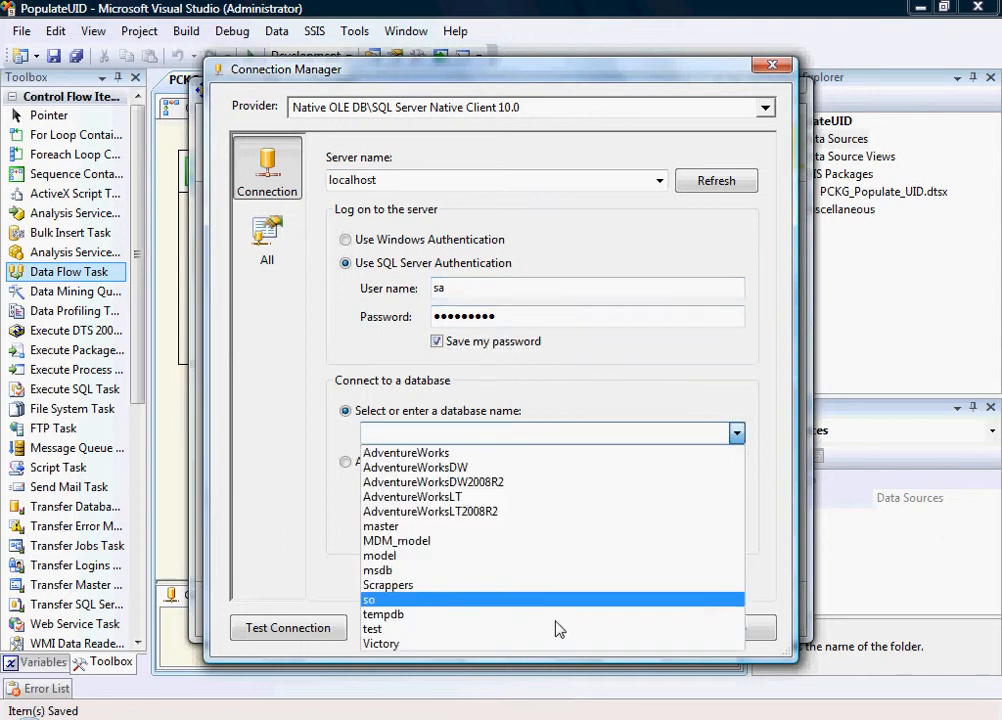
click(388, 584)
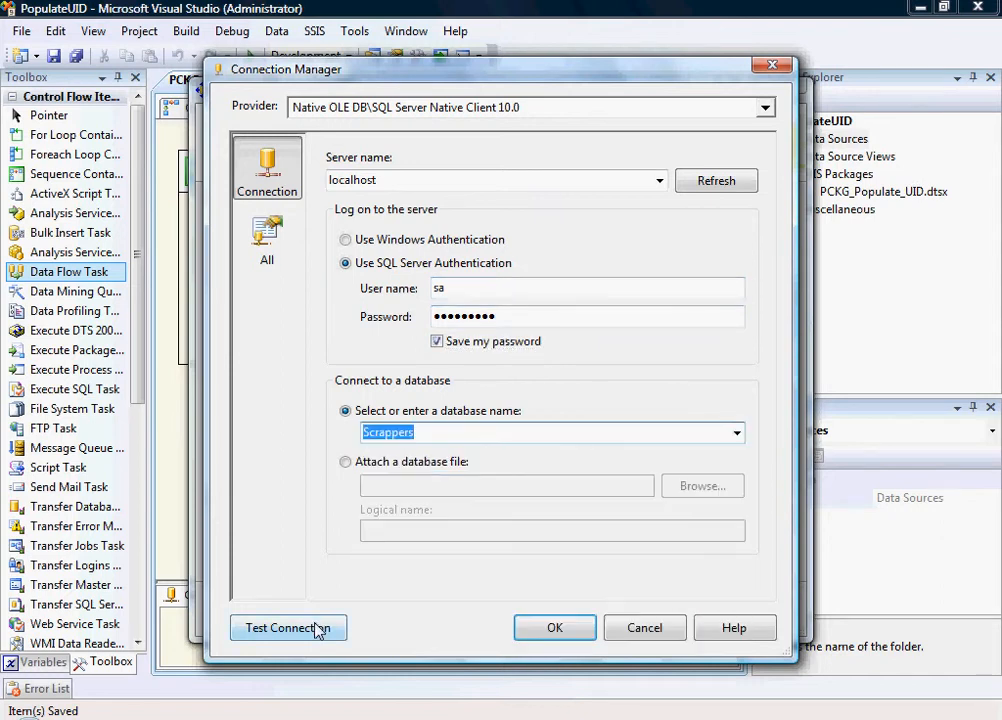
click(288, 628)
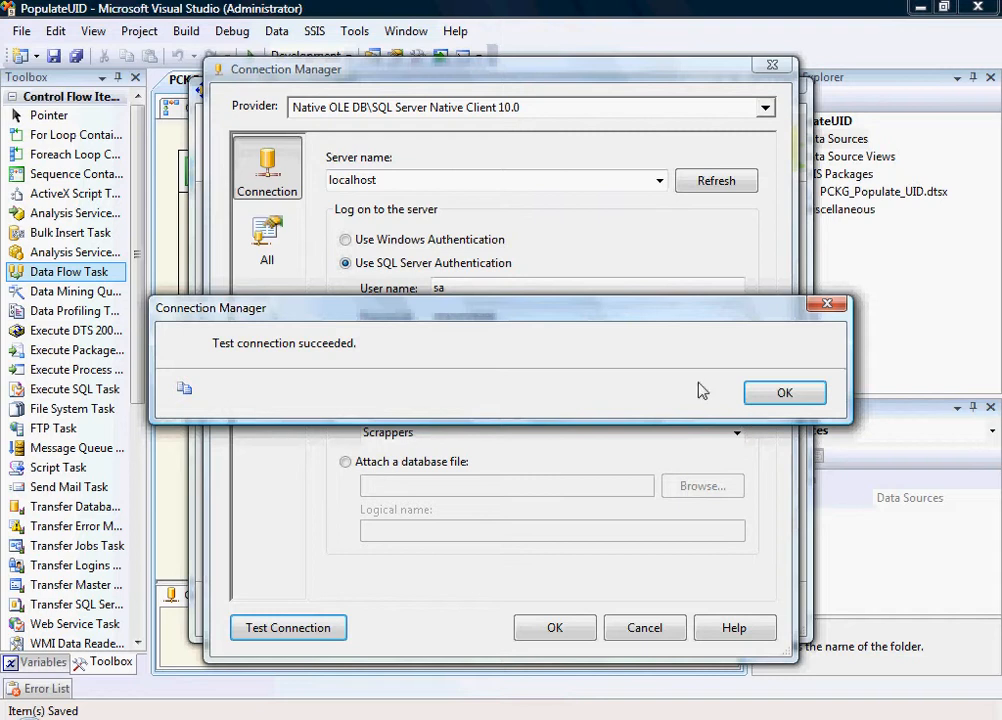
click(784, 392)
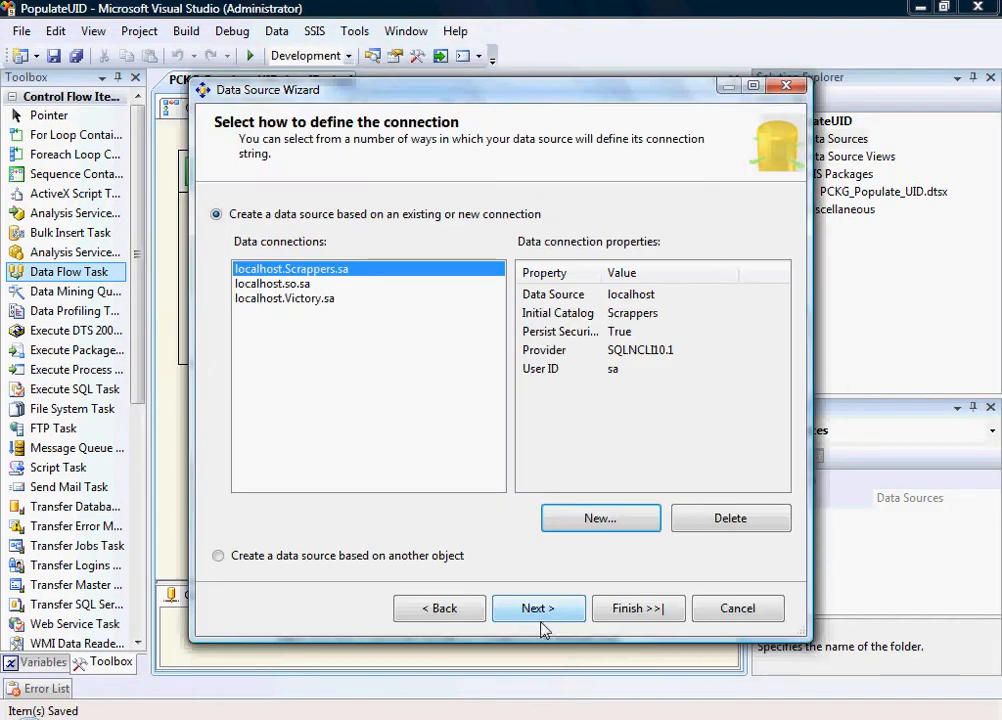
mouse_move(550, 552)
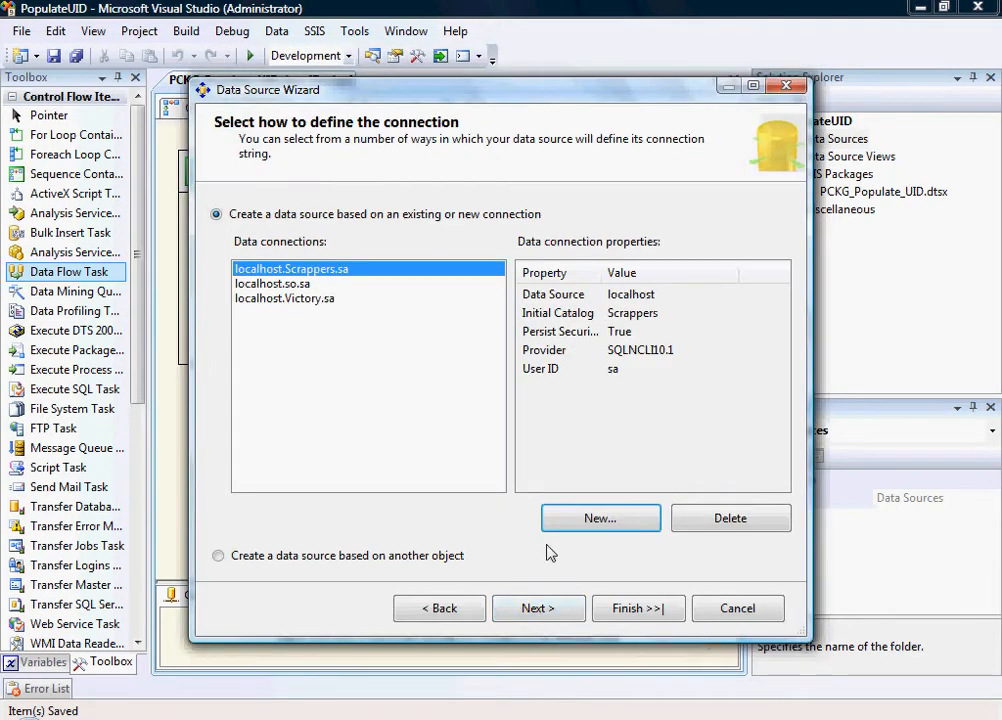
Name the new data source DB CONN DEST Scrappers and finish the wizard.
click(538, 608)
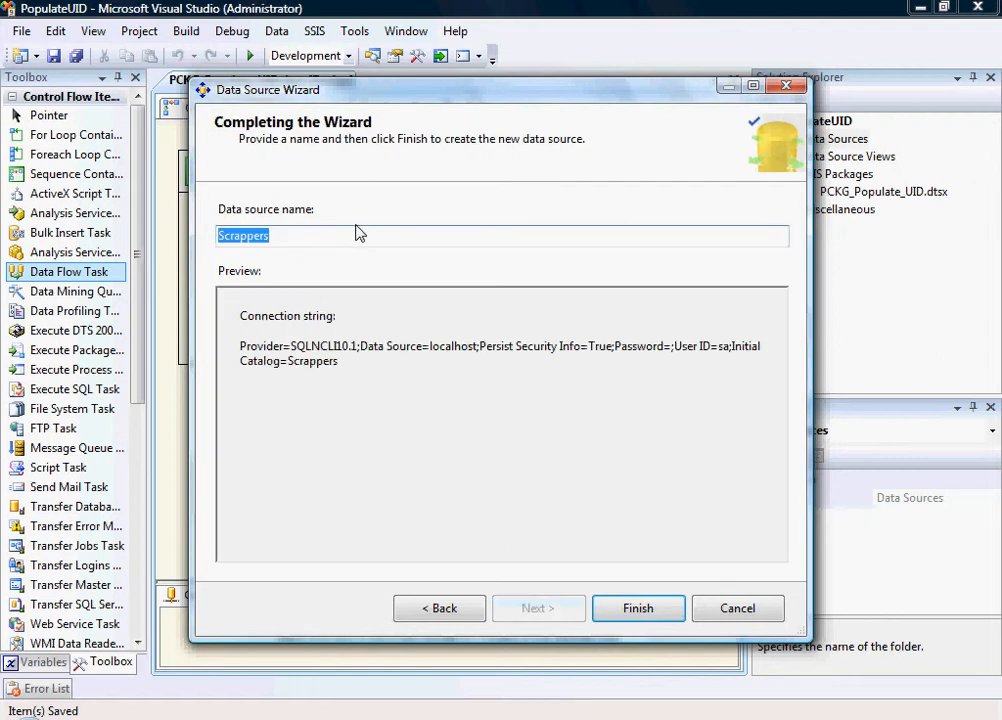
text(DB CONN)
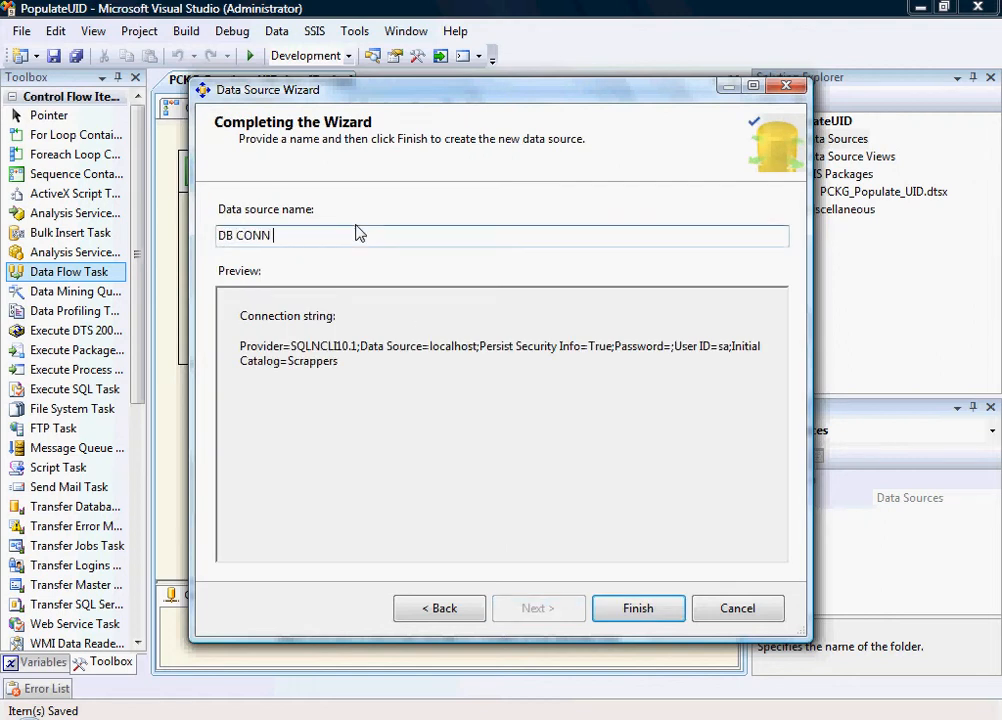
text(SC)
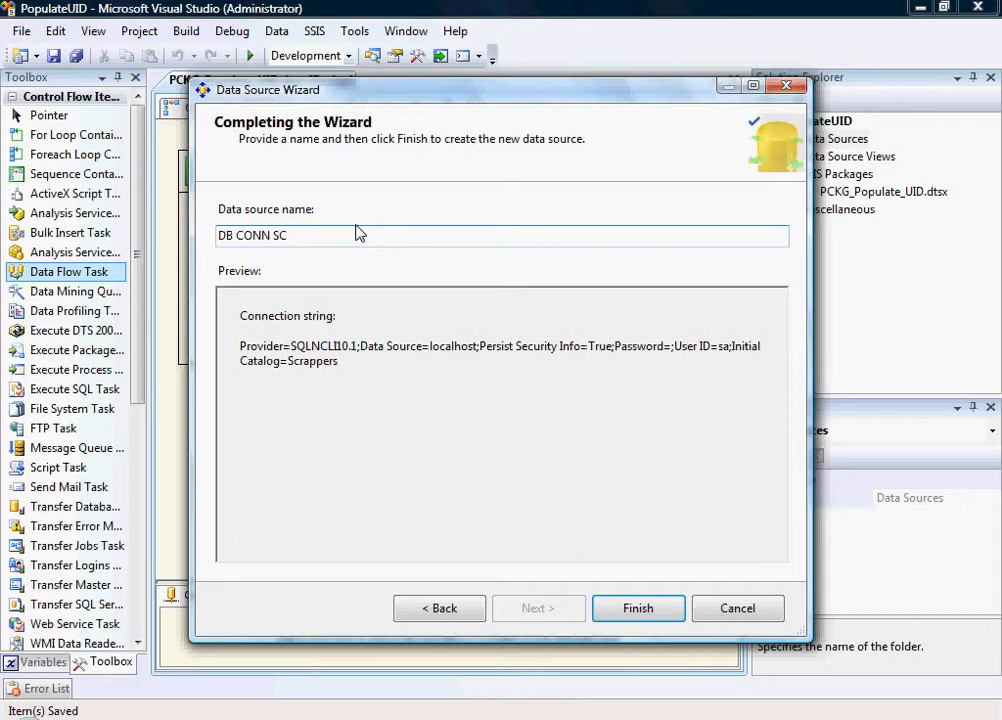
text(RAPPERS)
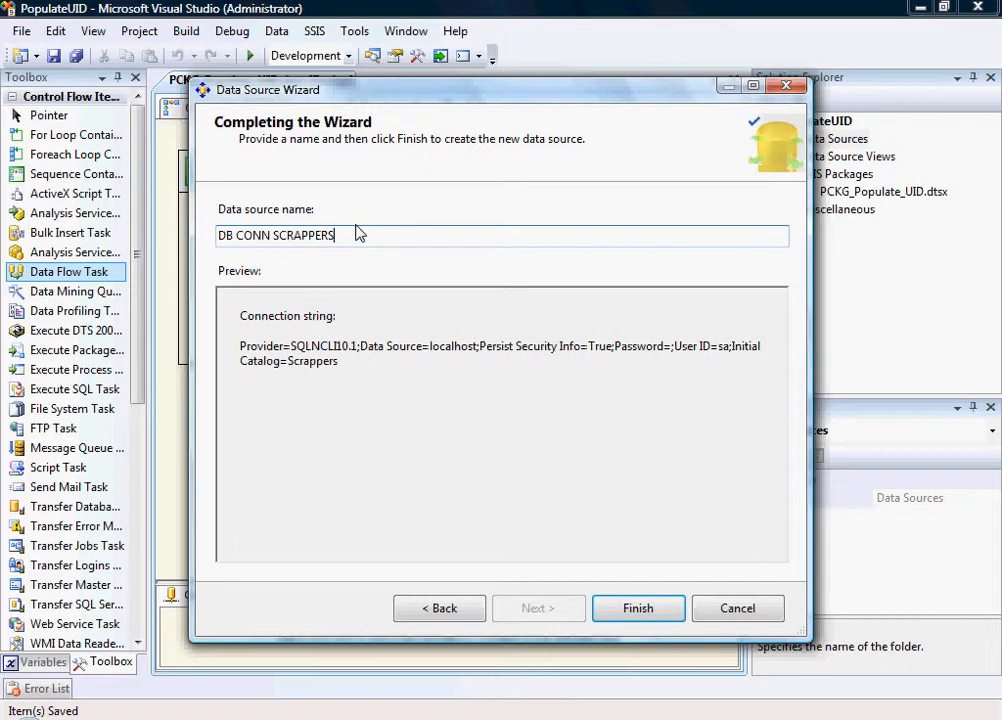
key(BackSpace)
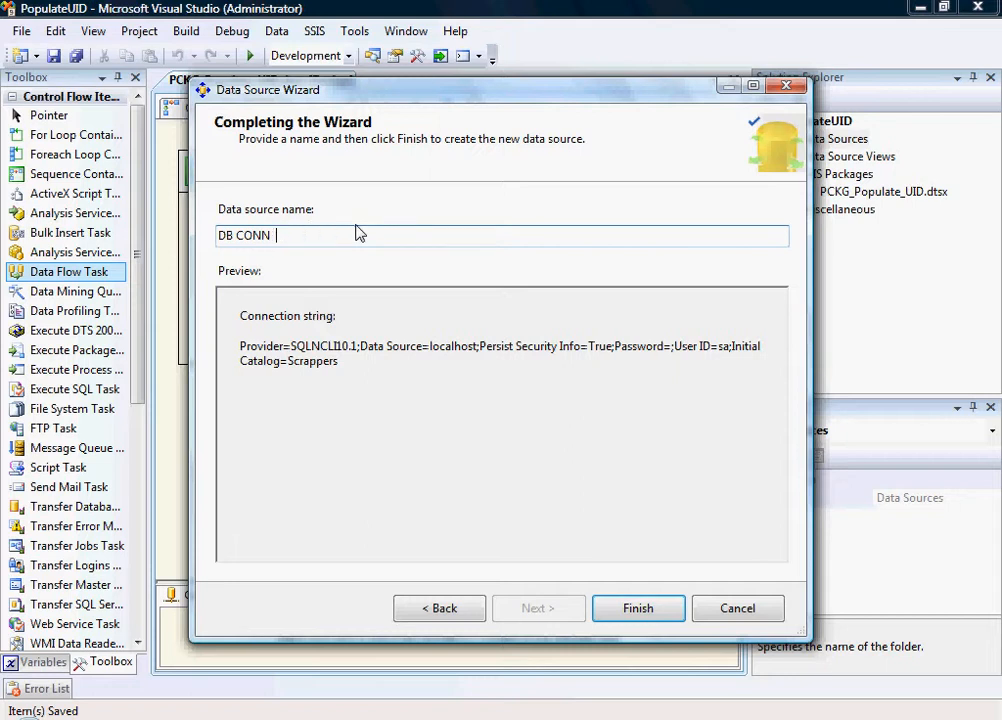
text(DESC)
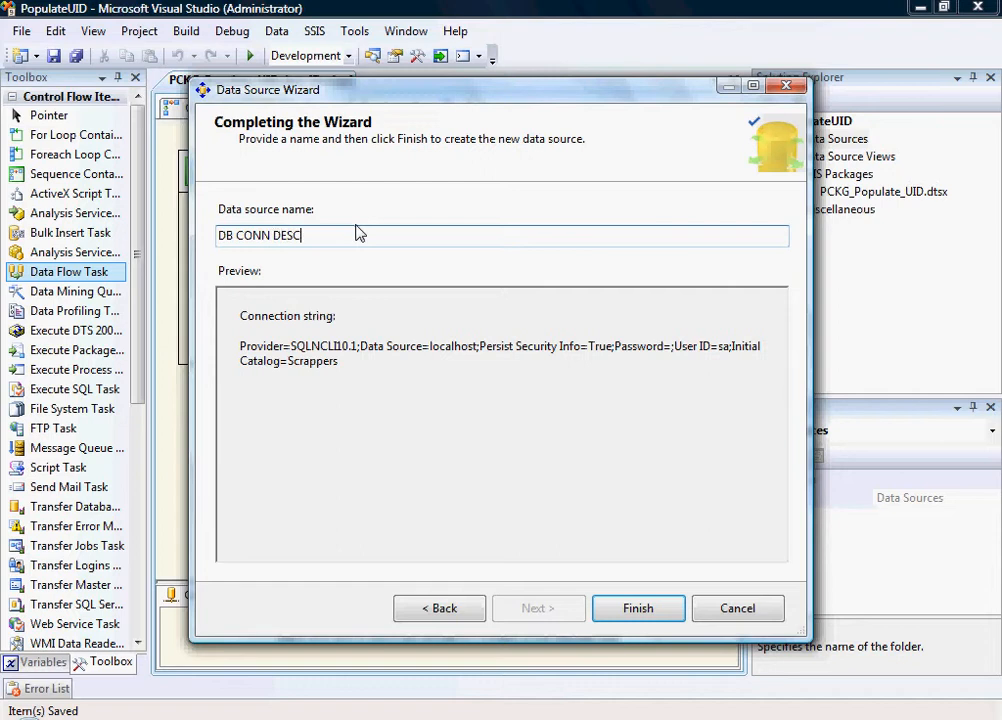
text(DEST Scra)
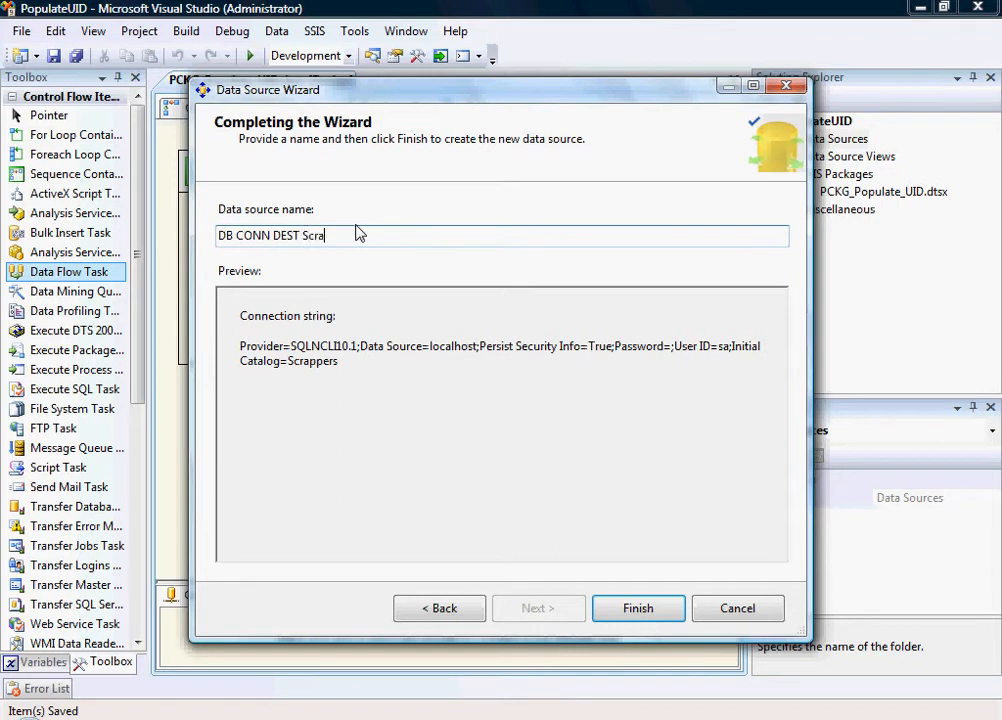
text(ppers)
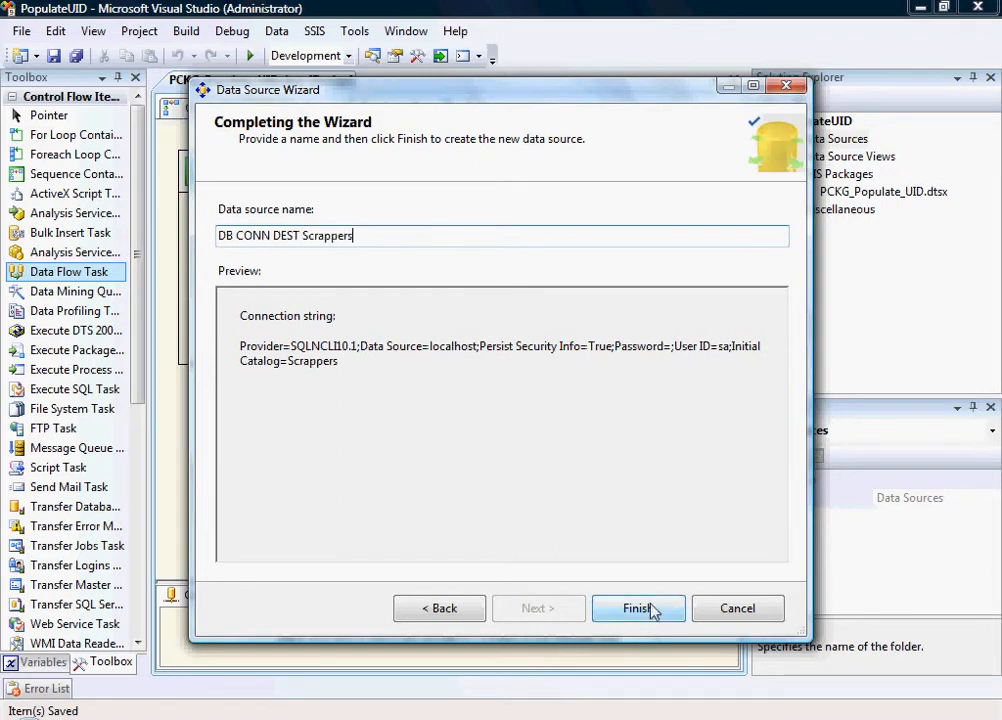
click(636, 608)
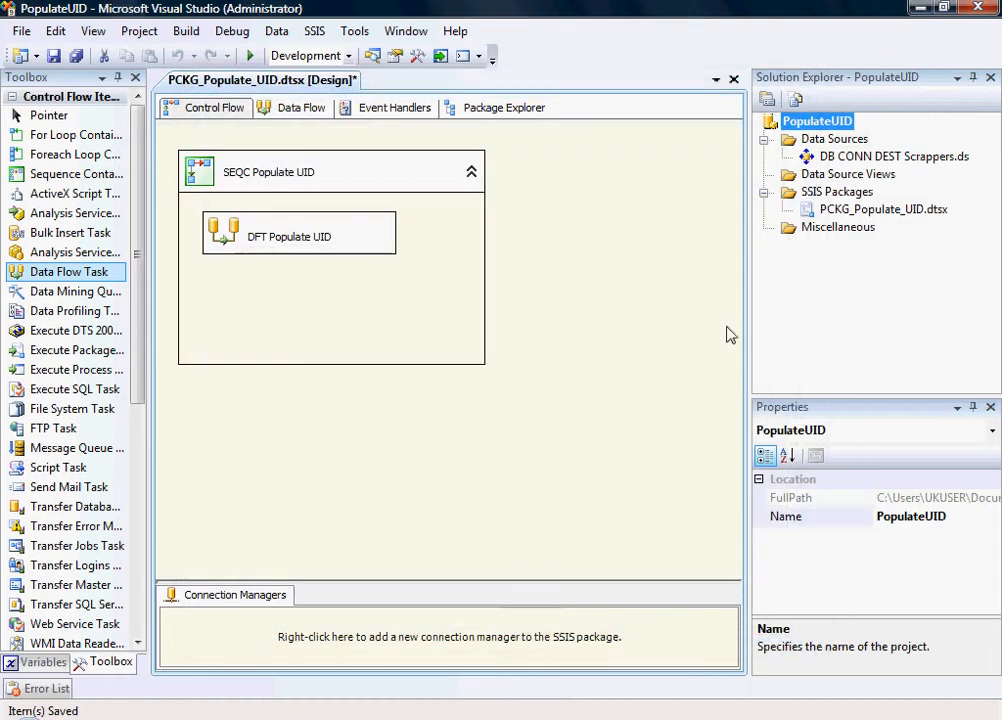
Add a package connection manager from the DB CONN DEST Scrappers data source.
right_click(448, 636)
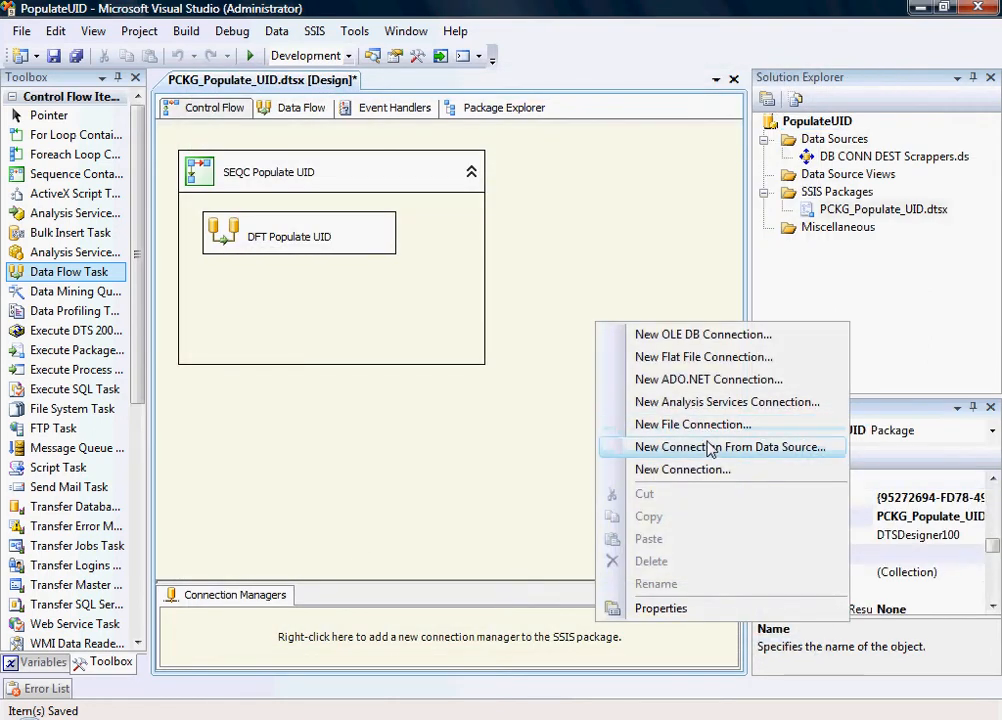
click(730, 446)
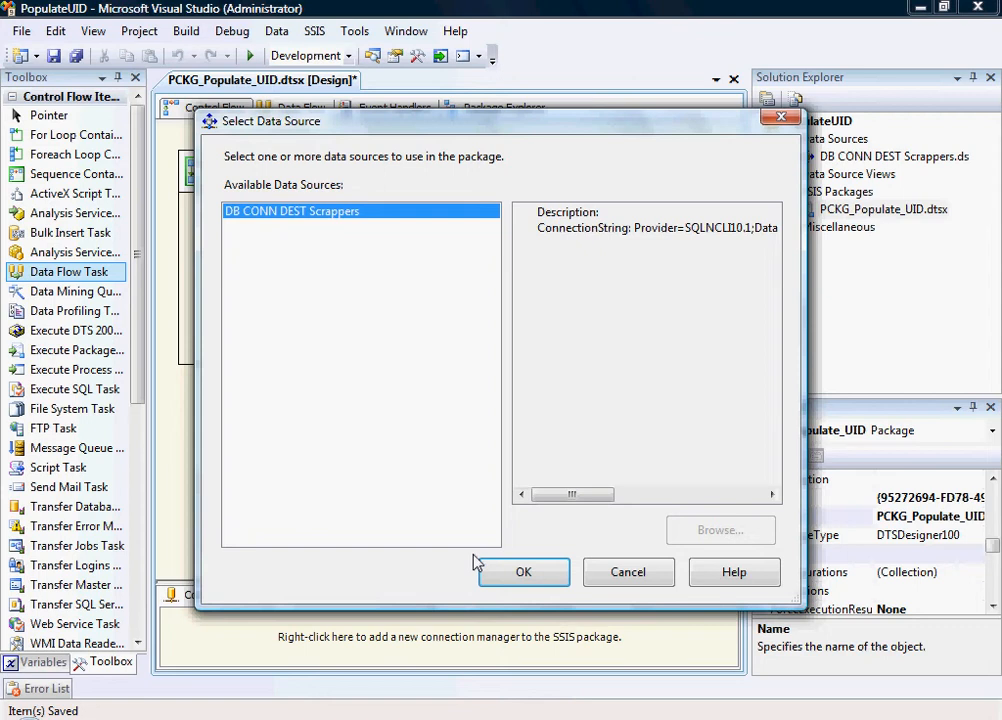
click(524, 572)
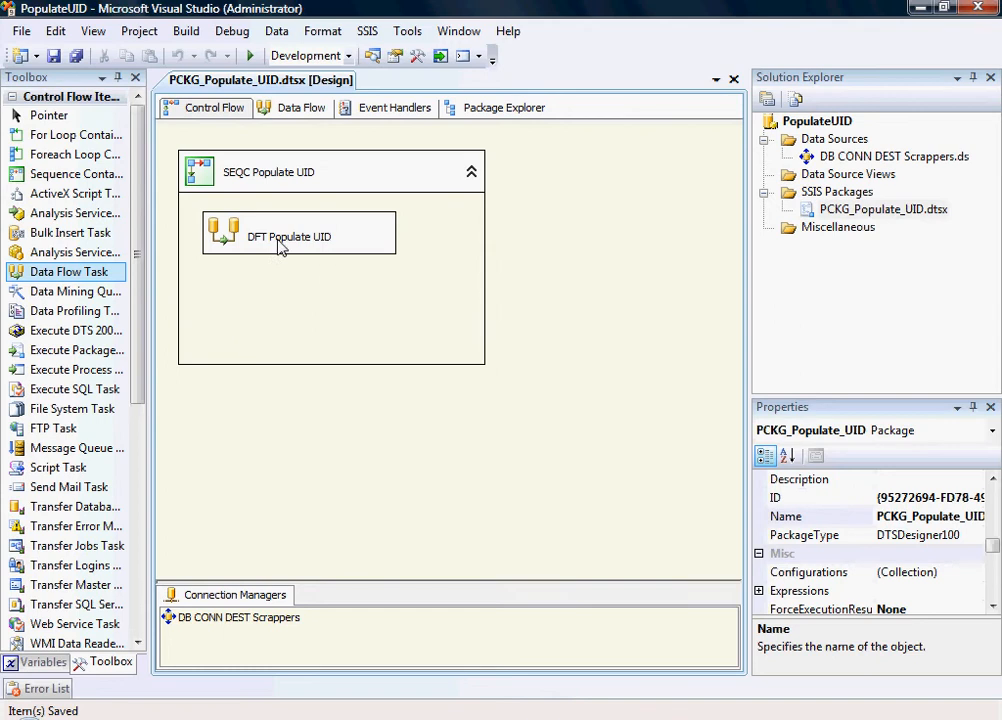
double_click(288, 236)
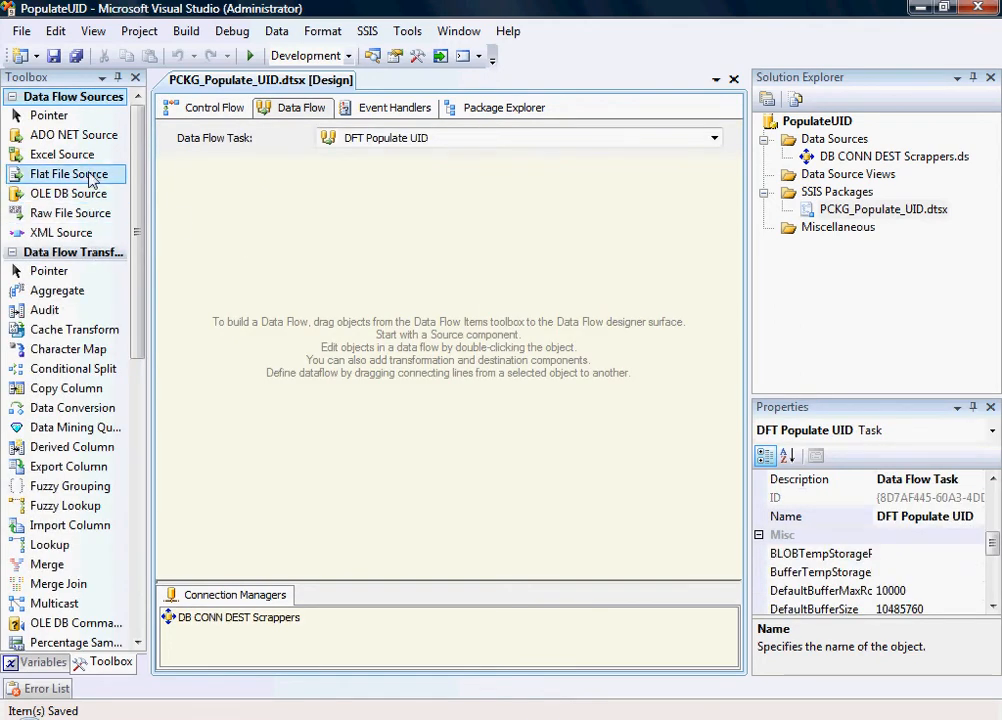
Add a flat file source named FLT SRC to the DFT Populate UID data flow.
drag(68, 174, 256, 204)
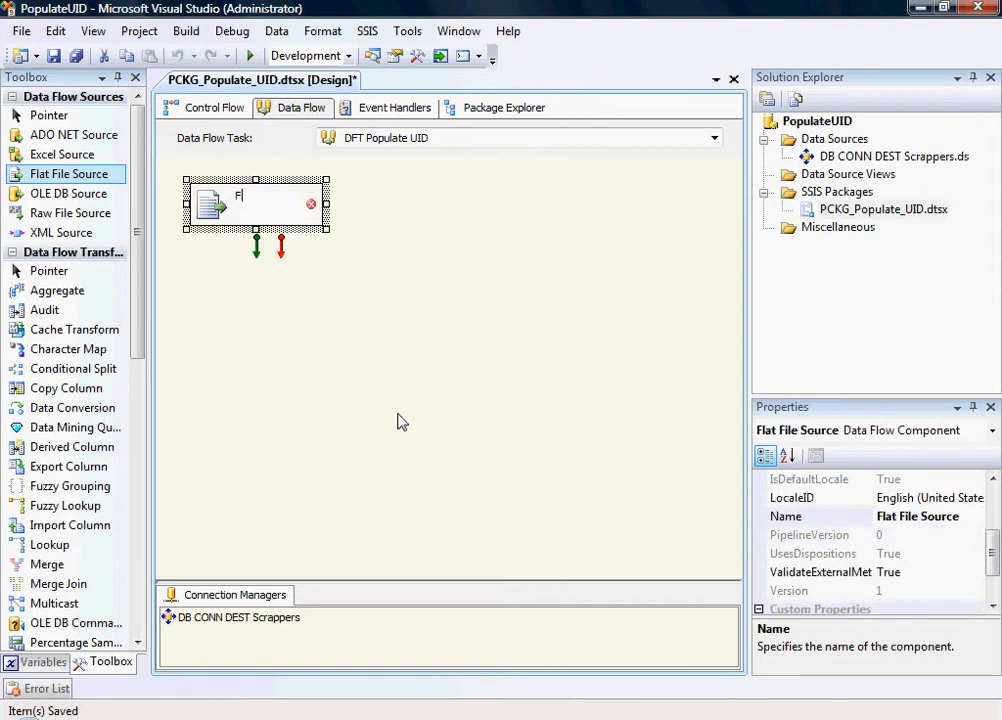
text(FLT SRC)
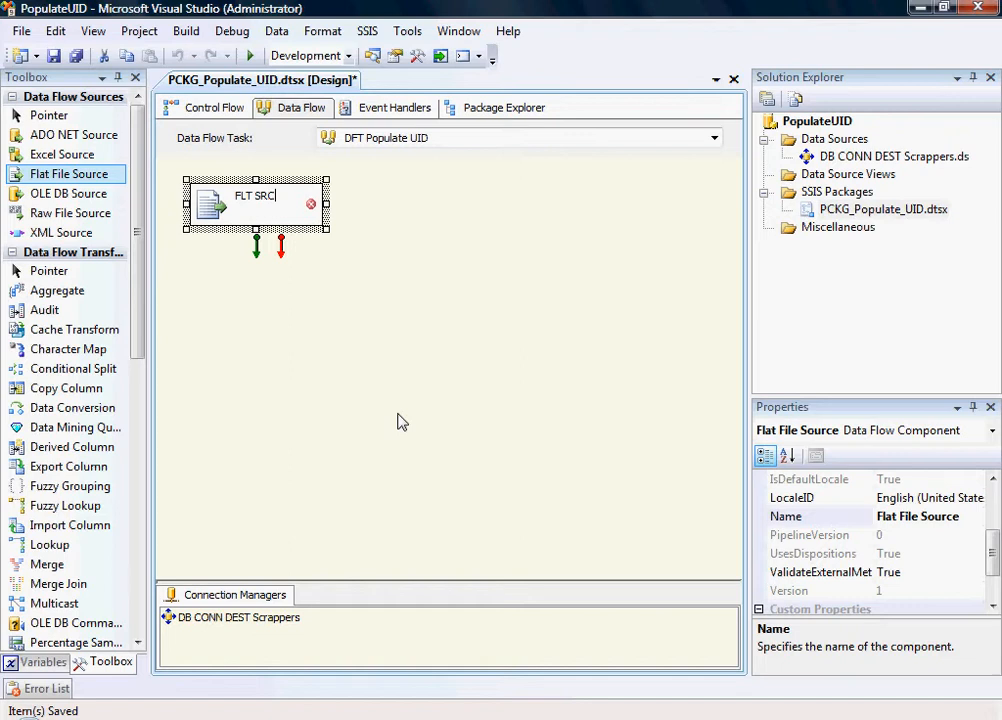
click(400, 420)
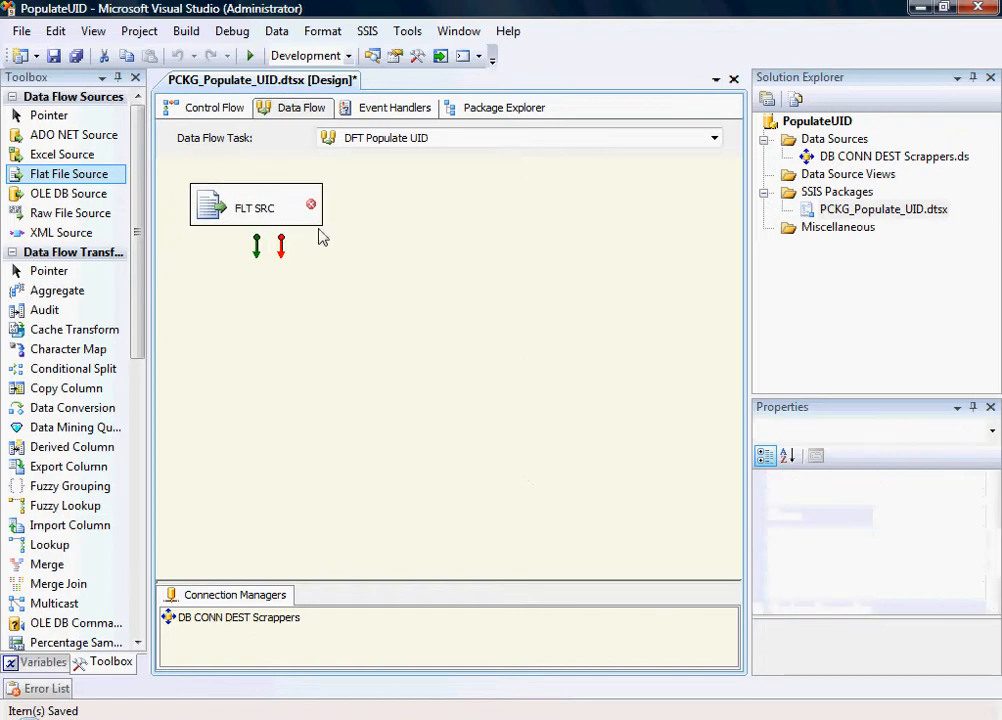
double_click(256, 204)
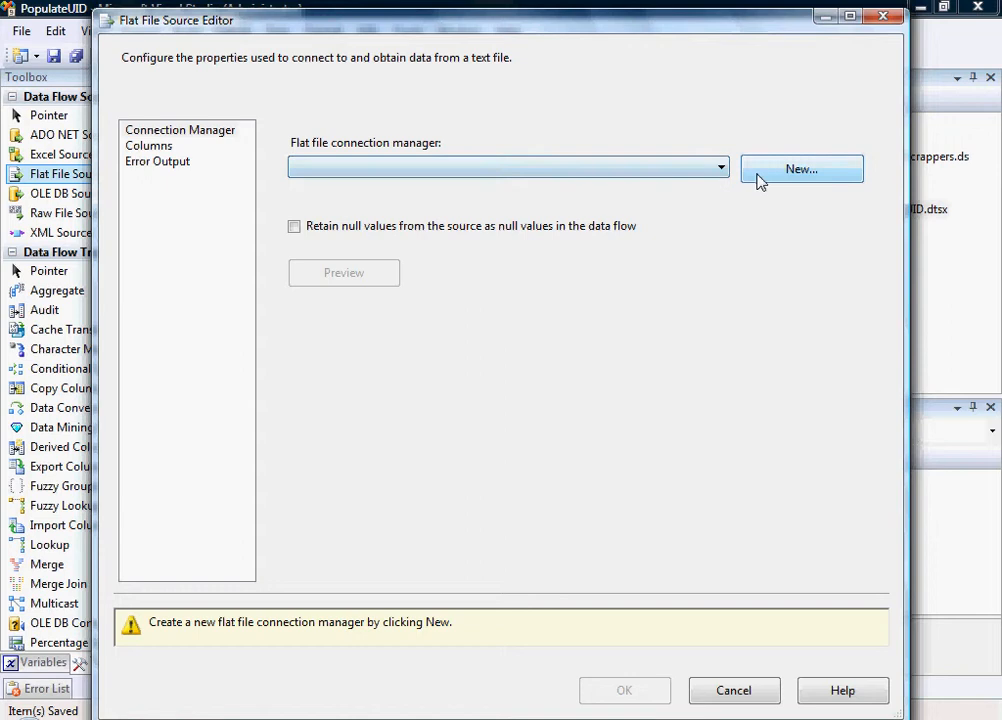
Create flat file connection FLT SRC test described as test data for generating UID's.
click(800, 168)
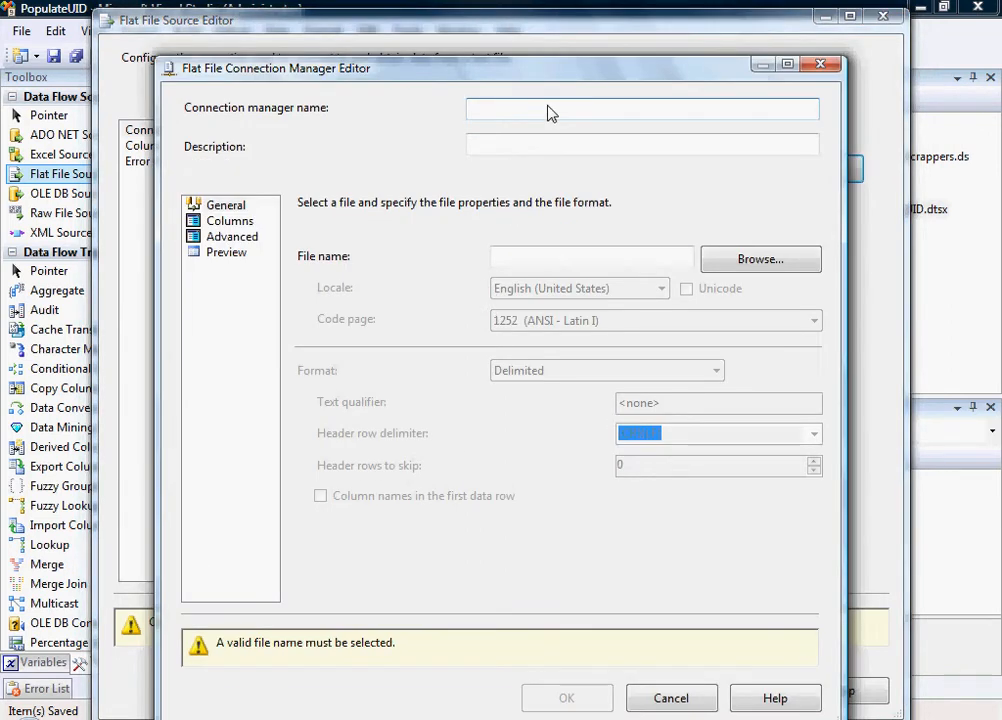
text(S)
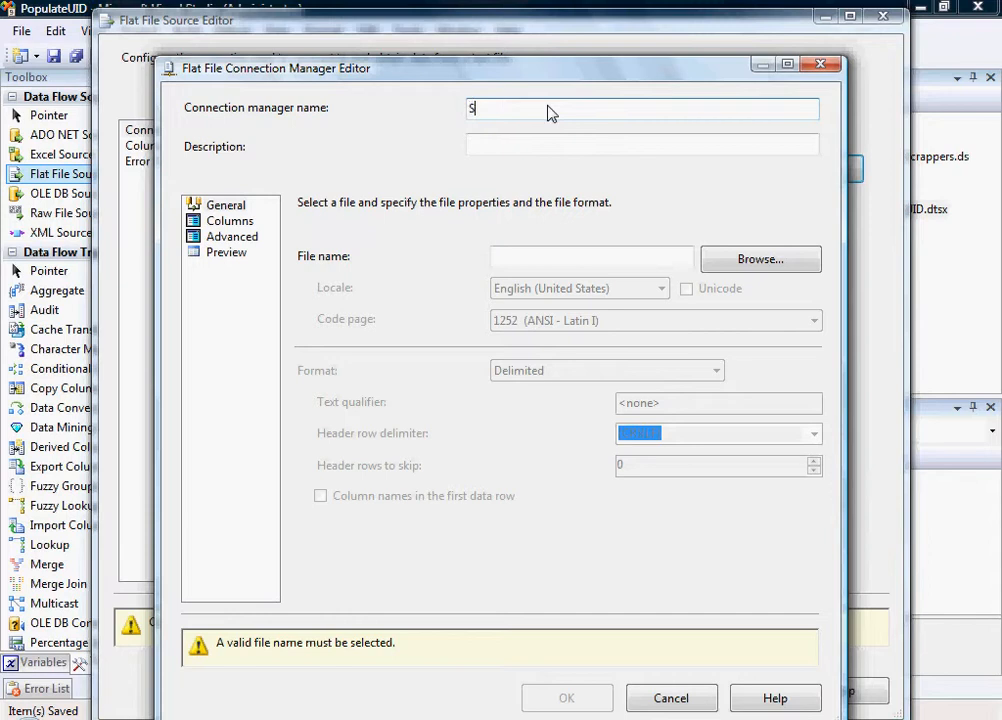
text(RC)
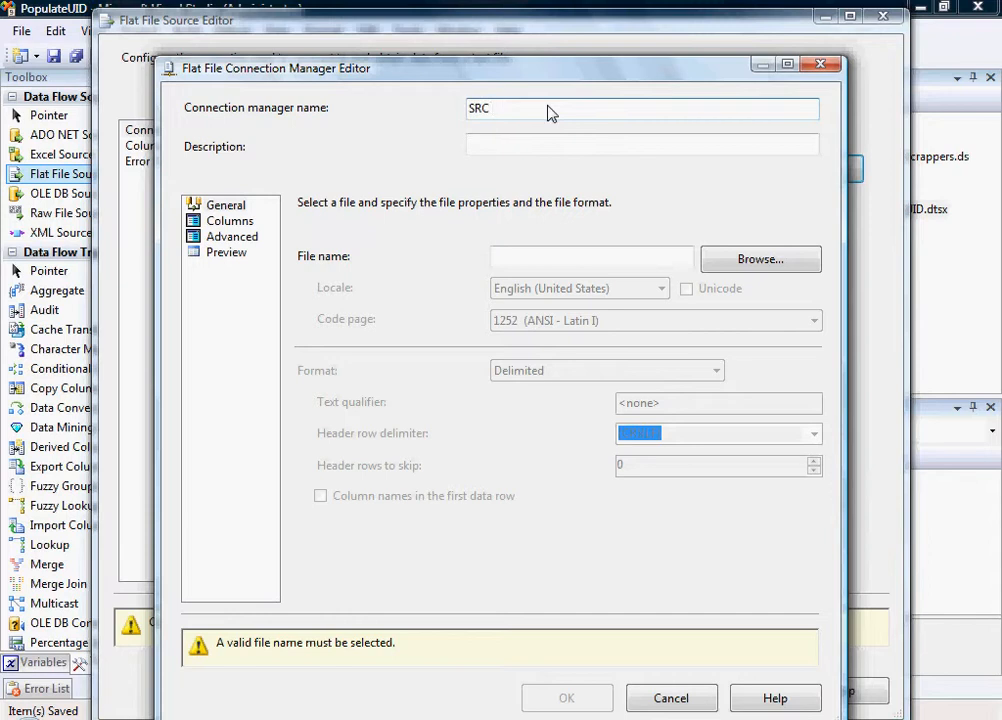
text(FLT SR)
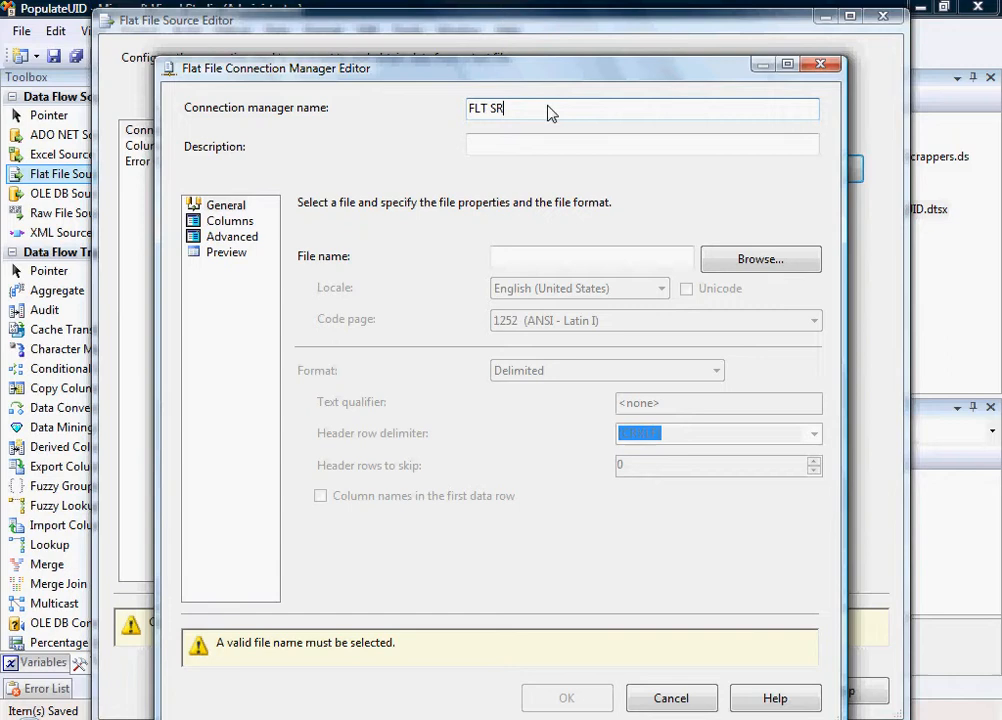
text(CT)
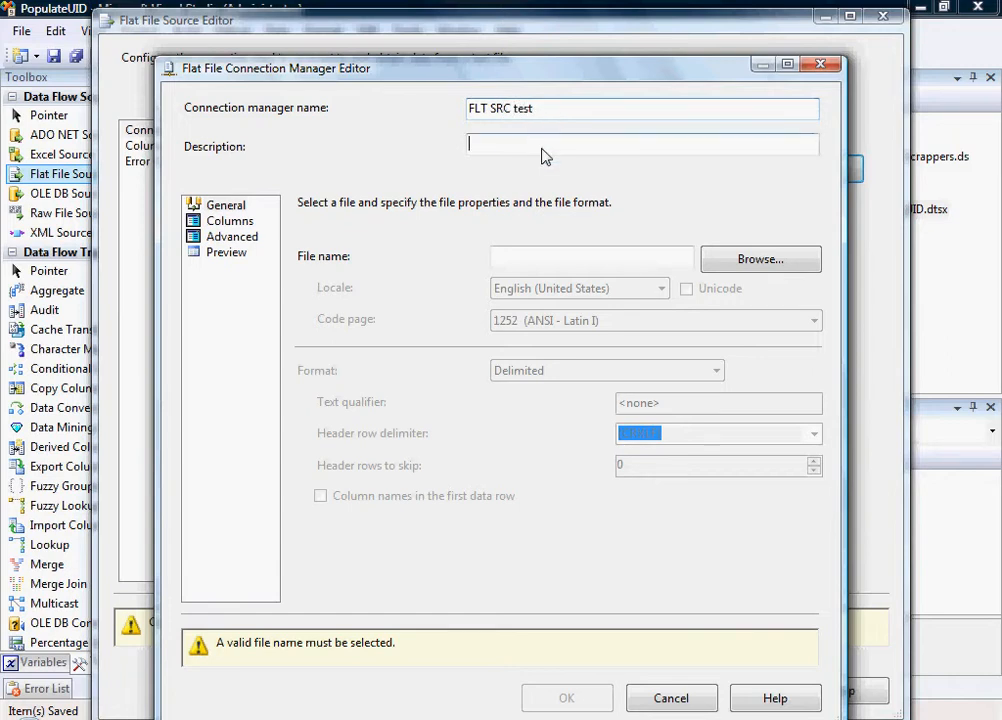
text(test data for)
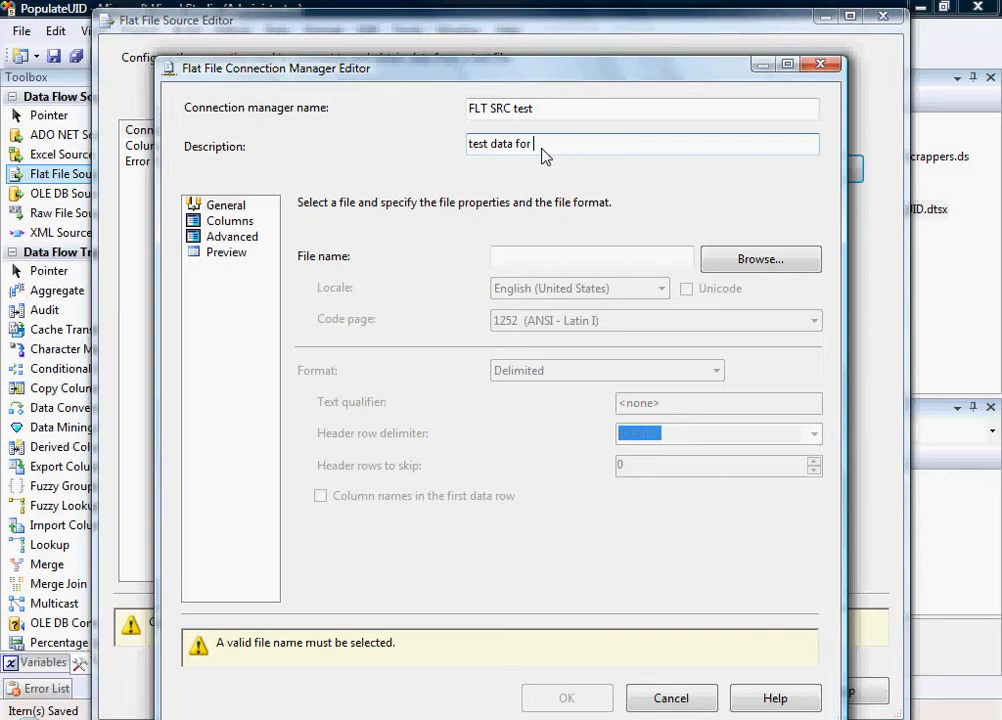
text(generating UID)
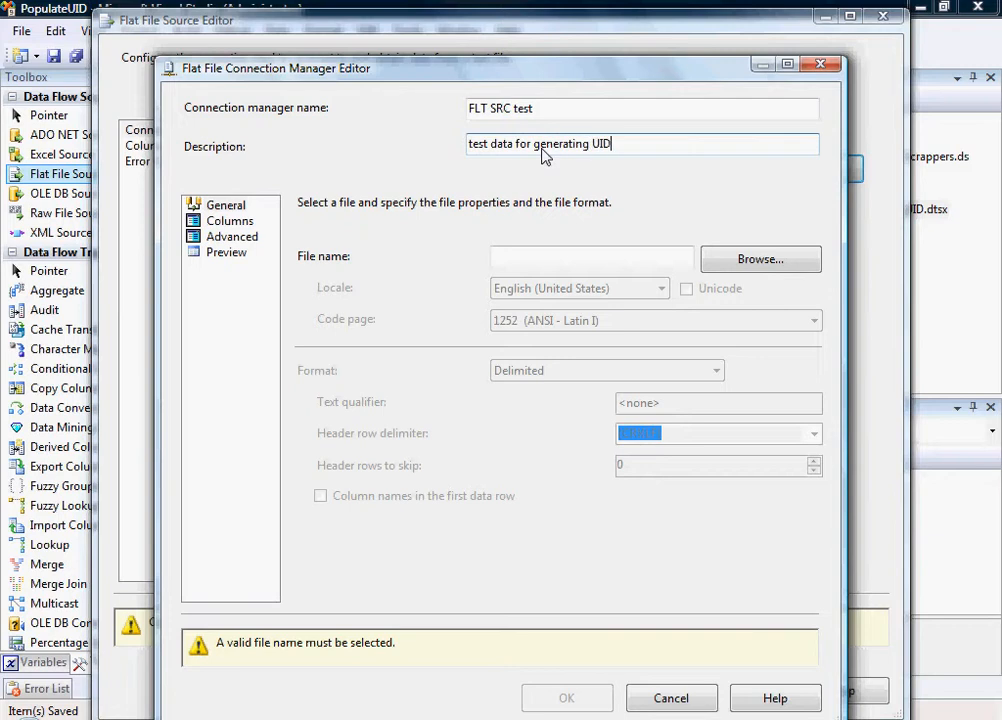
text('s)
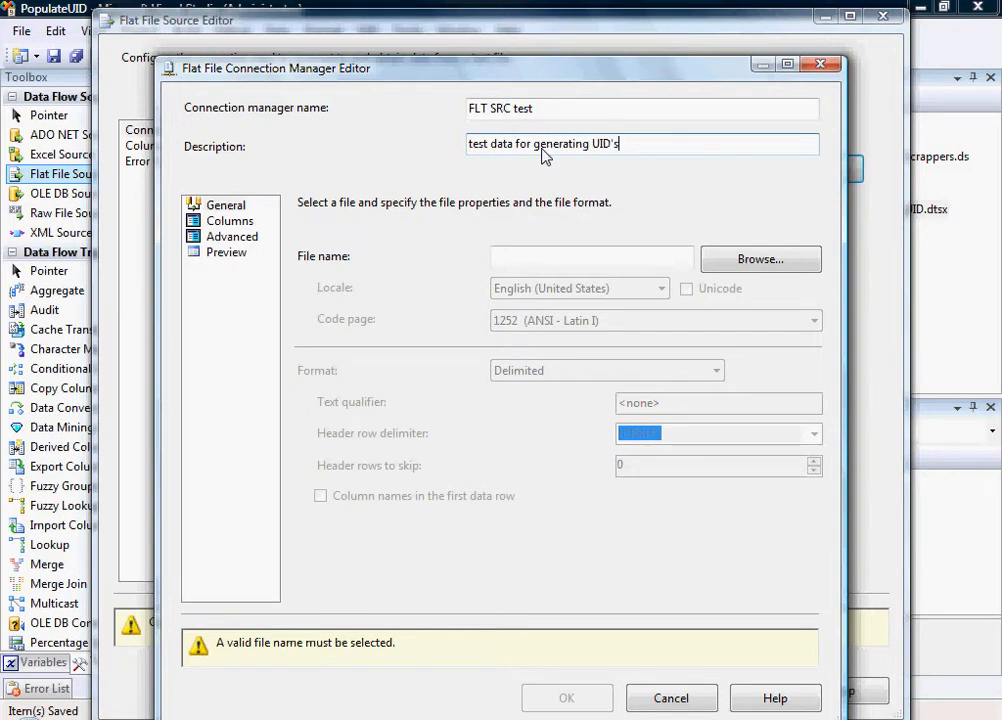
Point it to C:\PopulateGUID\test.csv and review its comma-delimited columns and their properties.
click(760, 260)
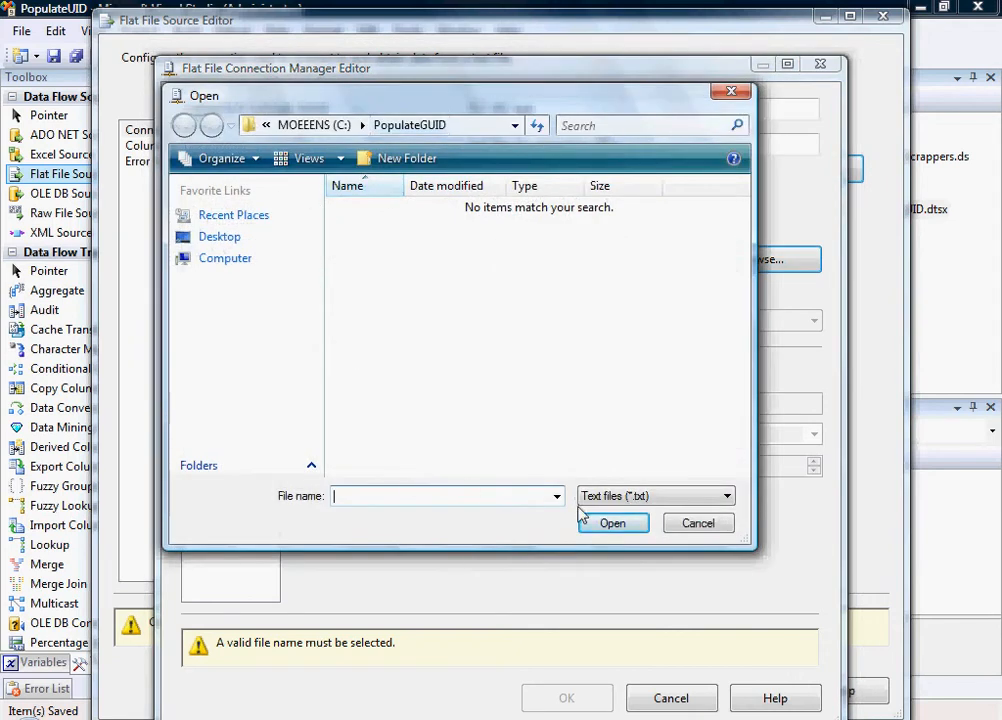
click(656, 496)
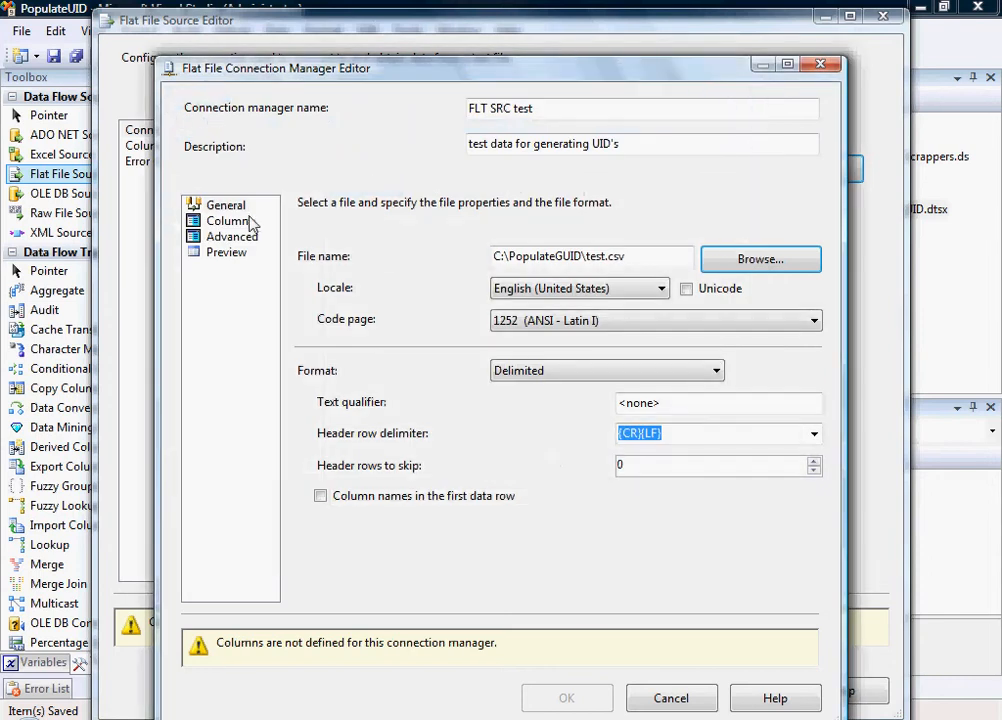
click(230, 220)
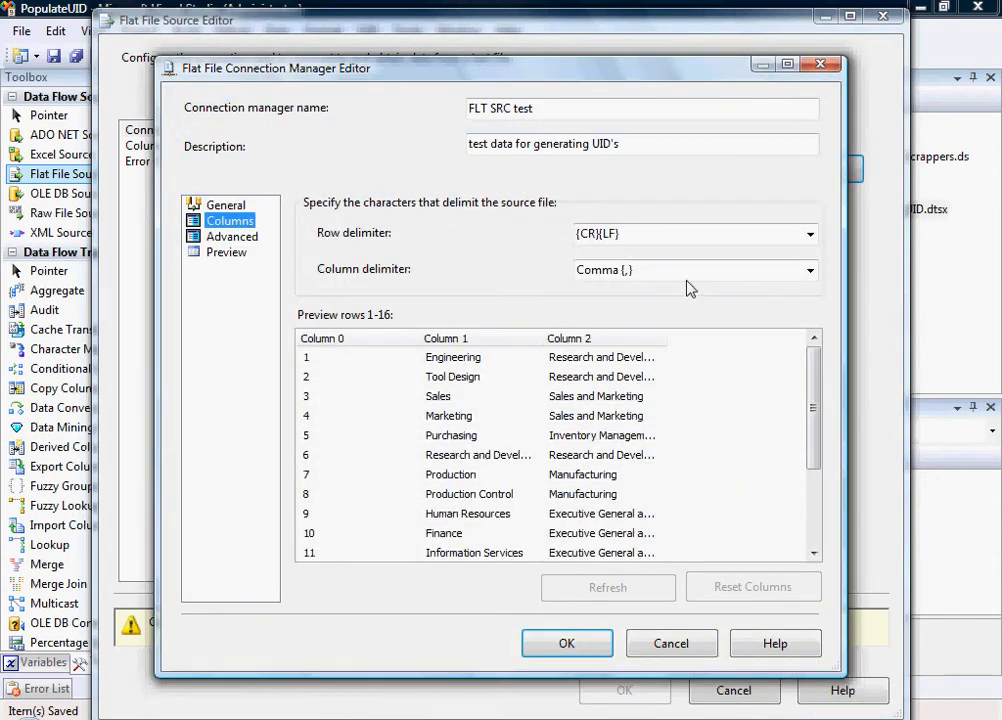
click(232, 236)
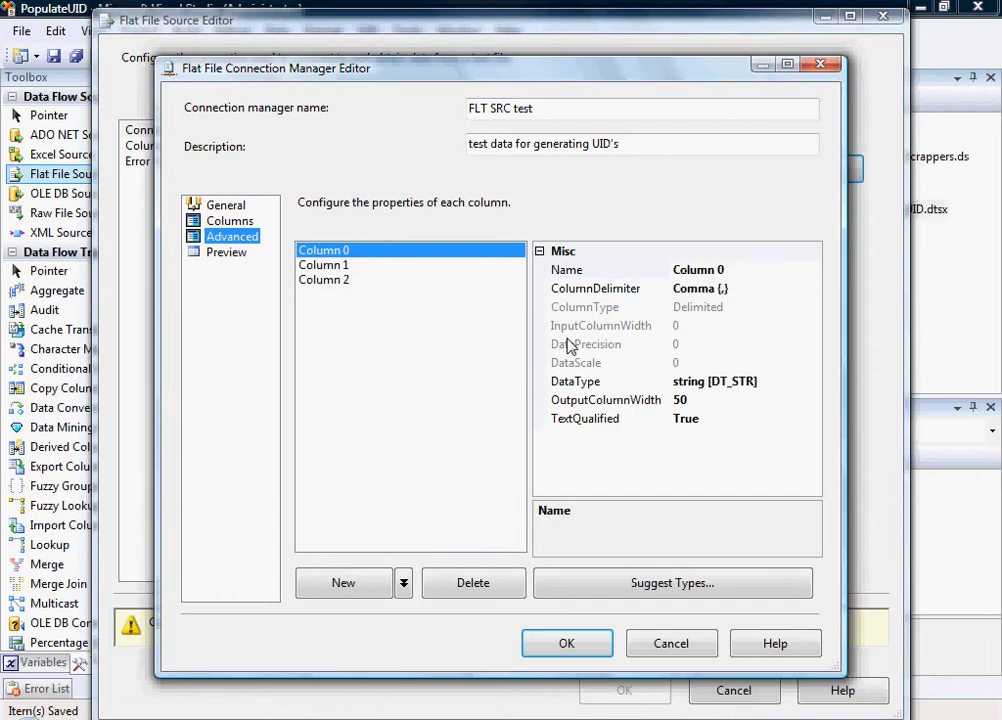
Rename the flat file columns to ID, Desc1 and Desc2.
click(698, 270)
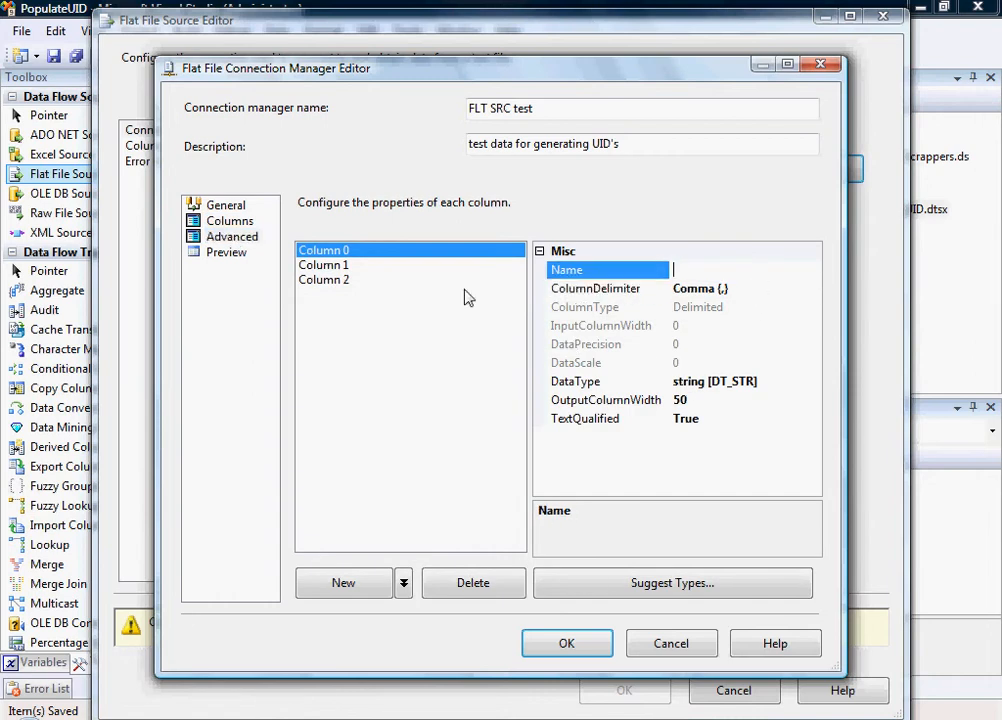
text(ID)
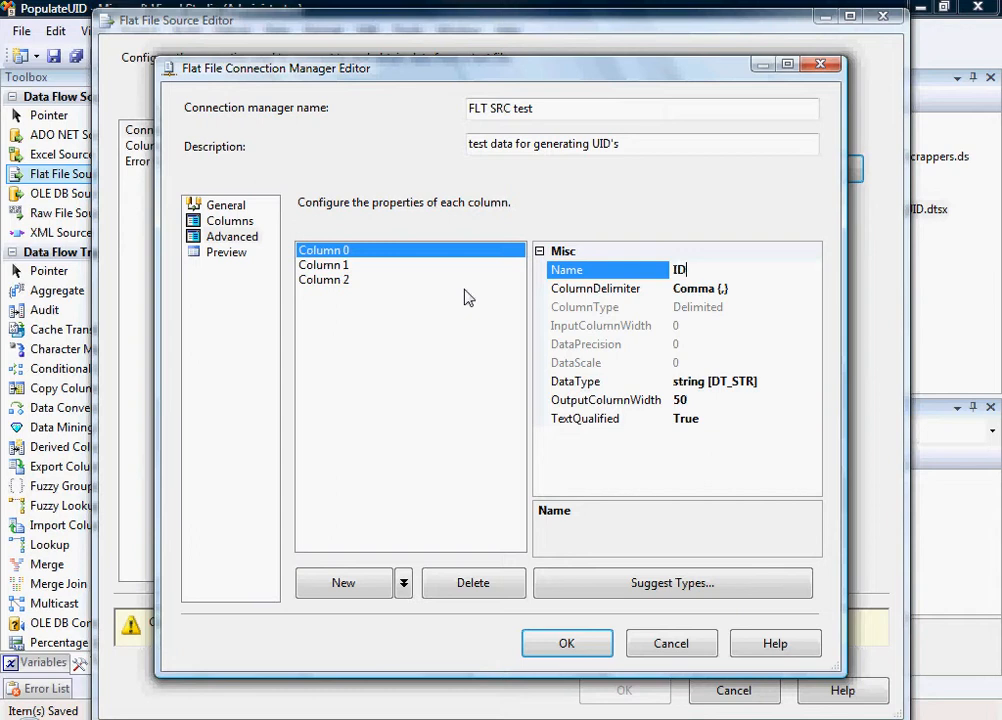
click(324, 264)
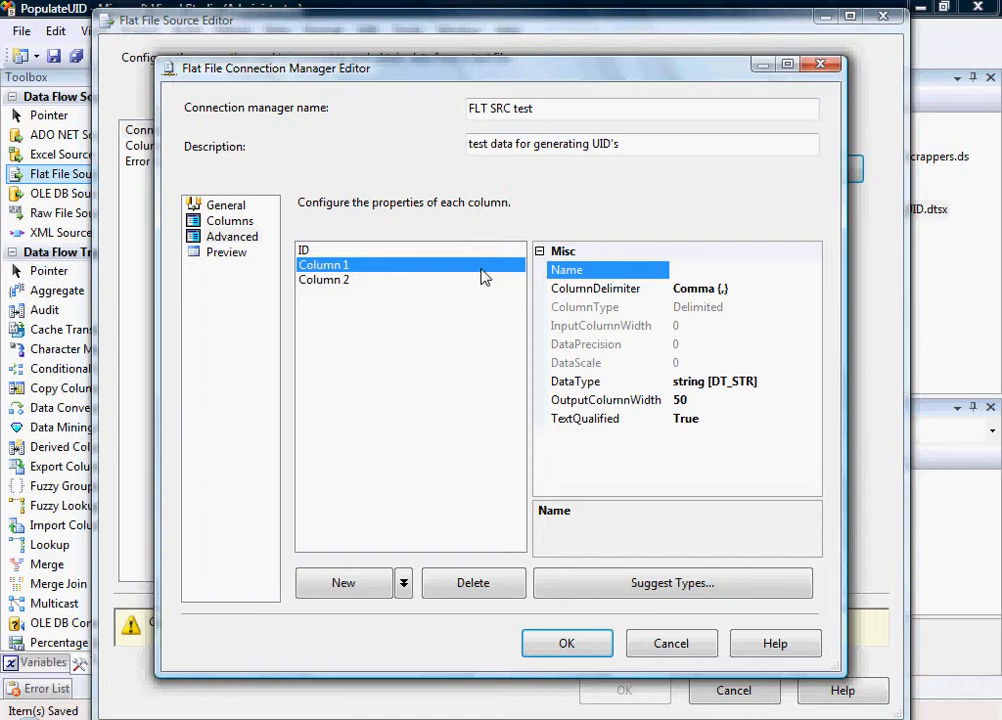
text(Desc1)
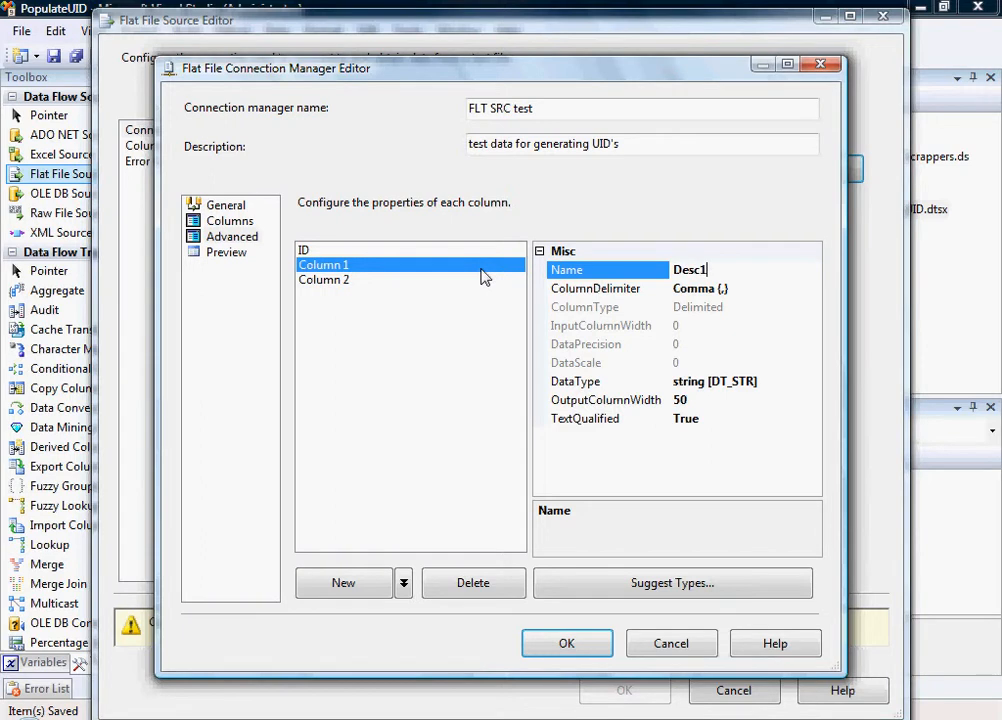
click(324, 280)
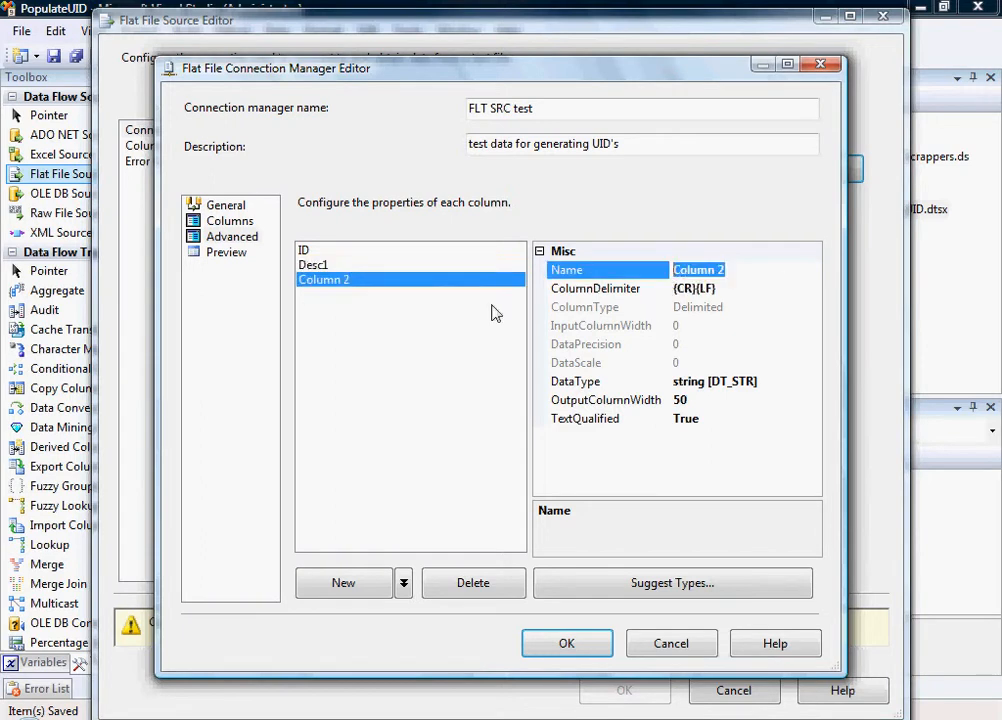
text(Desc2)
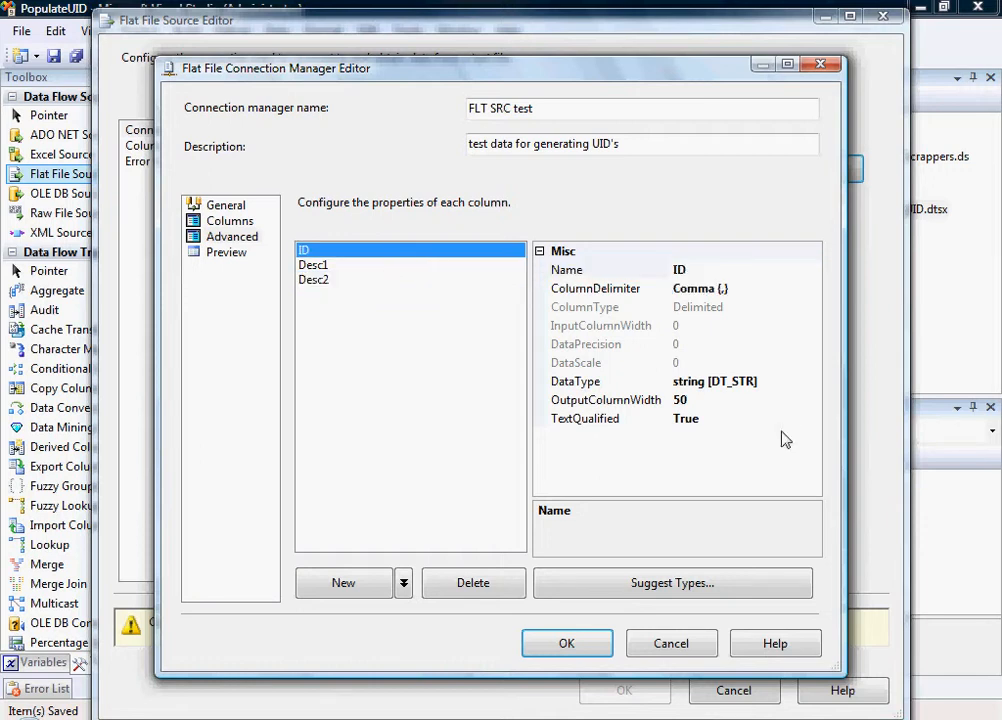
Make ID a four-byte signed integer and revise Desc2's output column width.
click(812, 380)
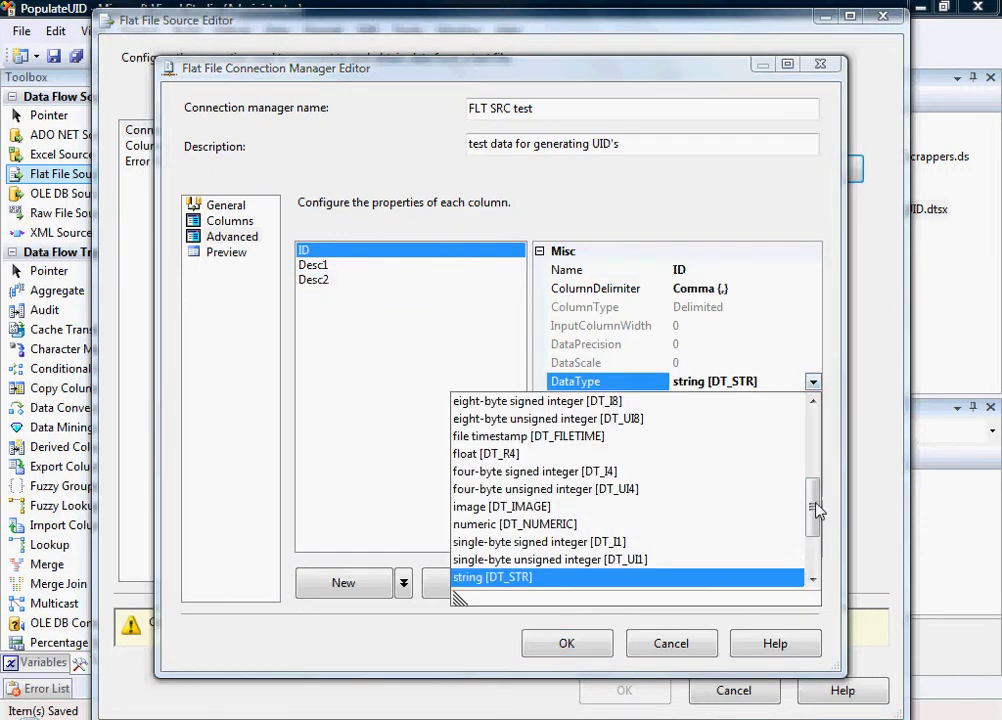
scroll(down, 3)
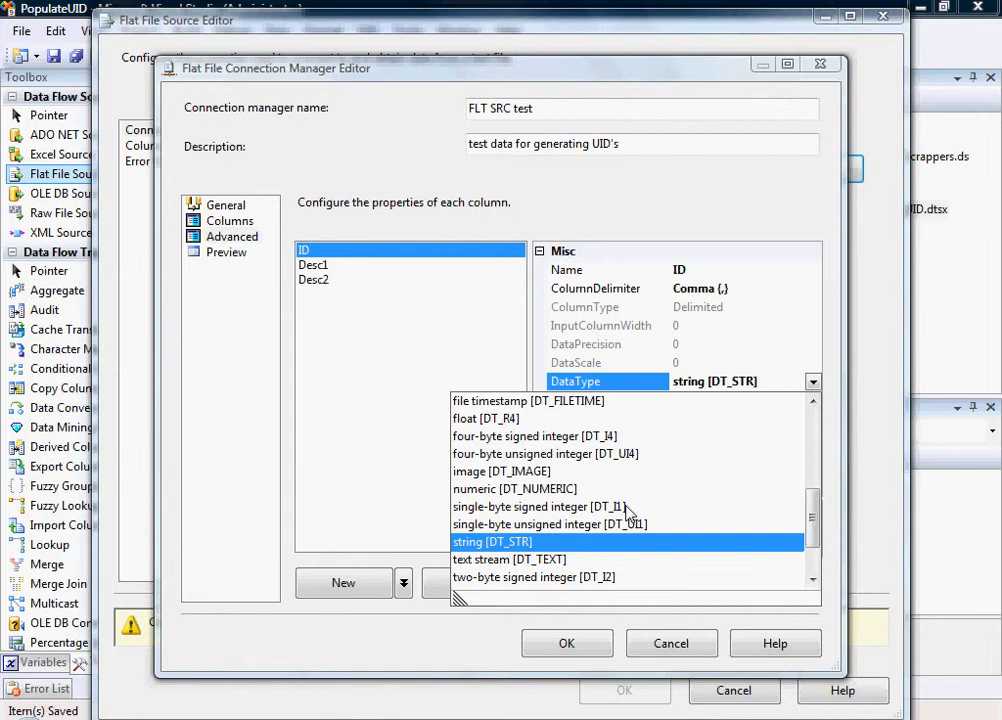
scroll(up, 3)
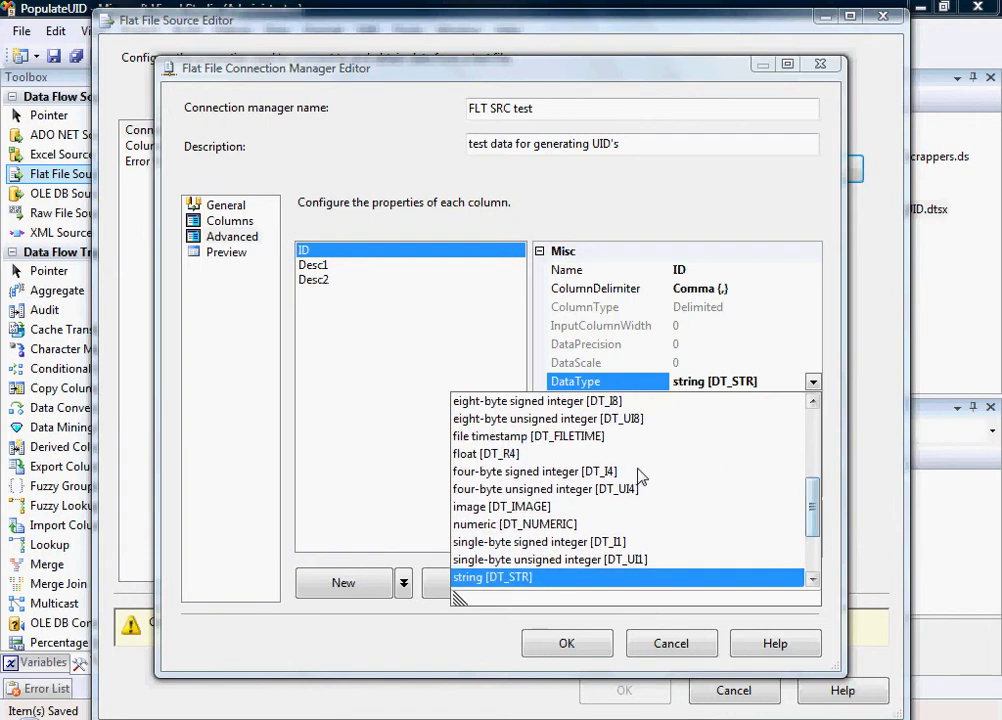
click(536, 472)
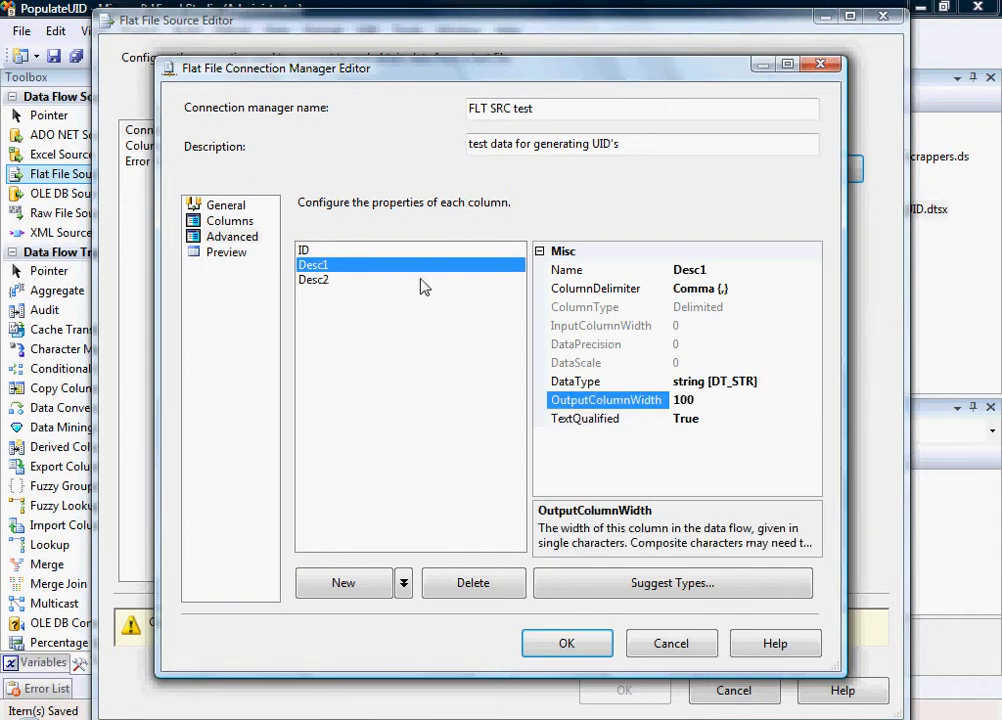
click(312, 280)
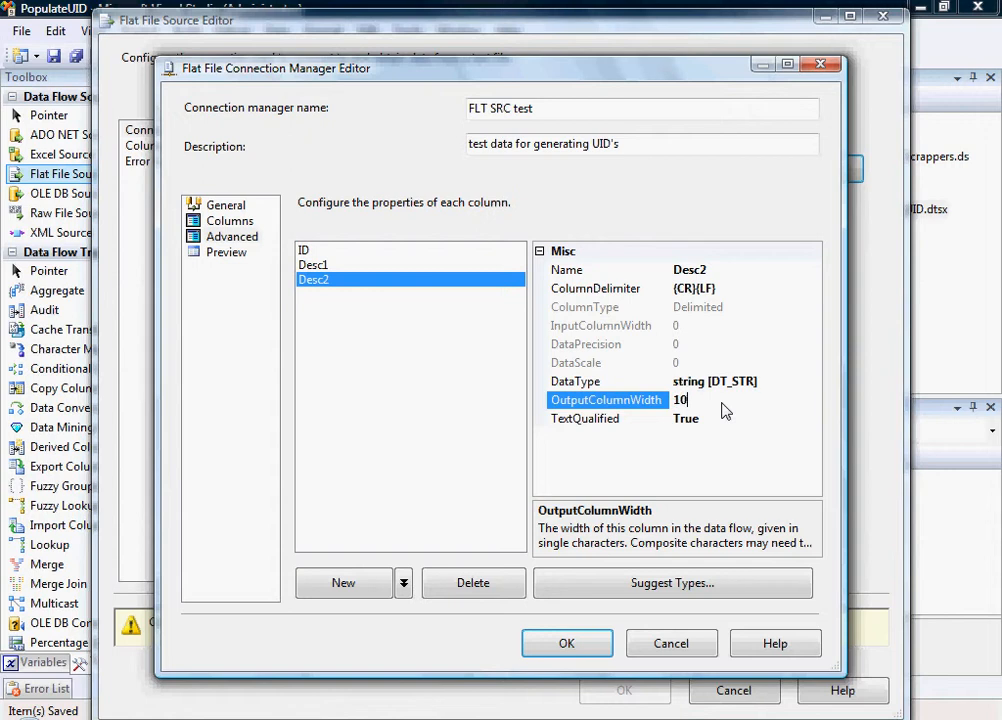
text(0)
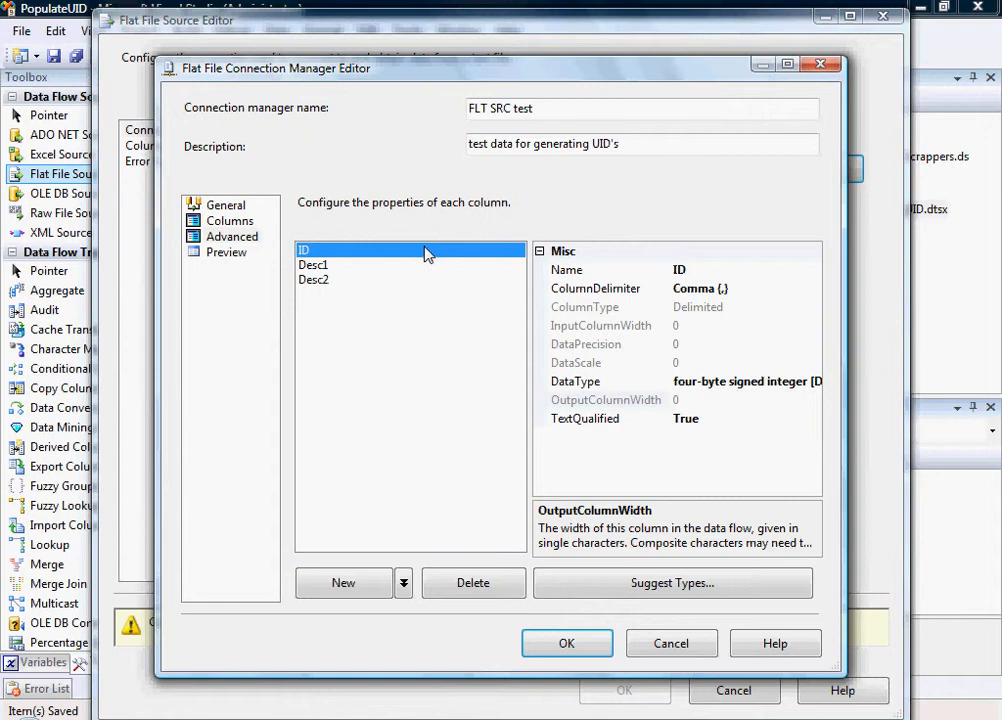
mouse_move(384, 262)
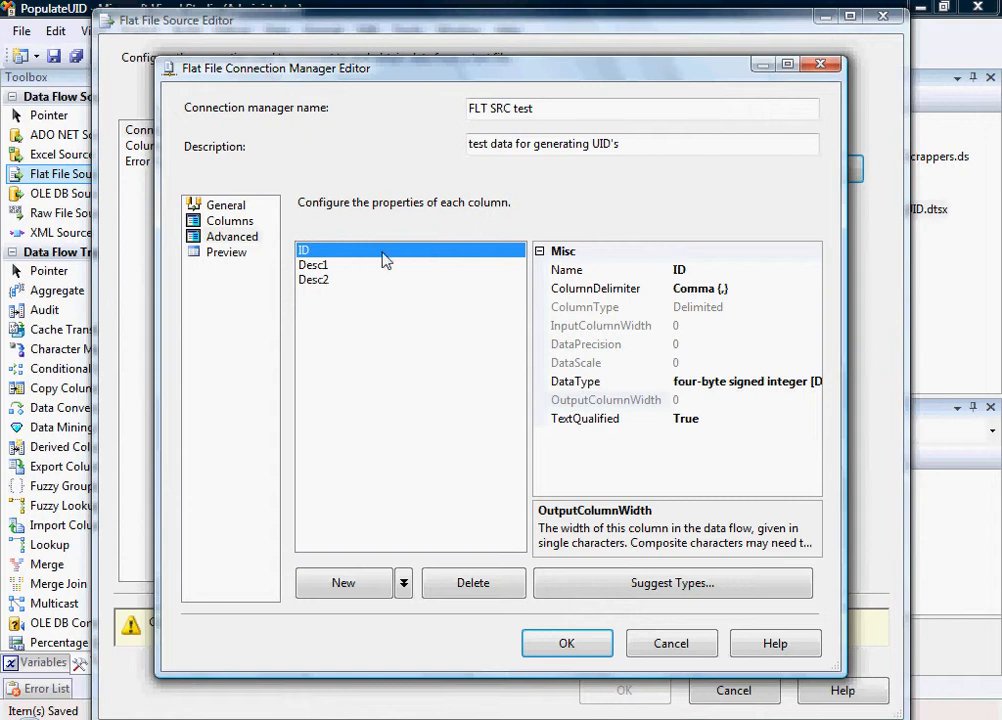
click(232, 236)
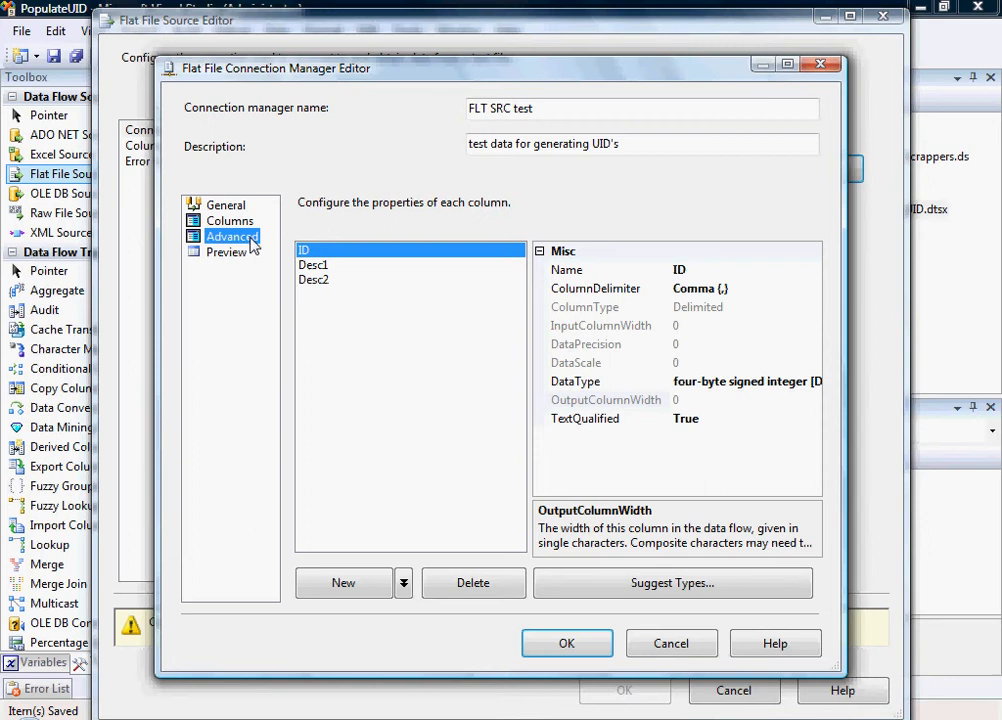
Preview the split rows, accept the FLT SRC test connection, check Columns and save the flat file source.
click(226, 252)
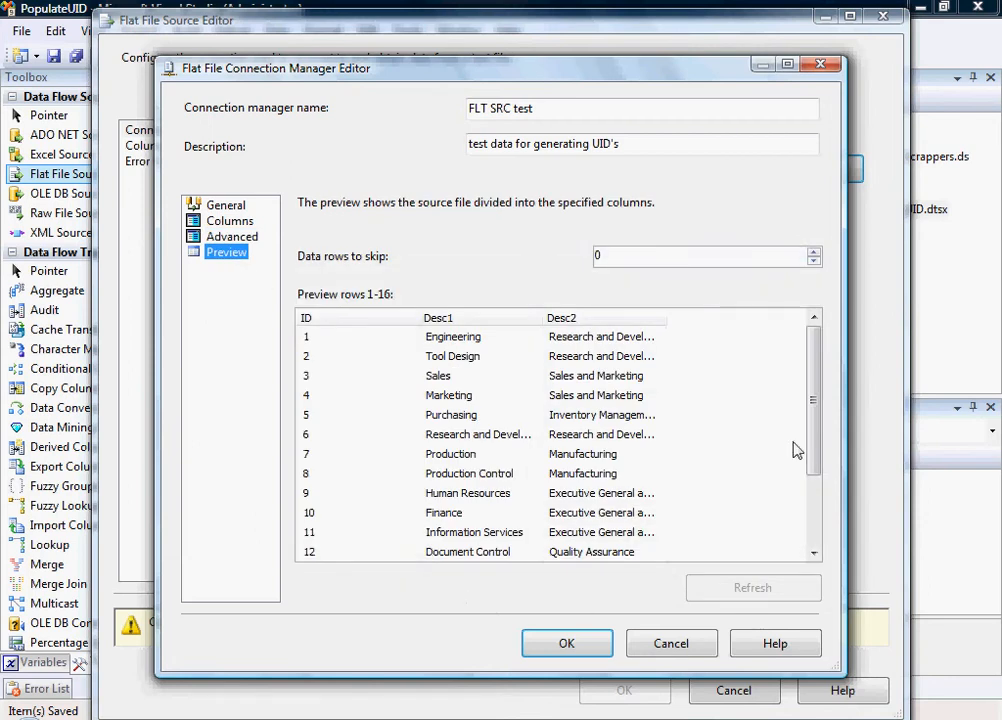
scroll(down, 3)
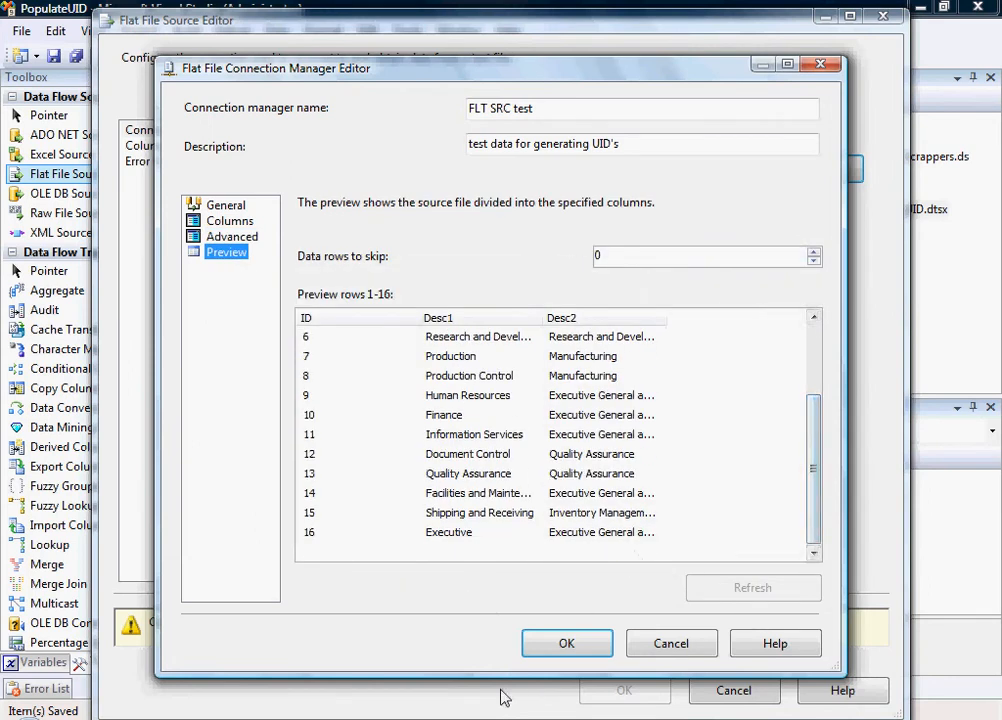
click(568, 644)
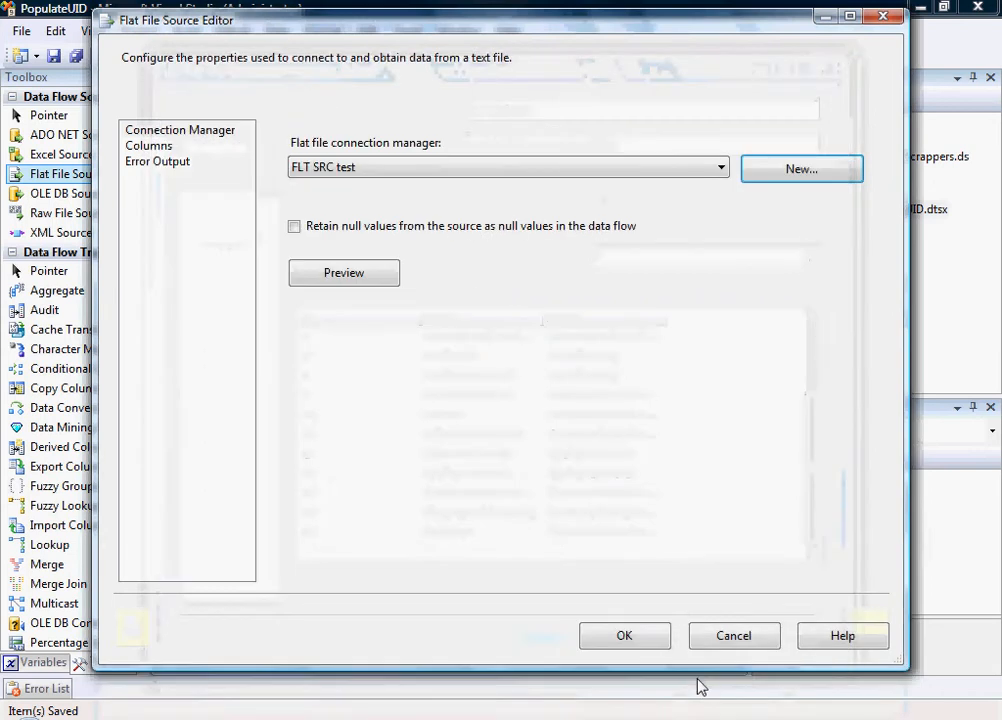
click(344, 272)
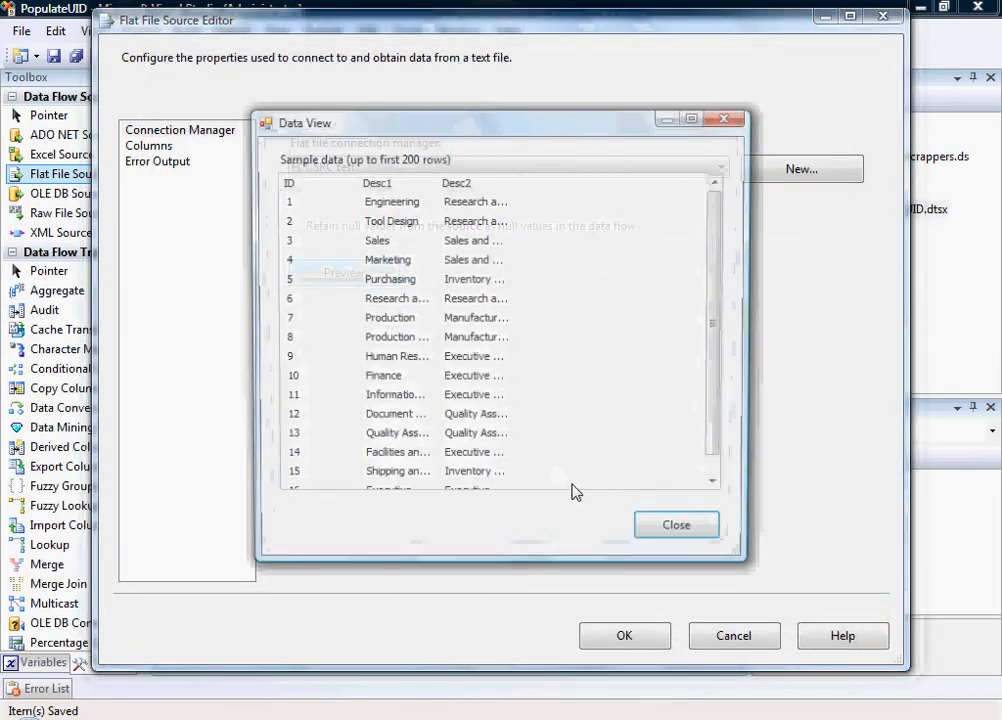
click(676, 524)
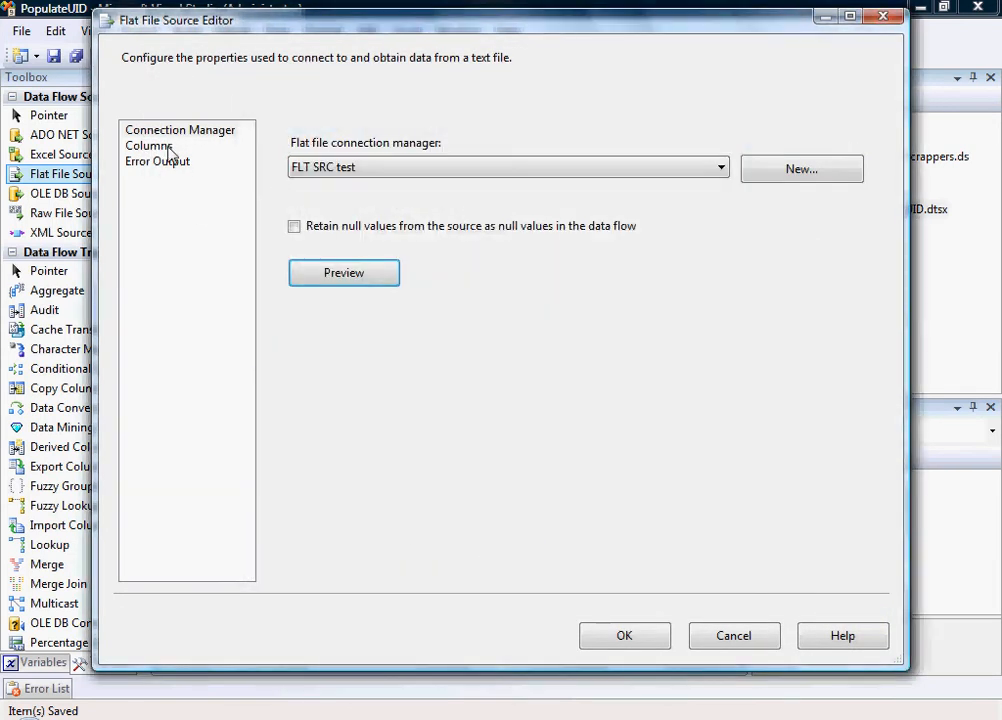
click(148, 144)
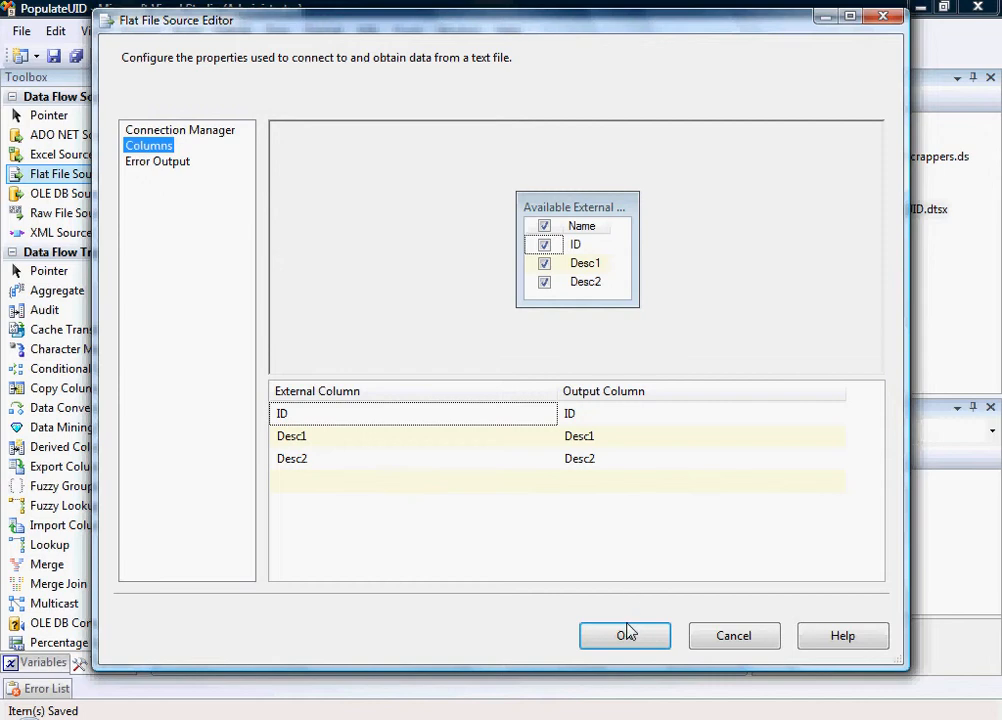
click(624, 636)
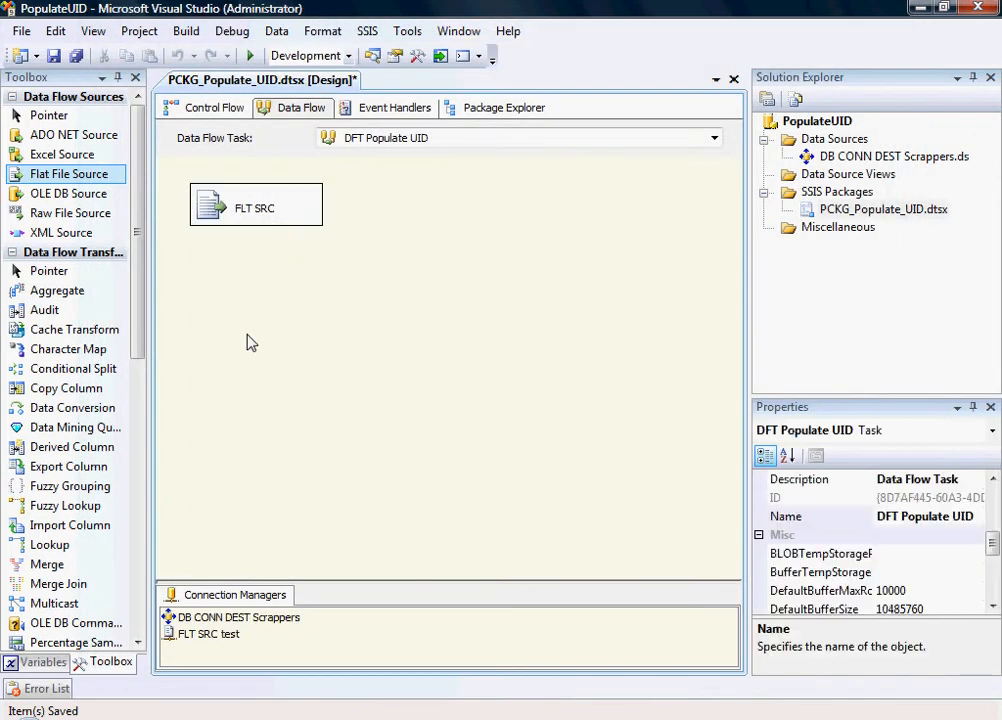
Add a transformation Script Component to the data flow and name it Script Populate UID.
scroll(down, 3)
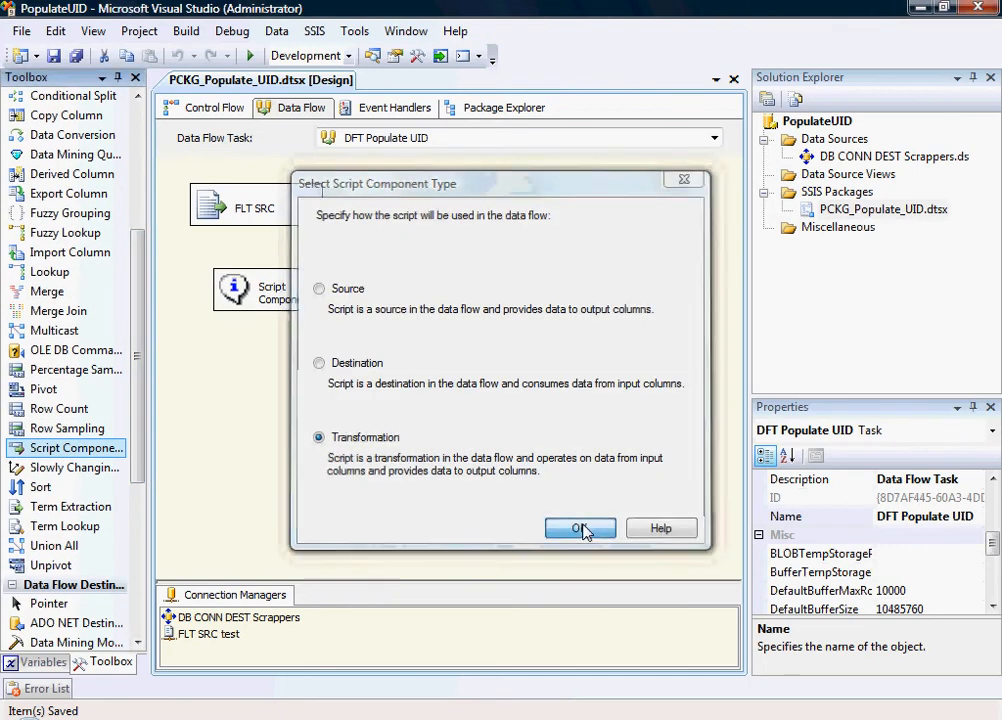
click(580, 528)
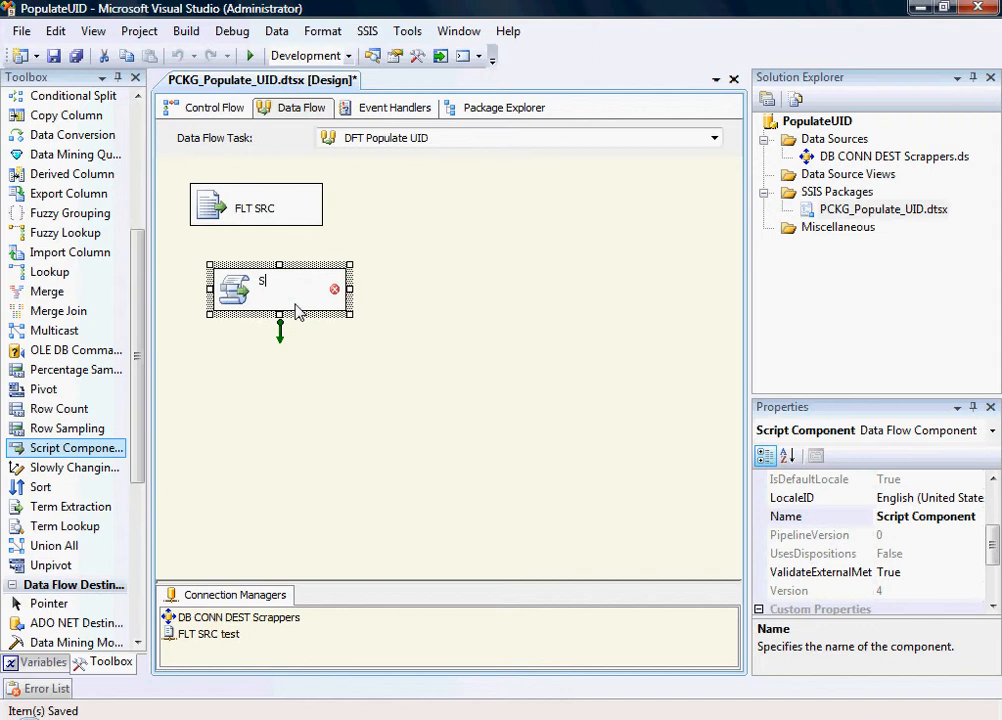
text(op)
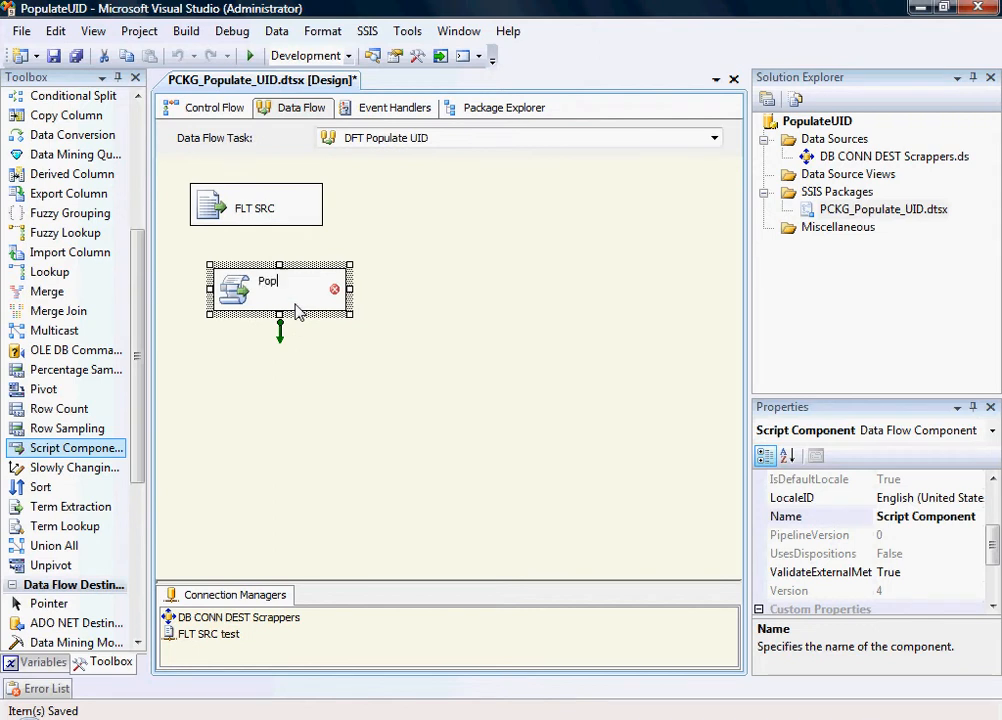
text(Scrit)
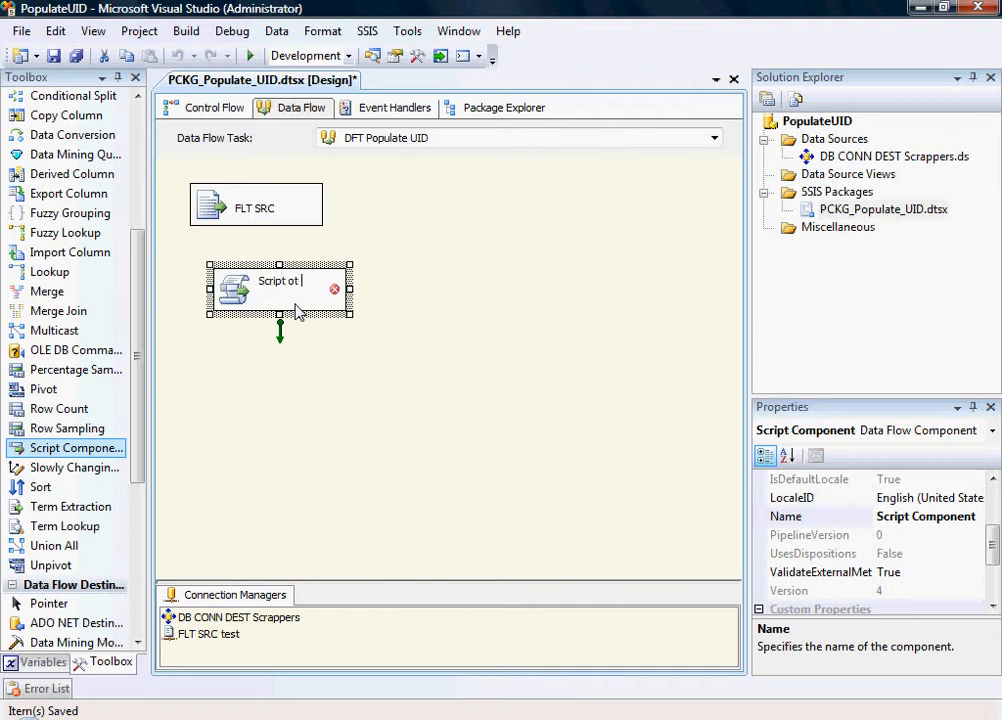
text(Pip)
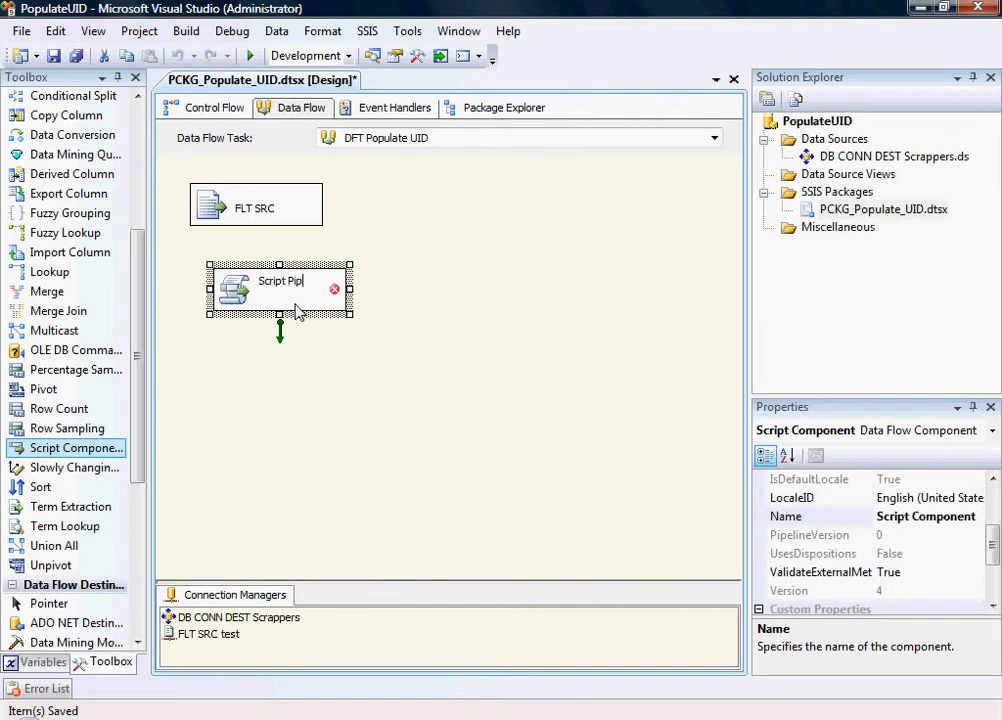
text(Populate UID)
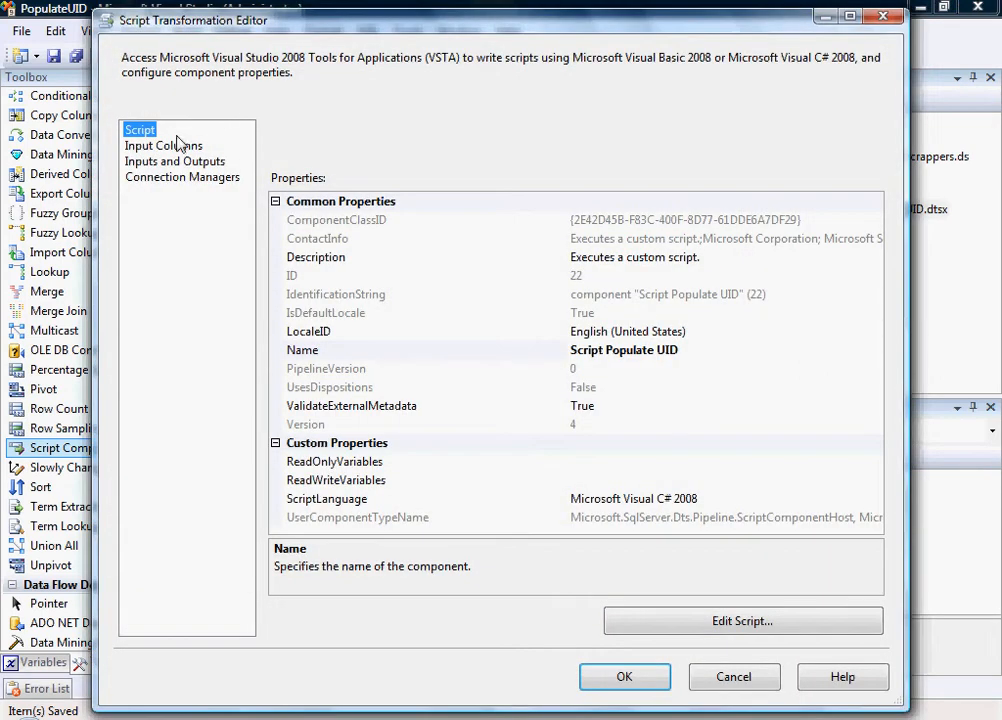
Add a new column ROWUID1 to Output 0 in Inputs and Outputs.
click(162, 144)
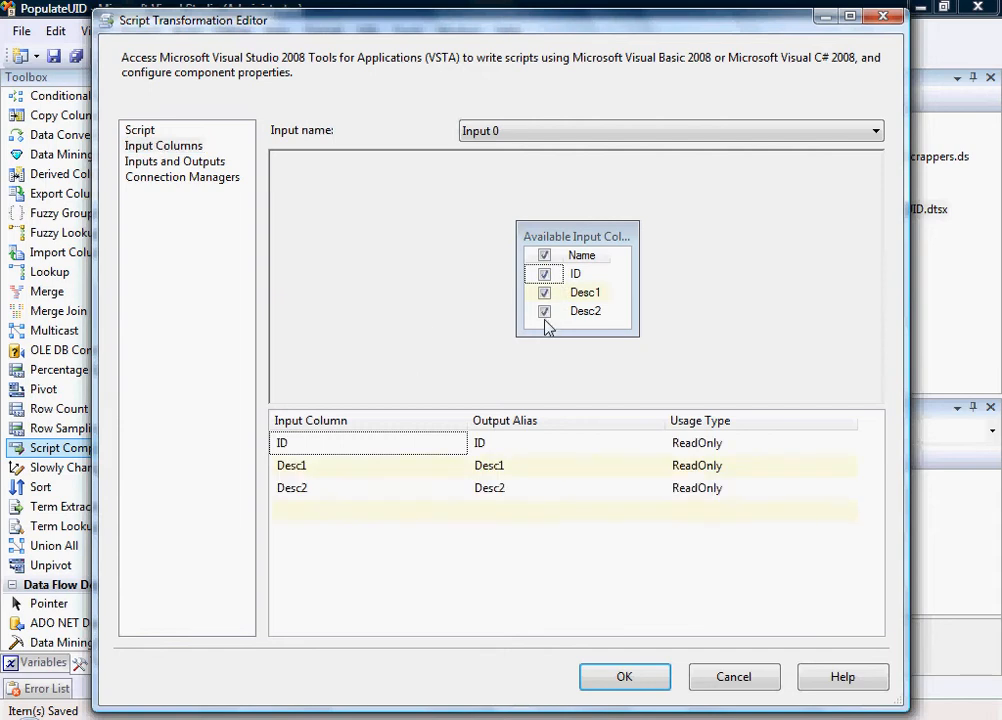
click(174, 160)
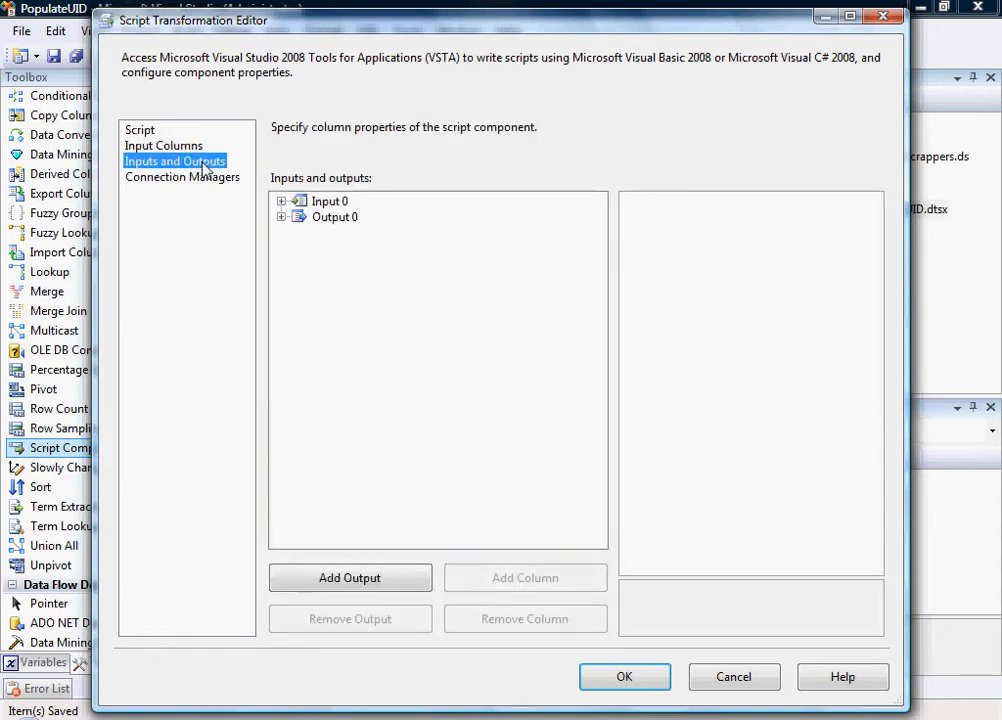
click(280, 200)
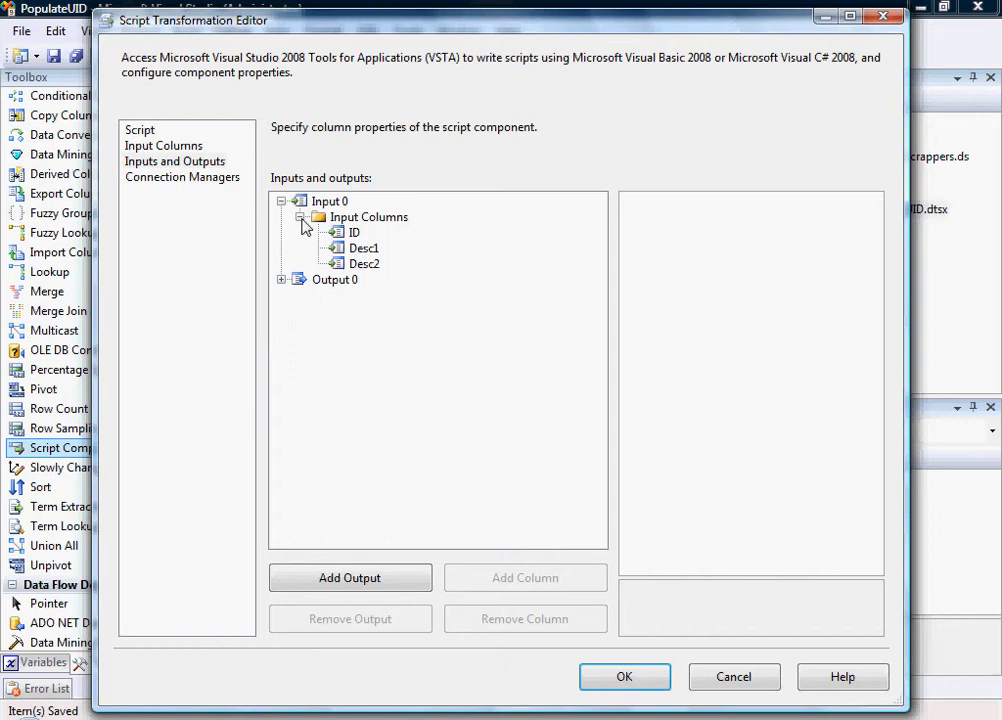
click(284, 280)
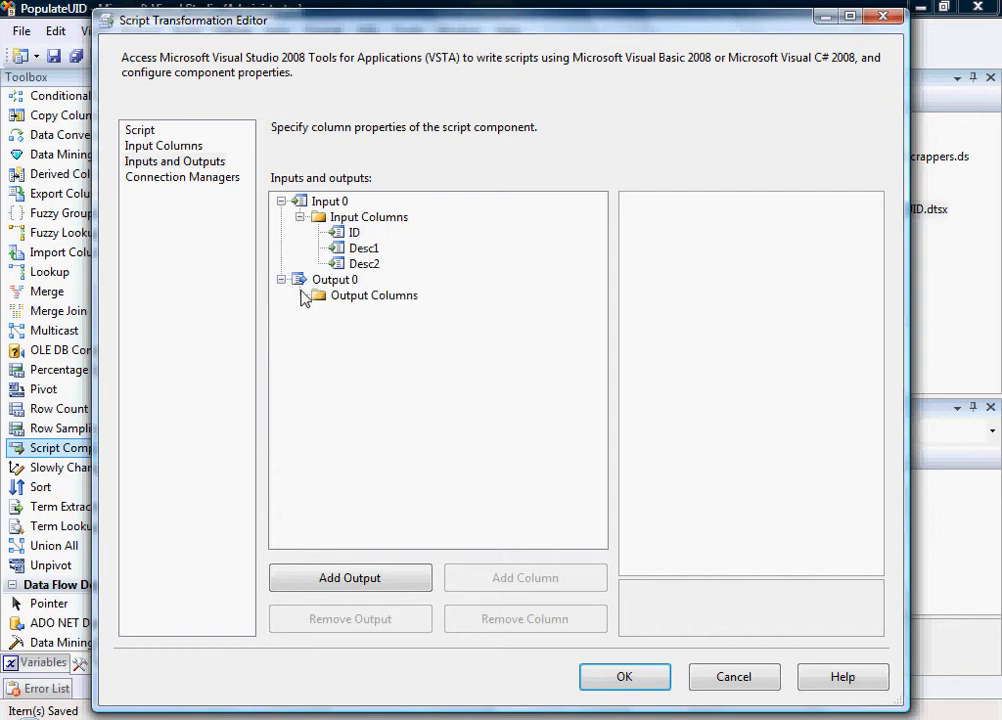
click(372, 296)
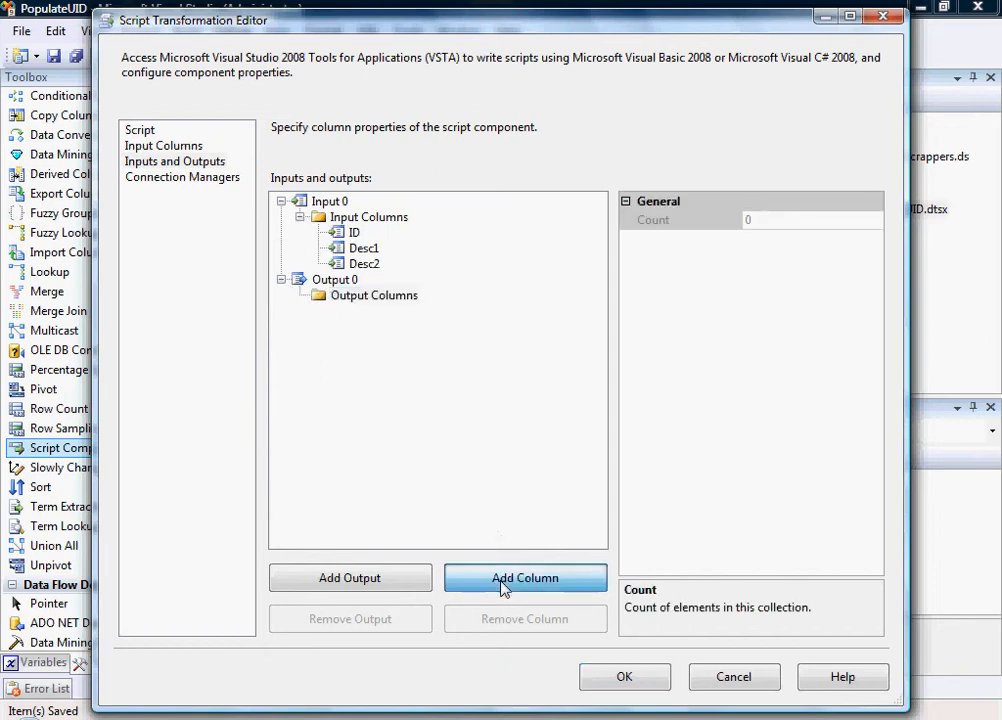
click(524, 578)
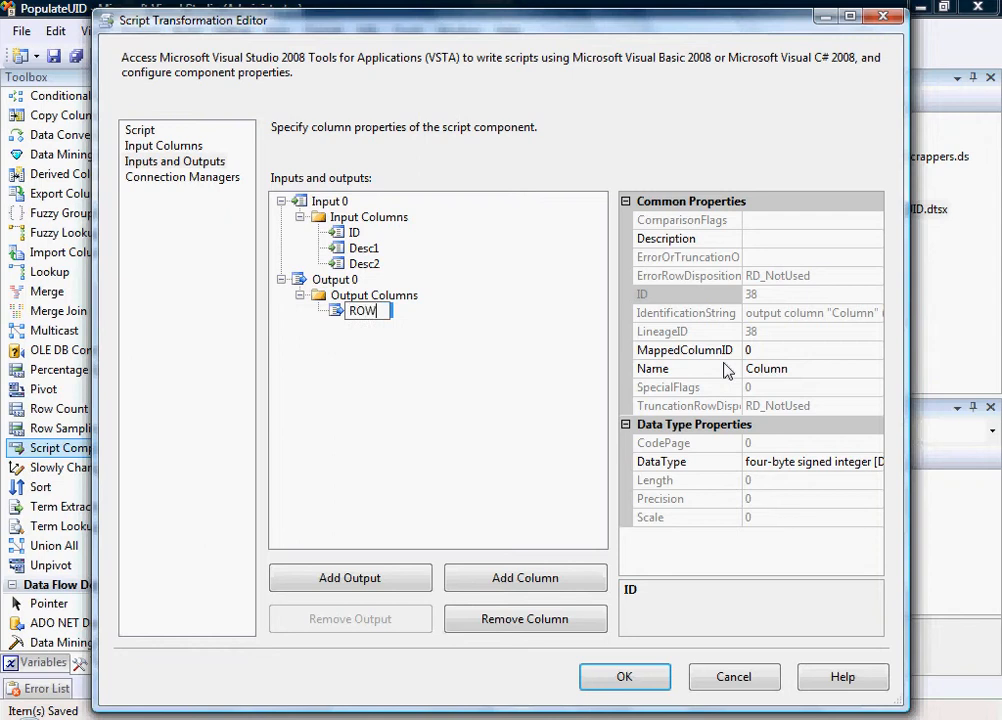
text(UIDS)
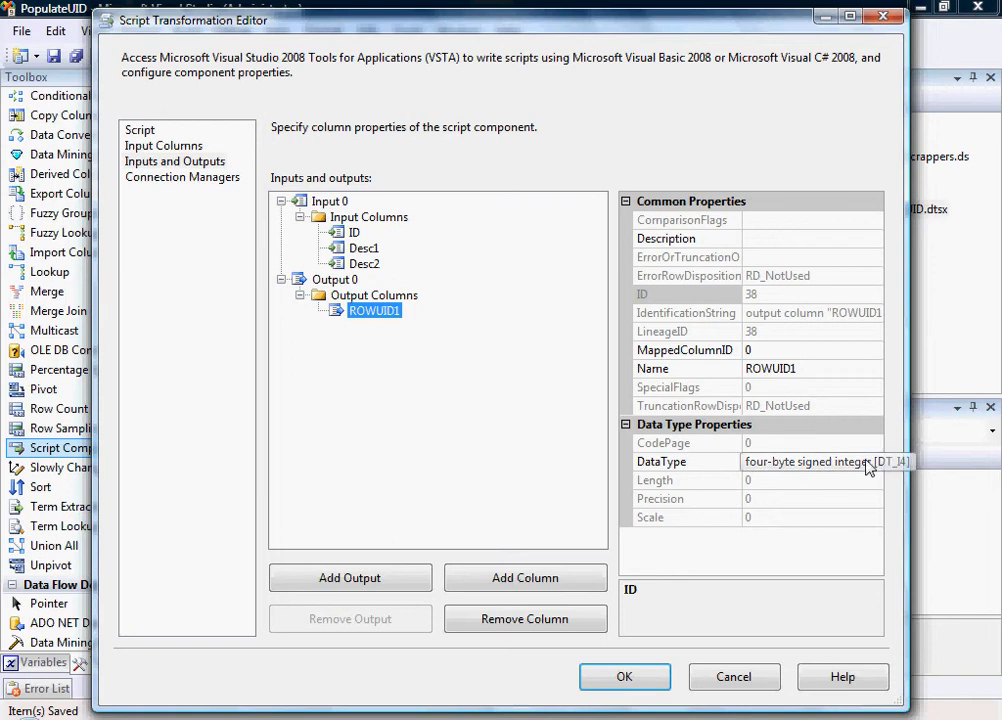
Set ROWUID1's data type to unique identifier [DT_GUID] and return to the Script page.
click(876, 460)
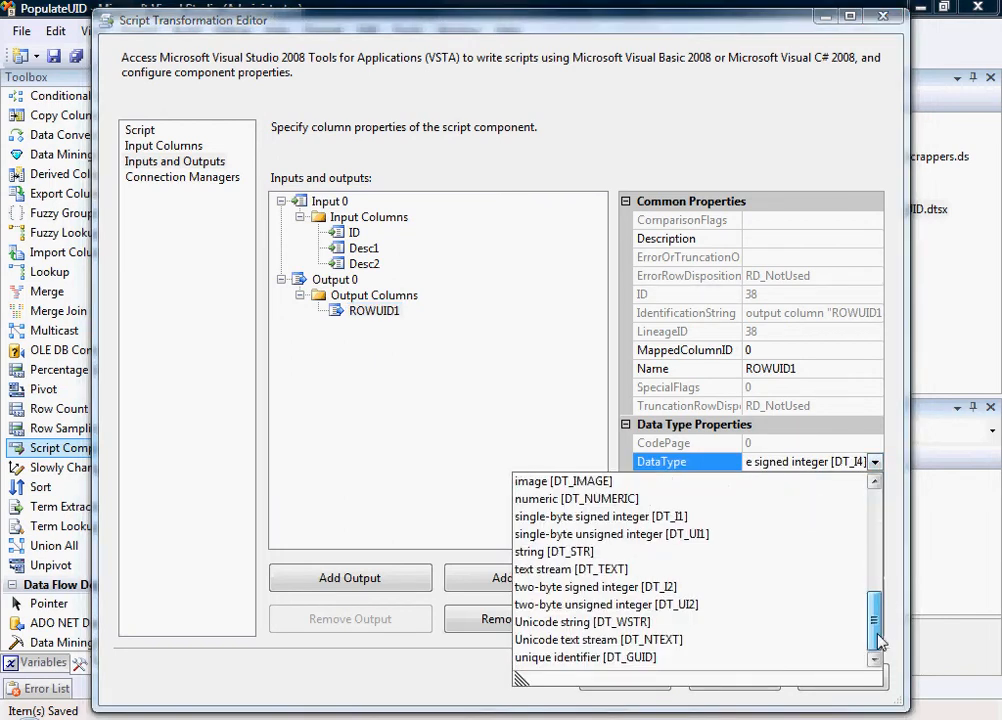
click(586, 656)
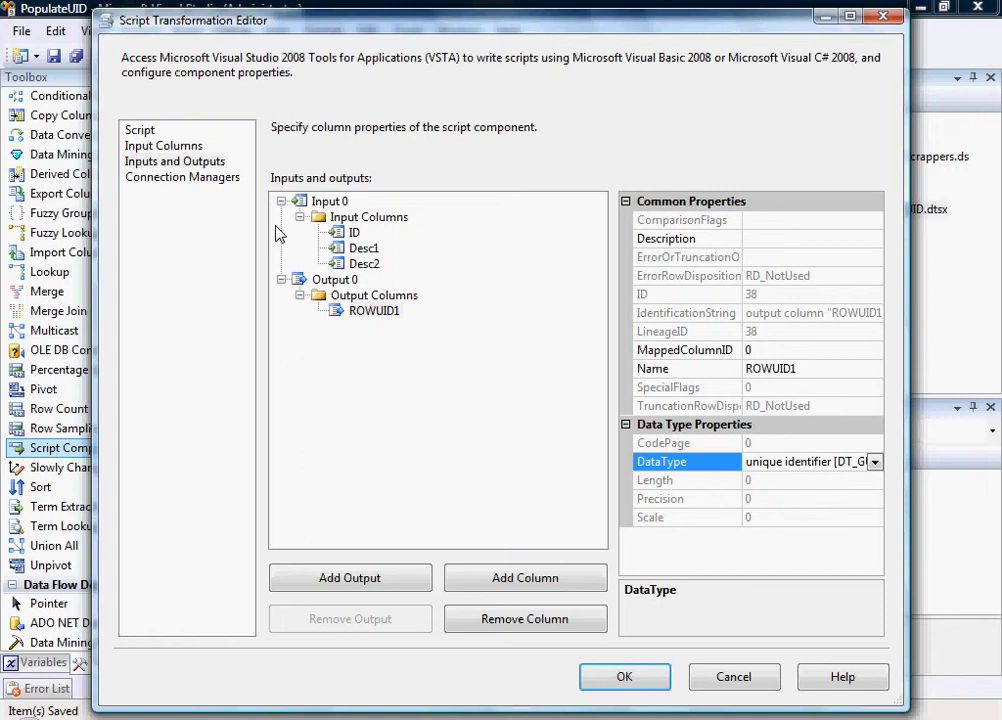
mouse_move(164, 156)
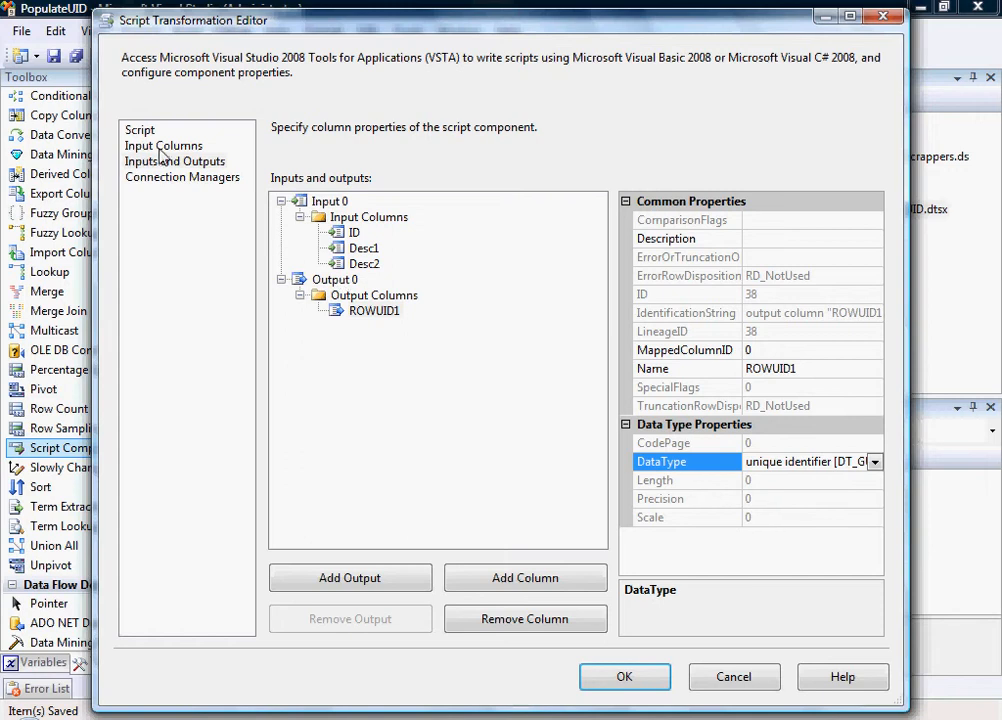
click(140, 130)
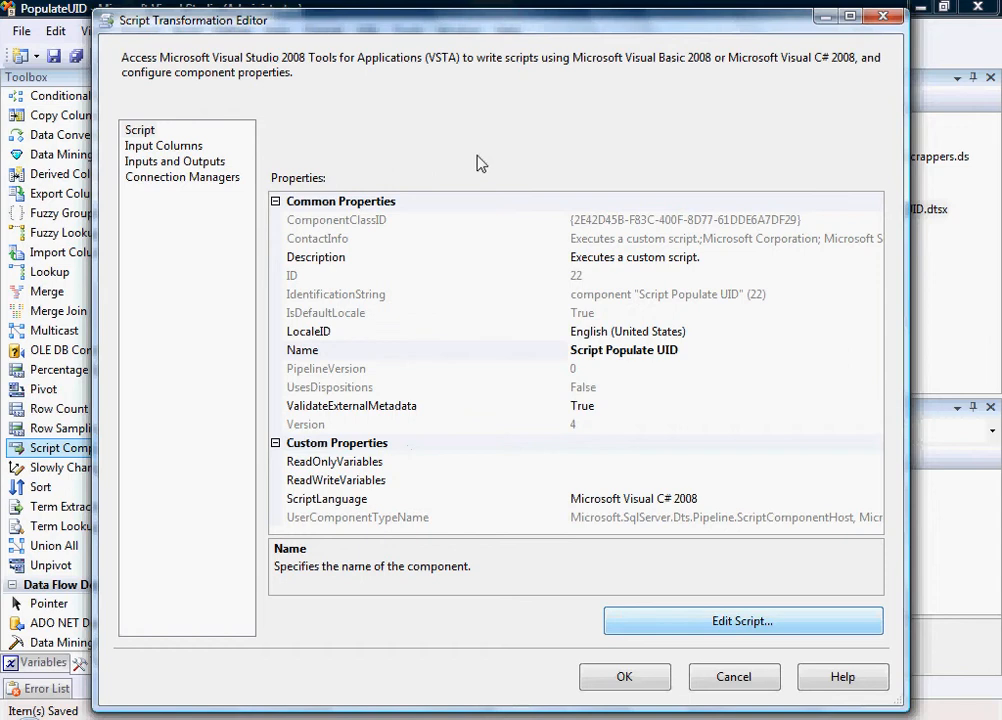
In Input0_ProcessInputRow add Row.ROWUID1 = System.Guid.NewGuid(); and close the code editor.
click(742, 620)
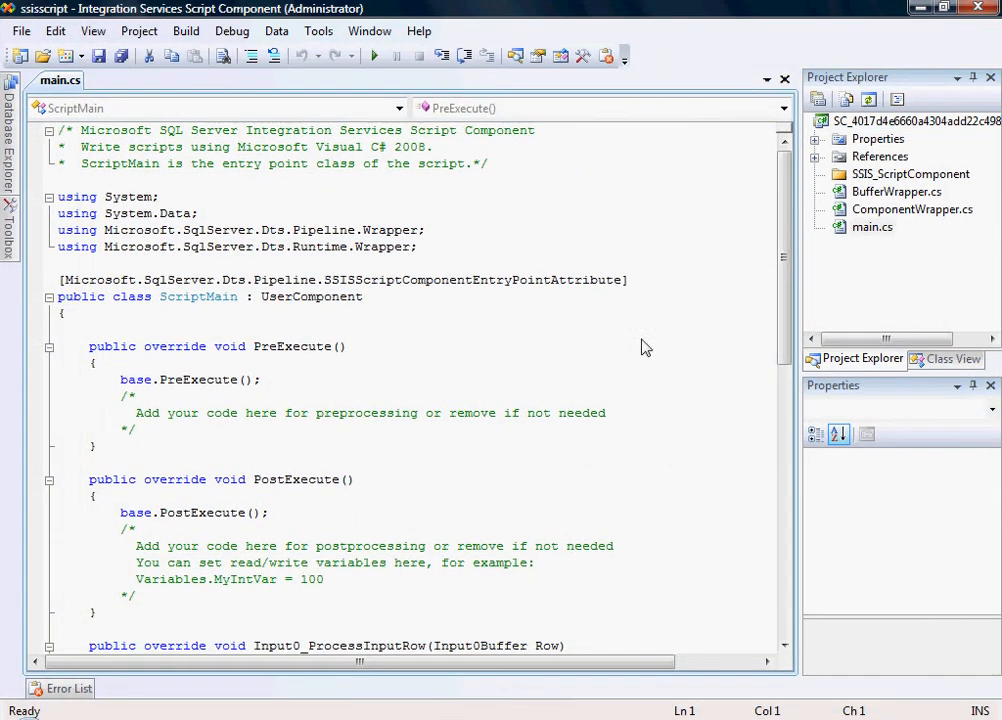
scroll(down, 3)
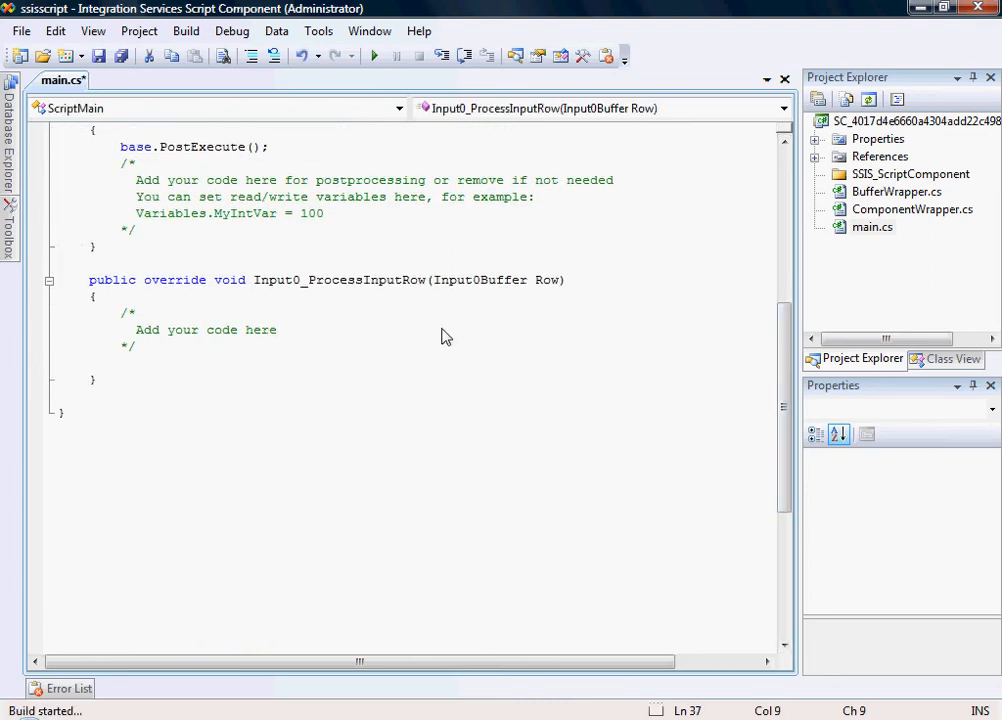
click(120, 364)
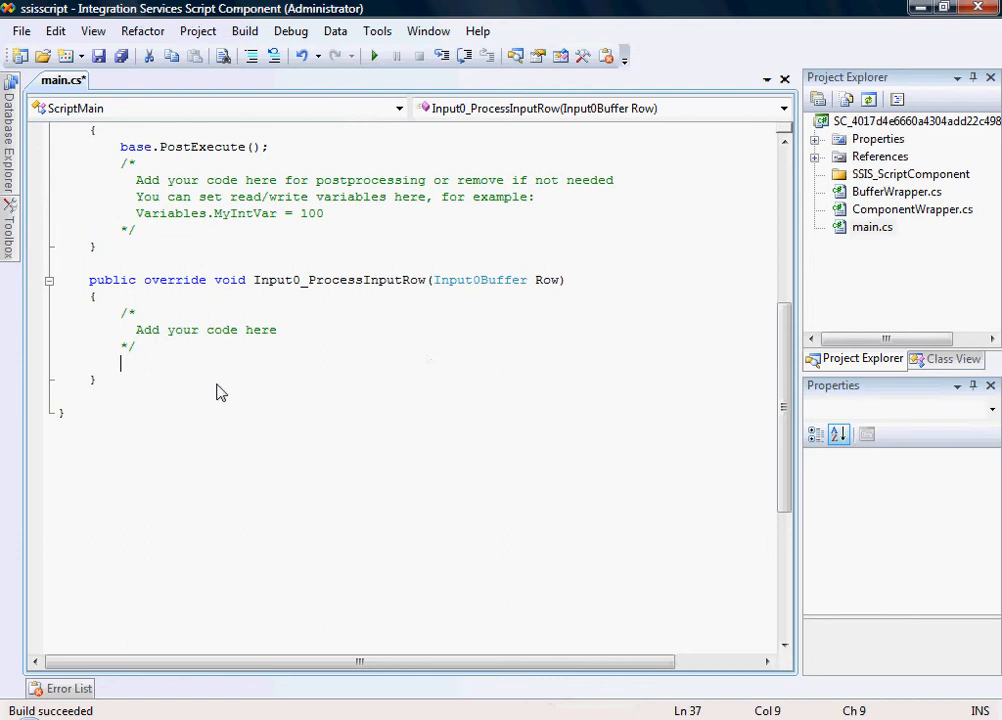
text(Row.)
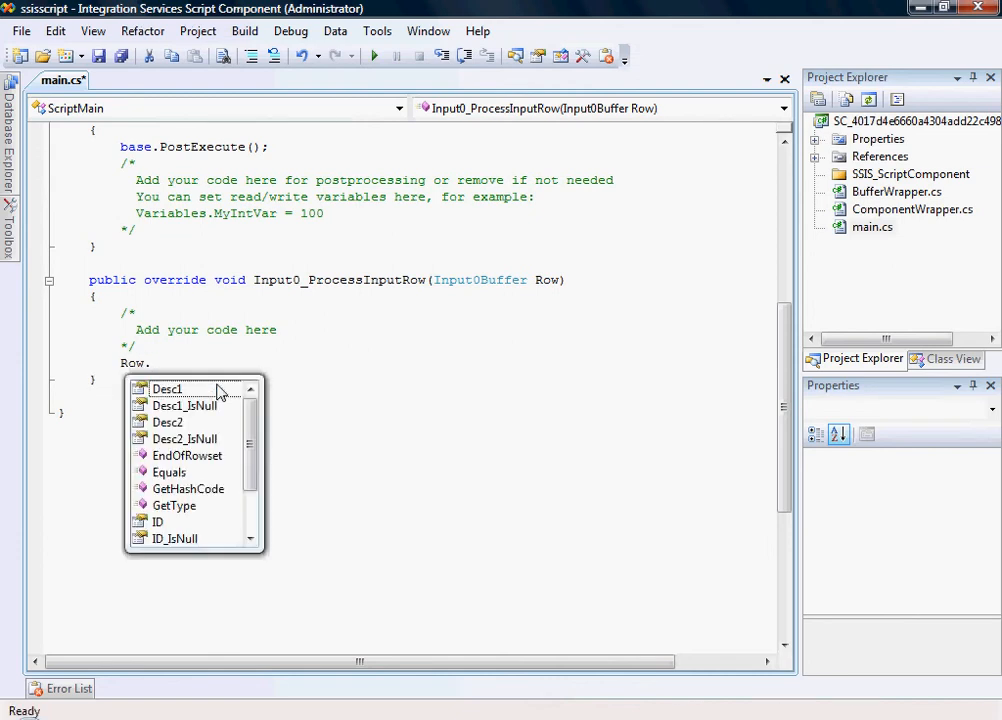
scroll(down, 3)
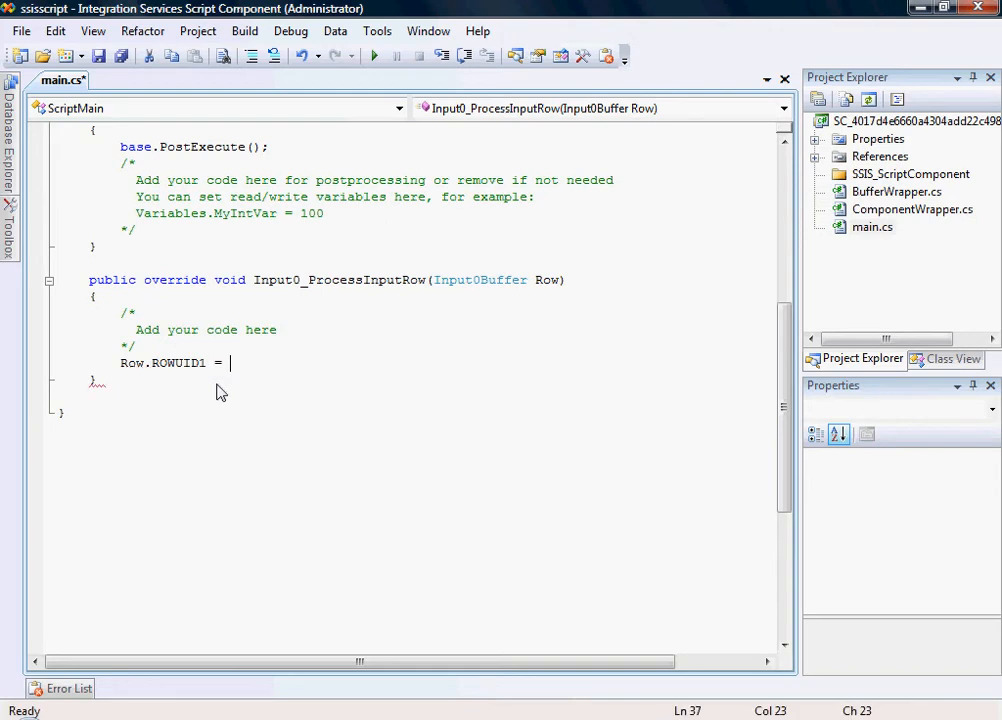
text(System.)
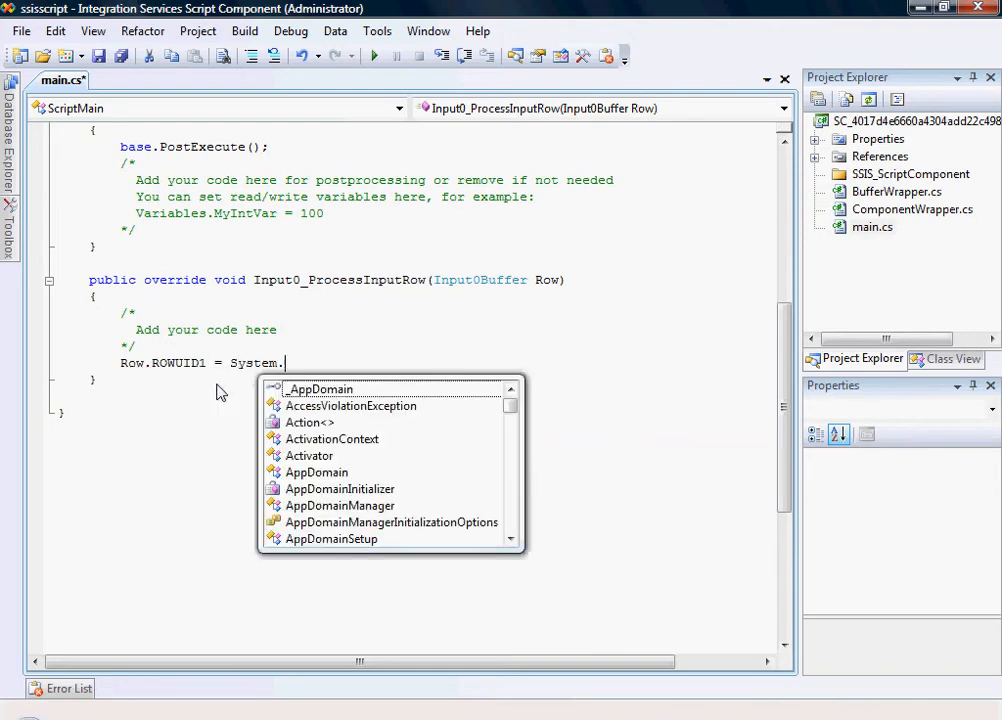
text(Guid)
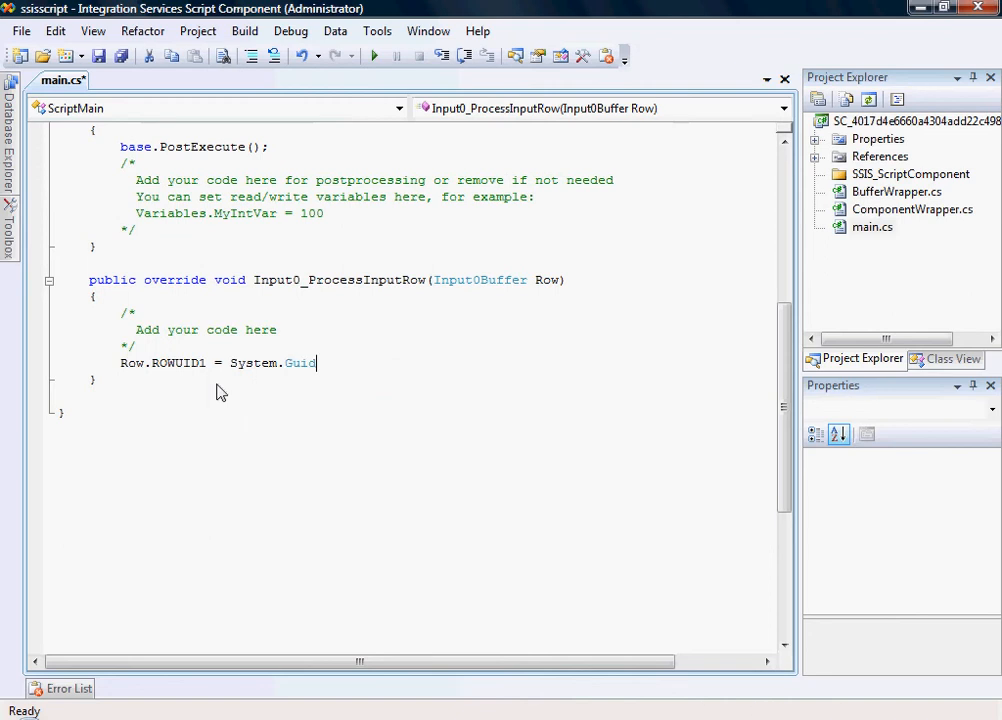
text(.NewGuid()
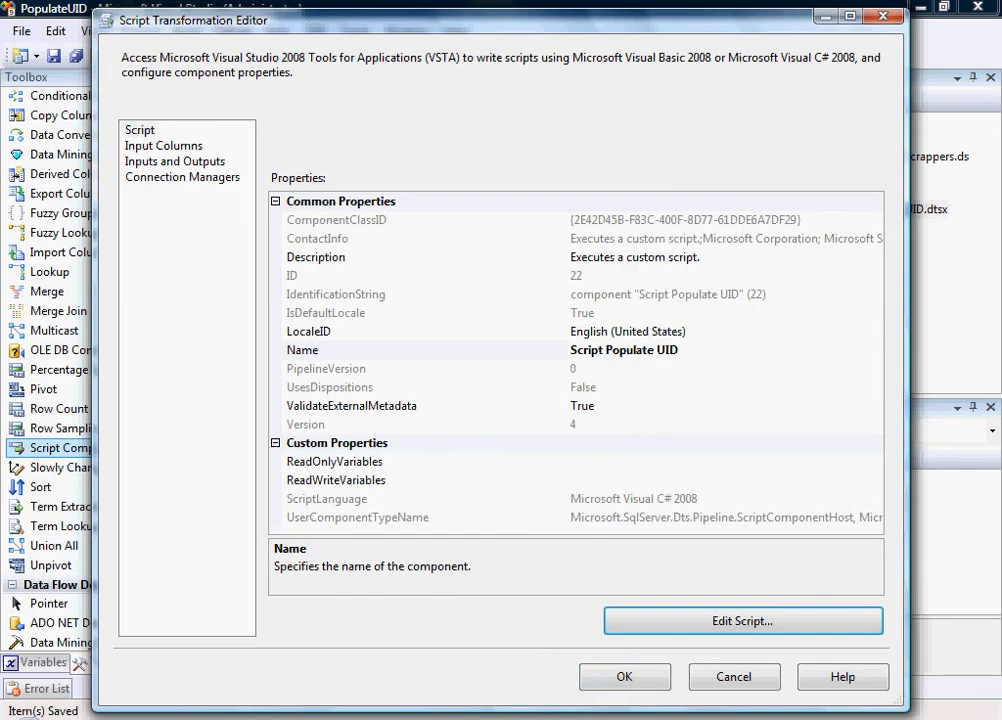
Close the script editor and drop an OLE DB Destination below Script Populate UID, connected to its output.
click(624, 676)
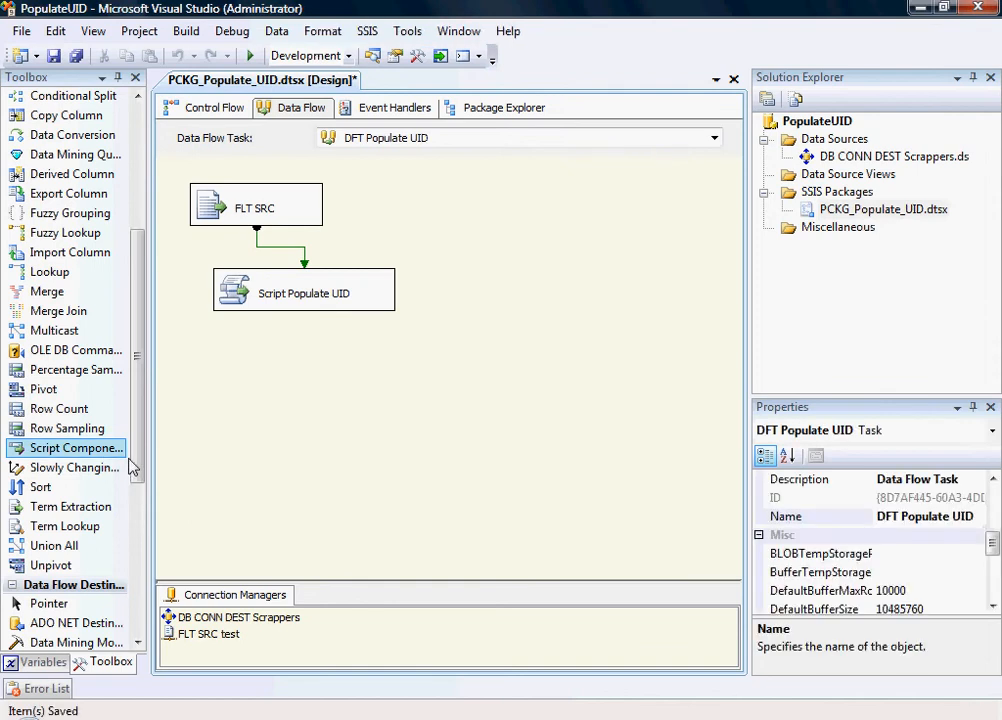
scroll(down, 3)
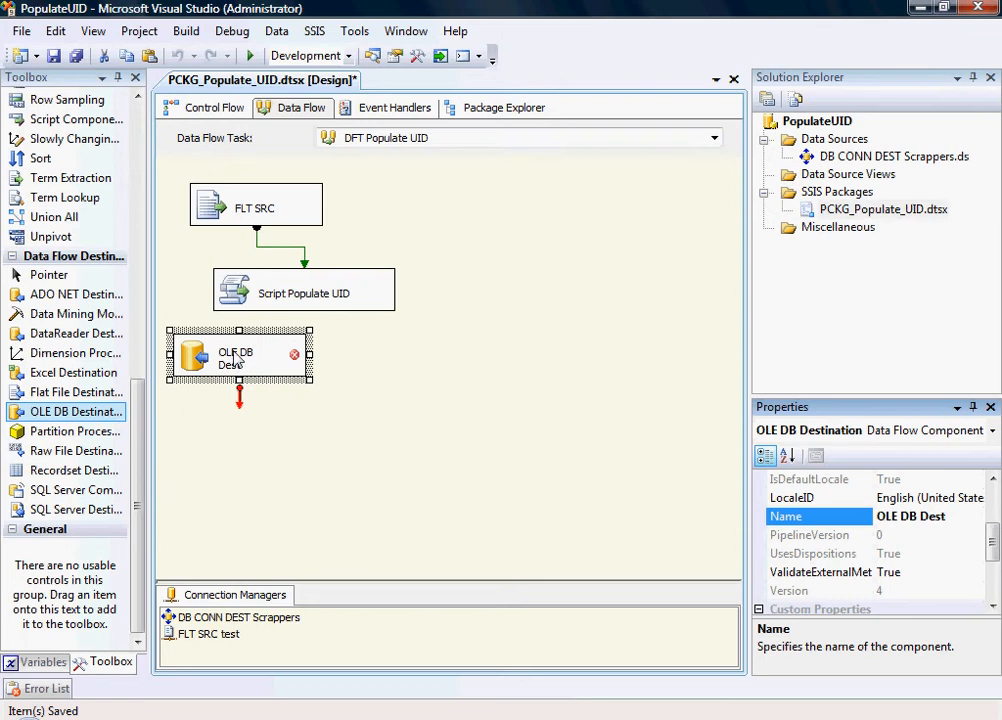
drag(238, 356, 316, 368)
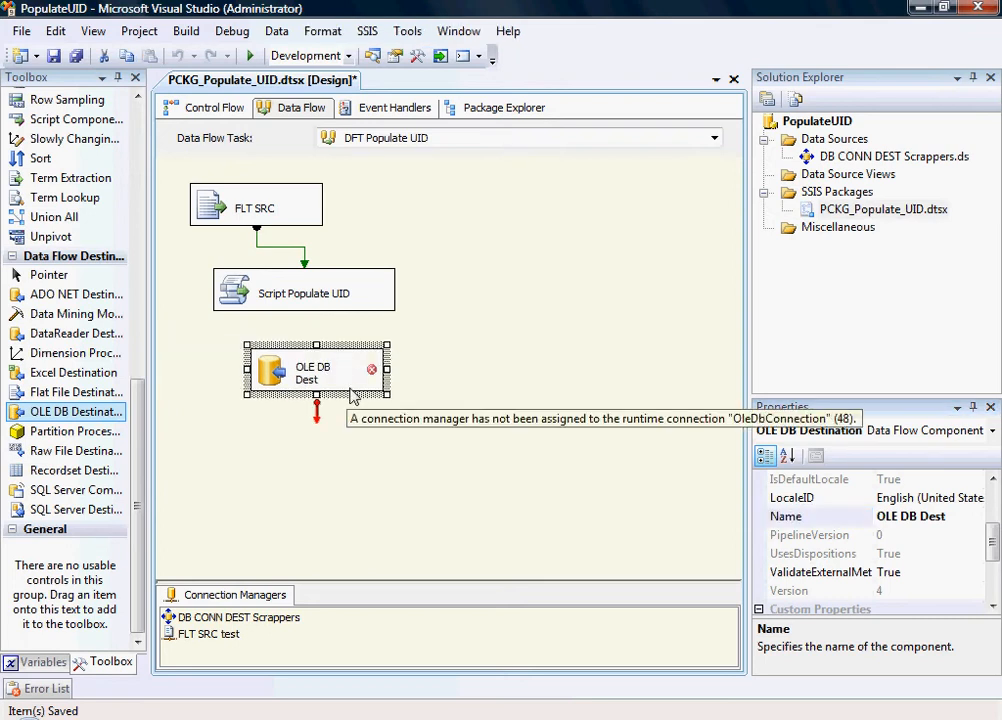
double_click(316, 372)
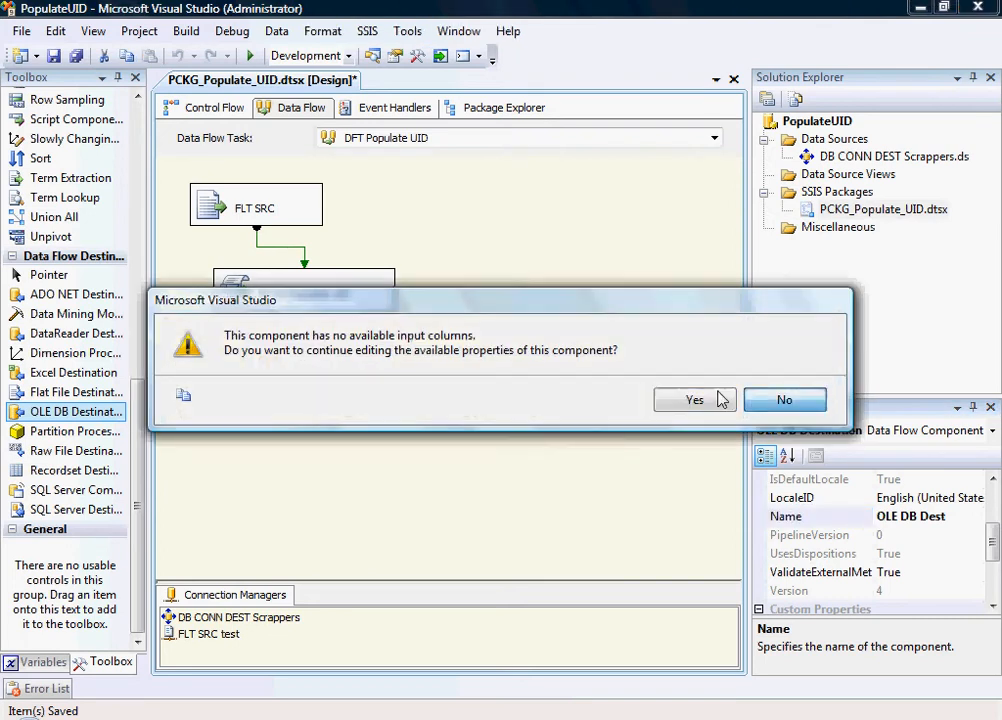
click(784, 400)
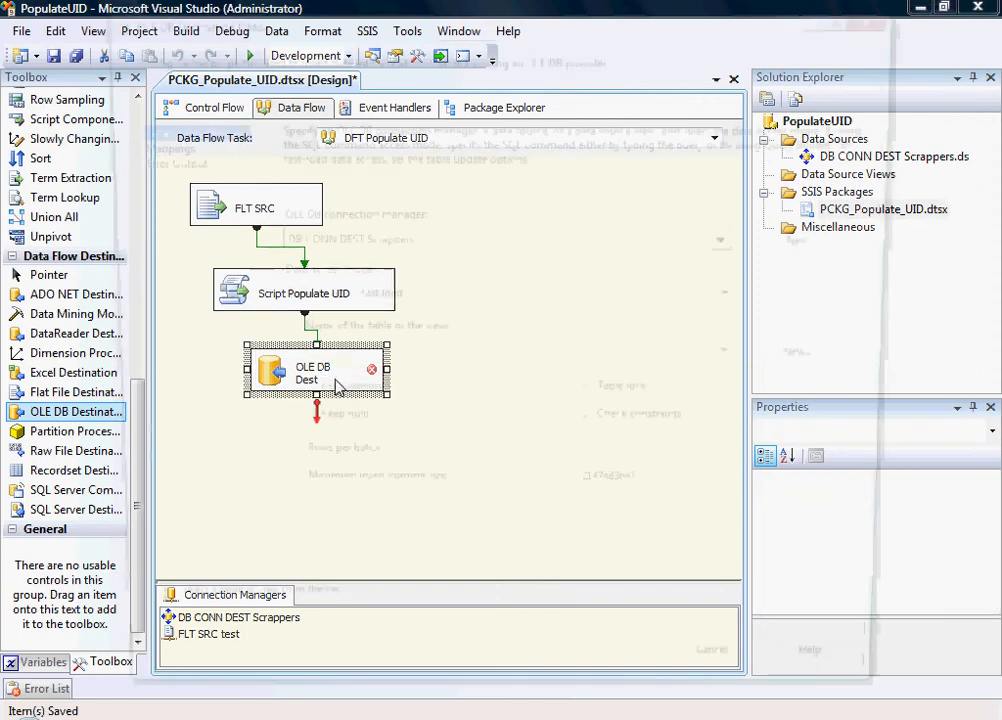
Point OLE DB Dest at [dbo].[PopulateUID] and map ROWUID1, ID, Desc1, Desc2 to ROWUIDS, ID, Text1, Text2.
double_click(312, 372)
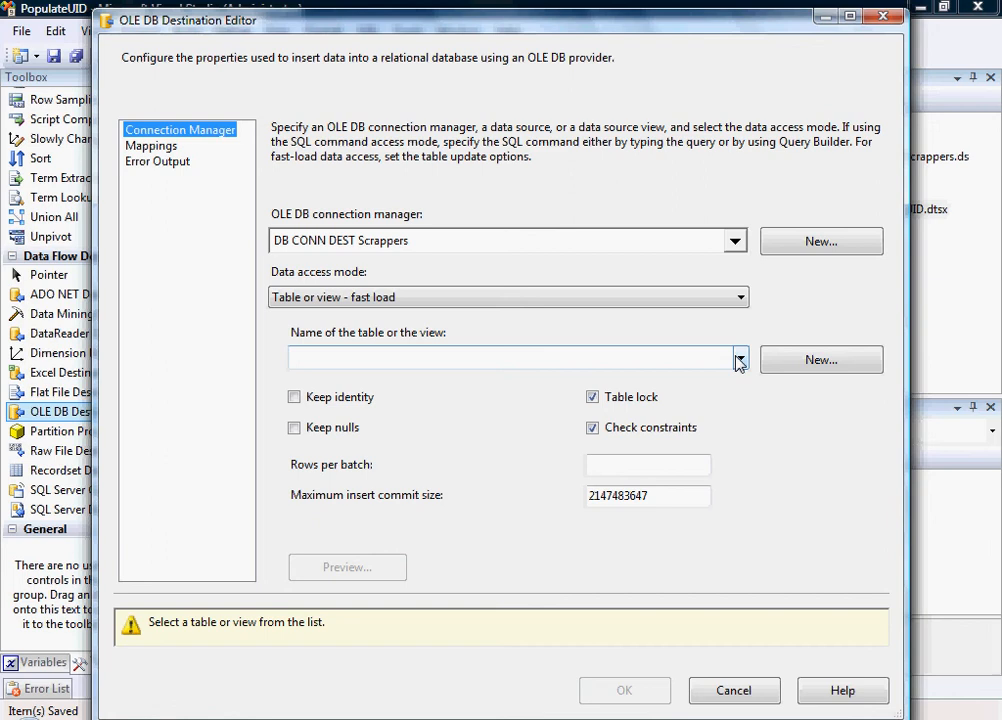
click(738, 358)
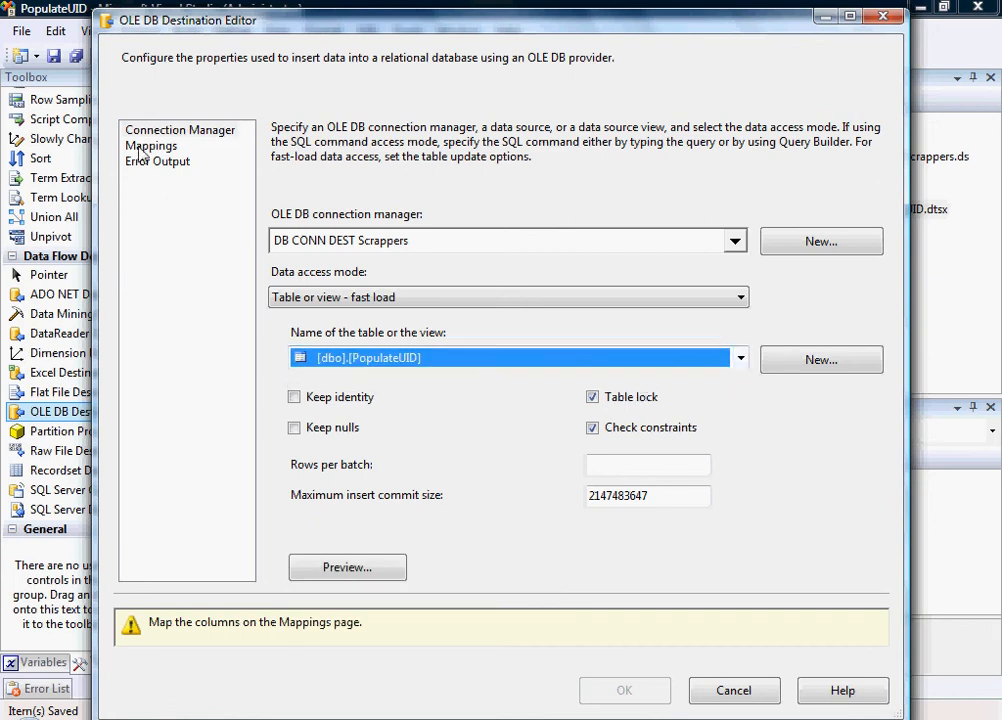
click(152, 146)
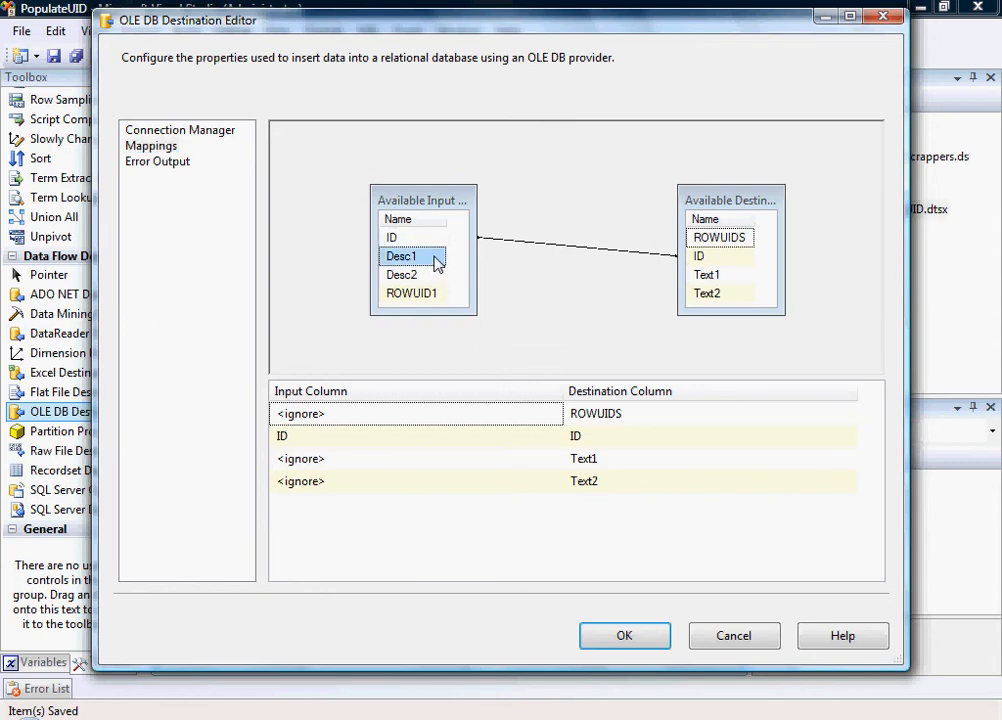
mouse_move(714, 288)
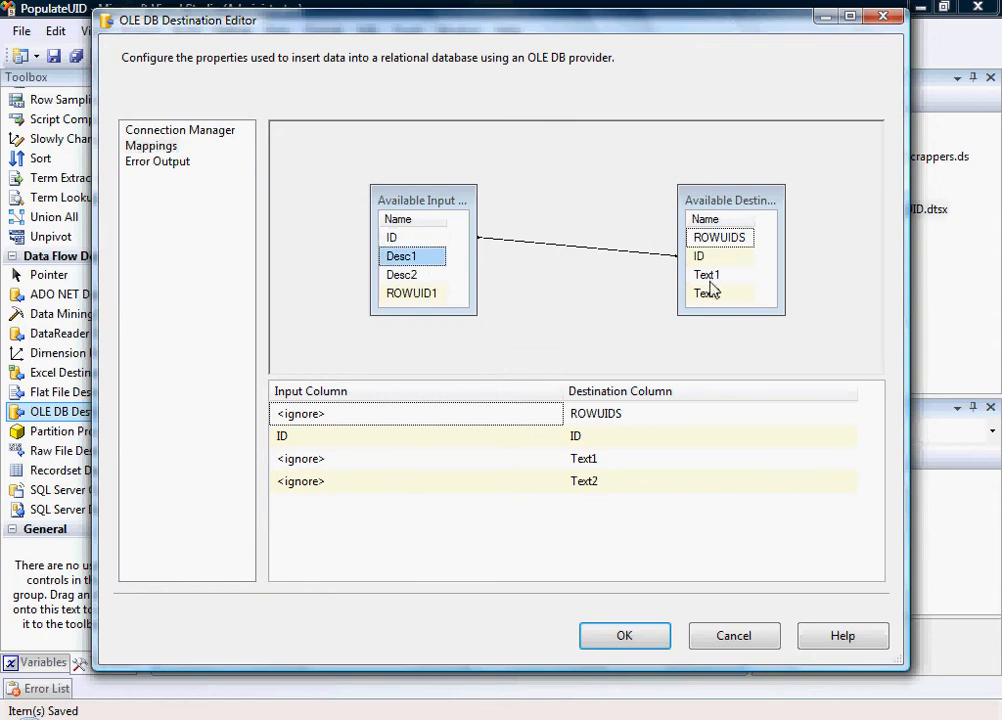
drag(412, 256, 706, 274)
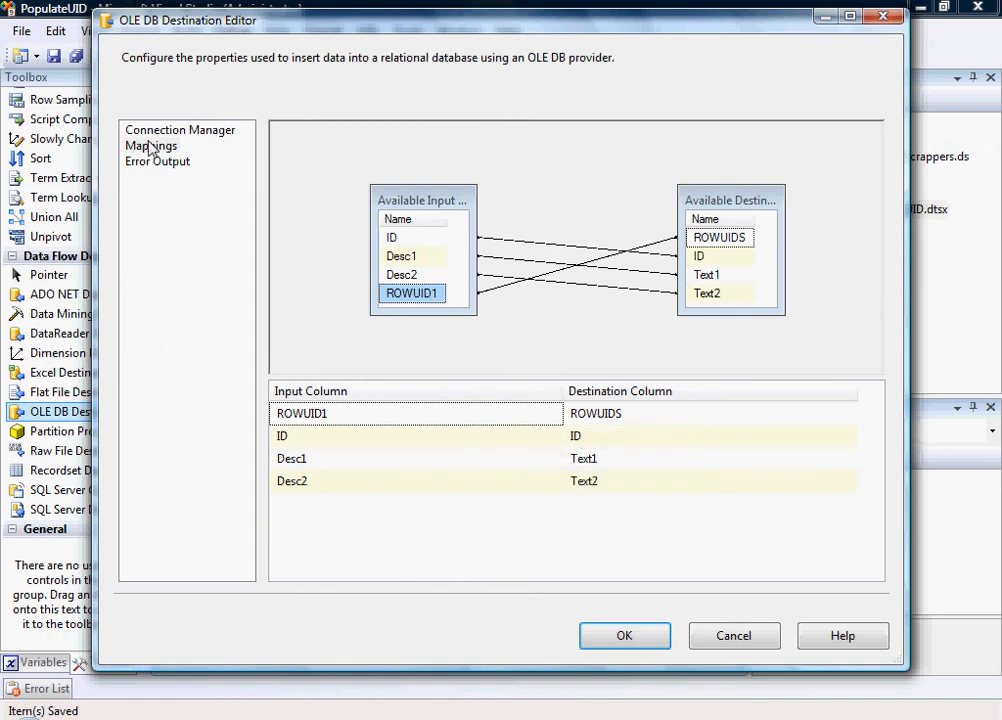
mouse_move(624, 636)
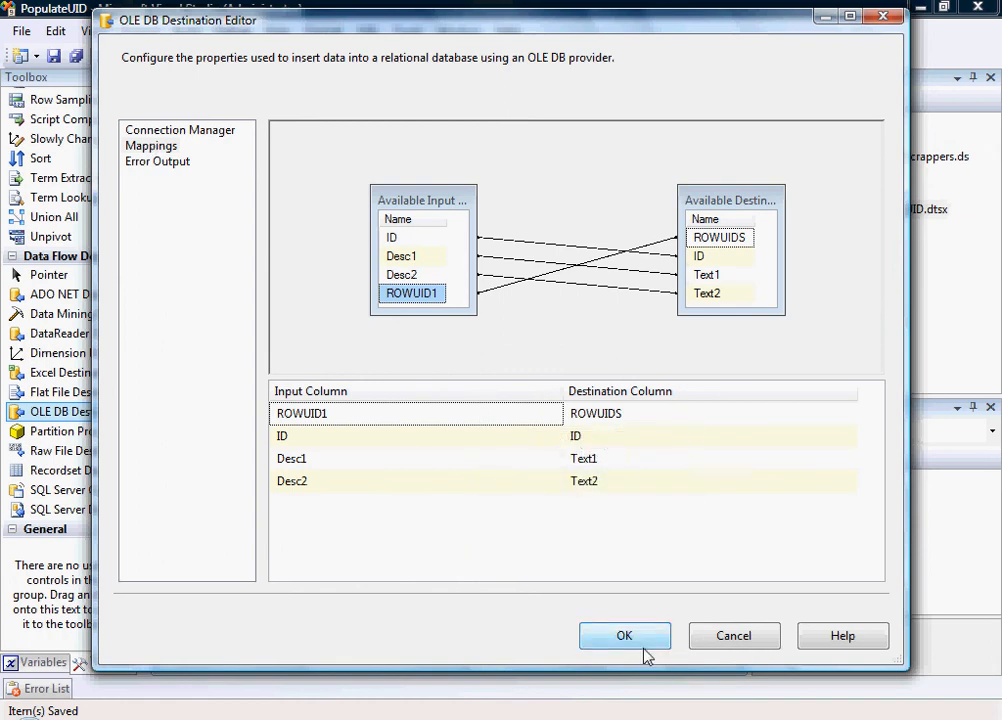
click(624, 636)
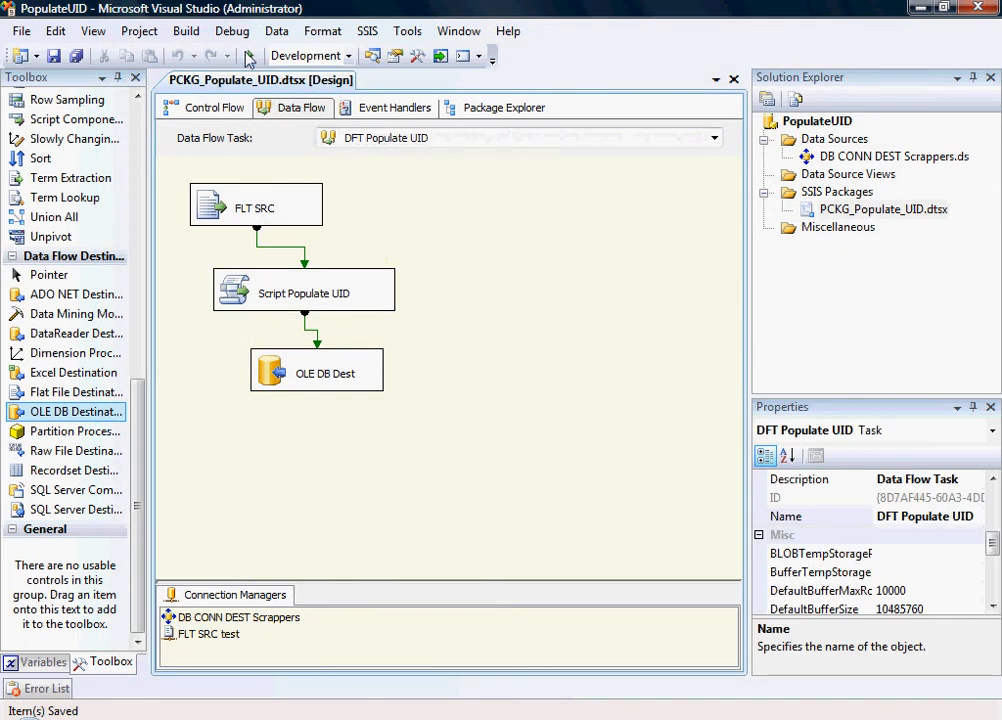
mouse_move(516, 644)
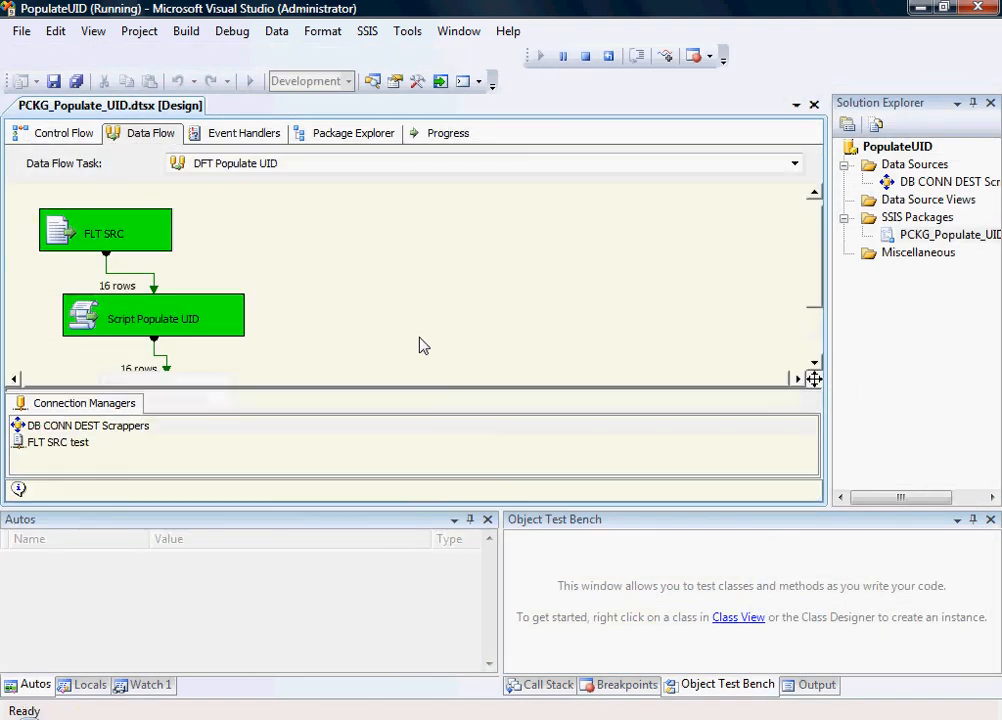
Run the package and confirm in the Progress log that 16 rows were written.
scroll(down, 3)
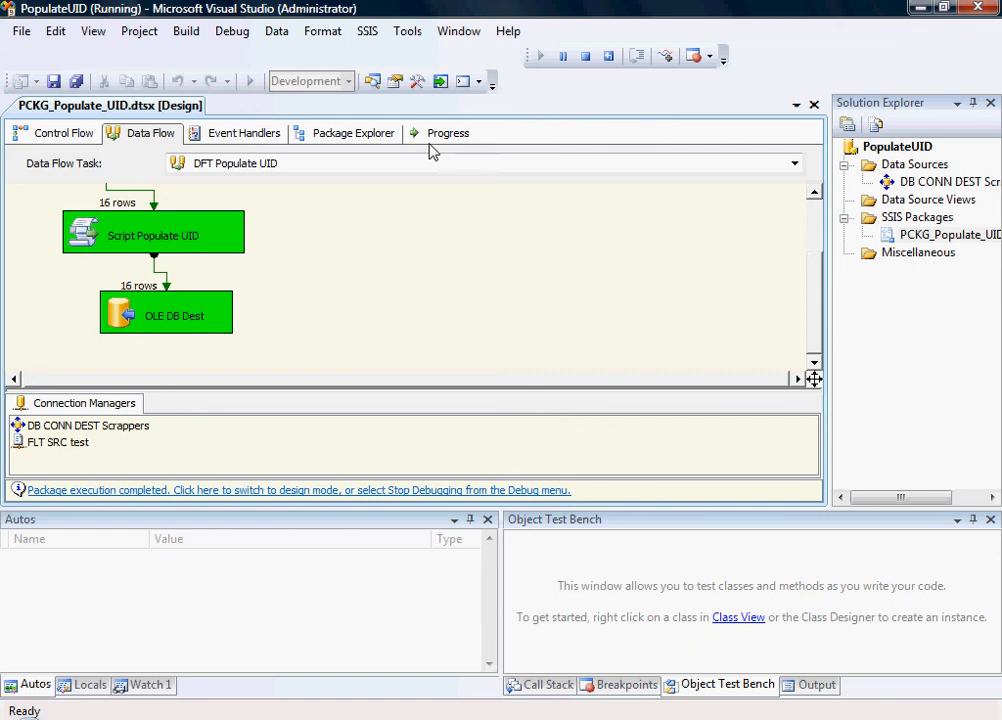
click(448, 132)
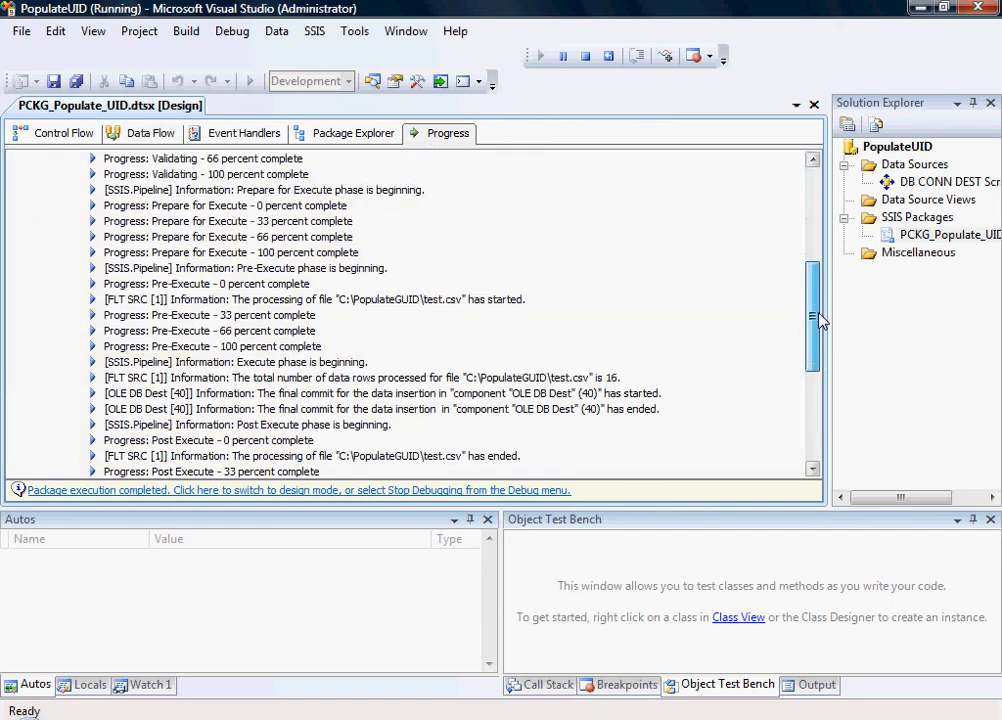
scroll(up, 3)
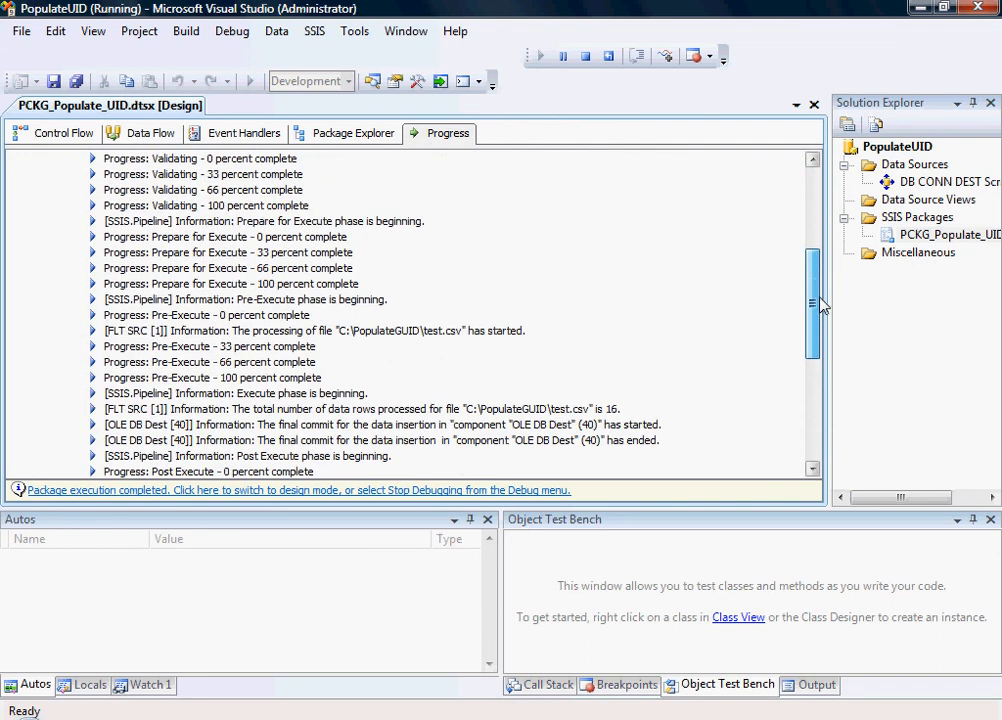
scroll(down, 3)
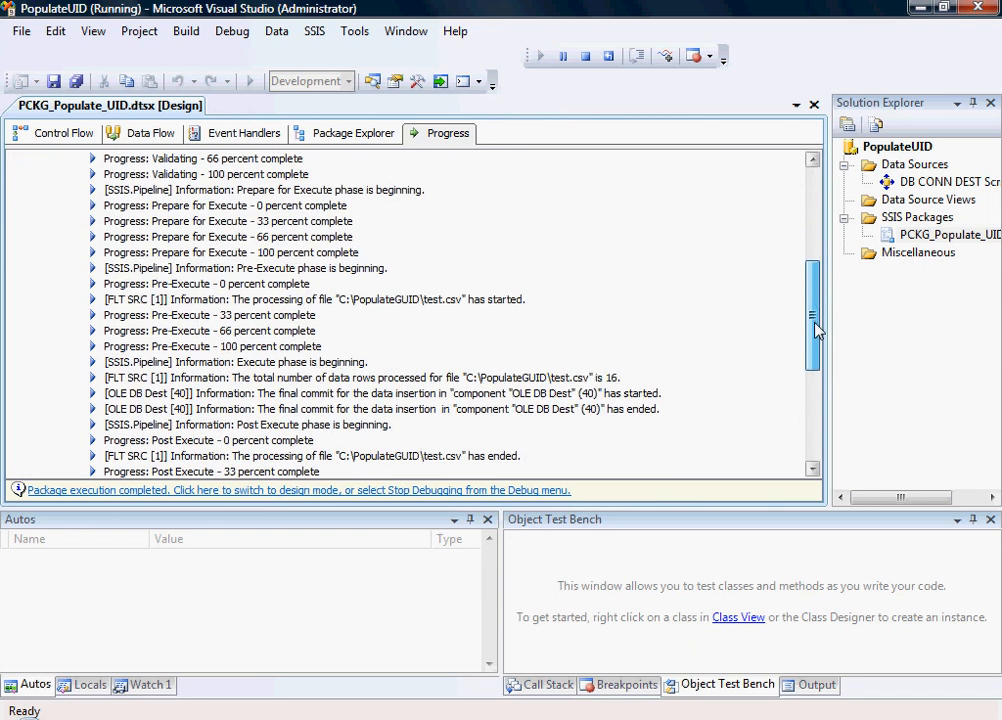
scroll(down, 3)
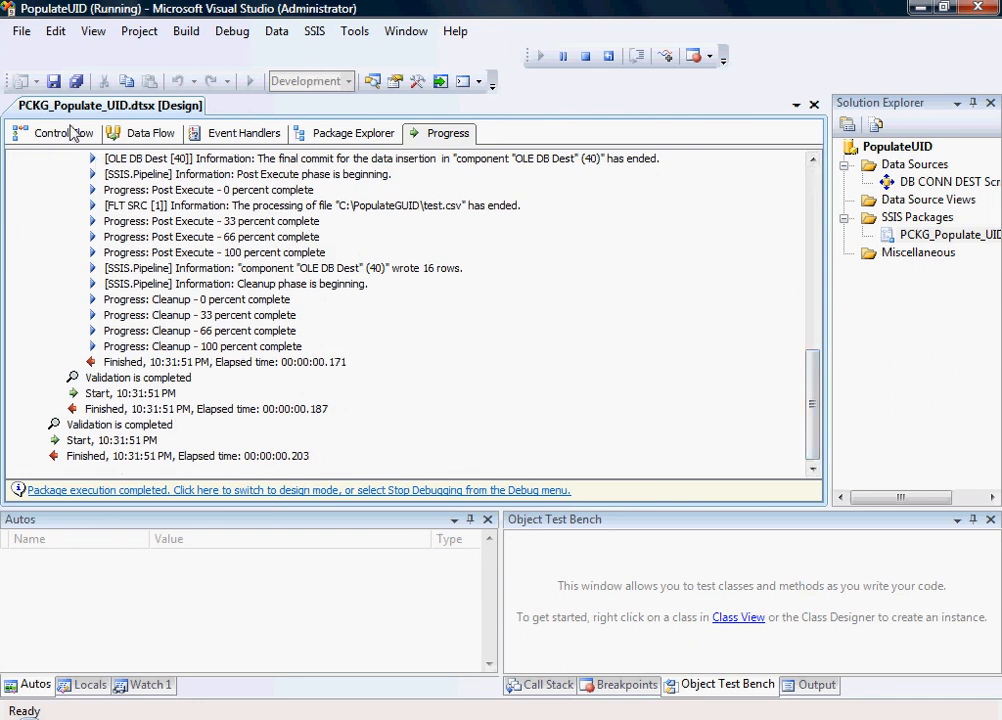
click(150, 132)
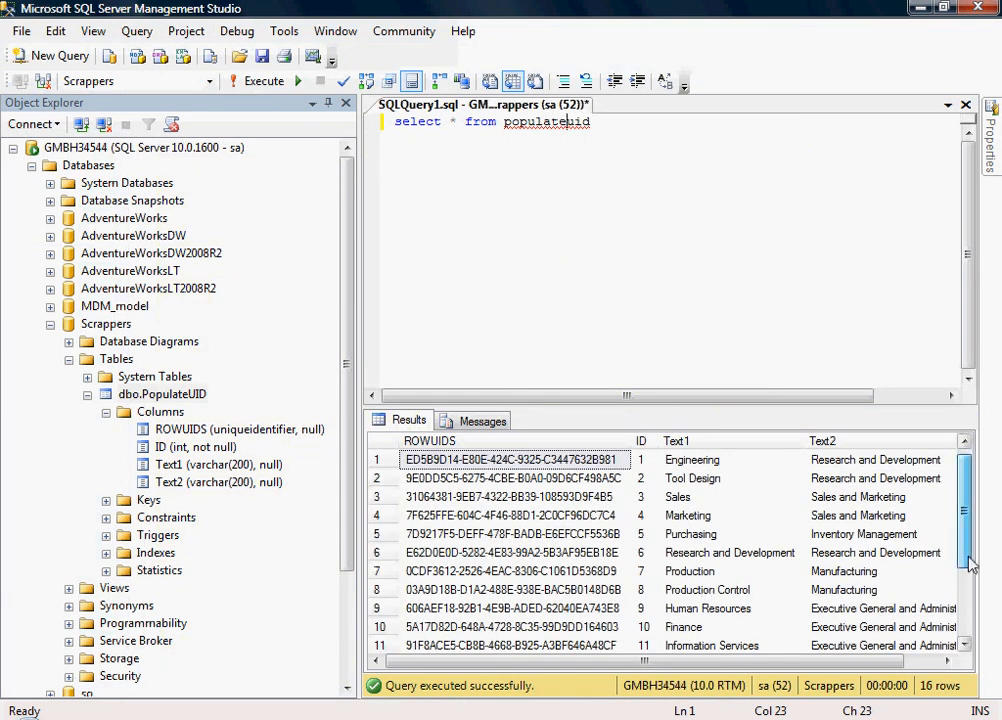
Scroll the PopulateUID results to confirm all 16 rows carry generated ROWUIDS GUIDs.
scroll(down, 3)
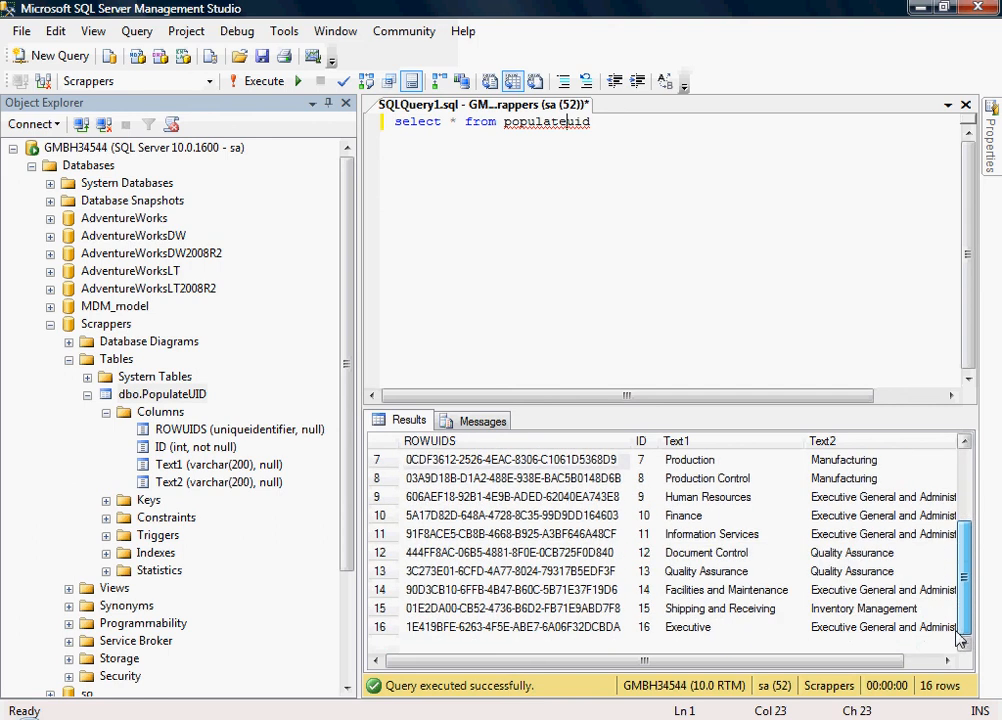
scroll(up, 3)
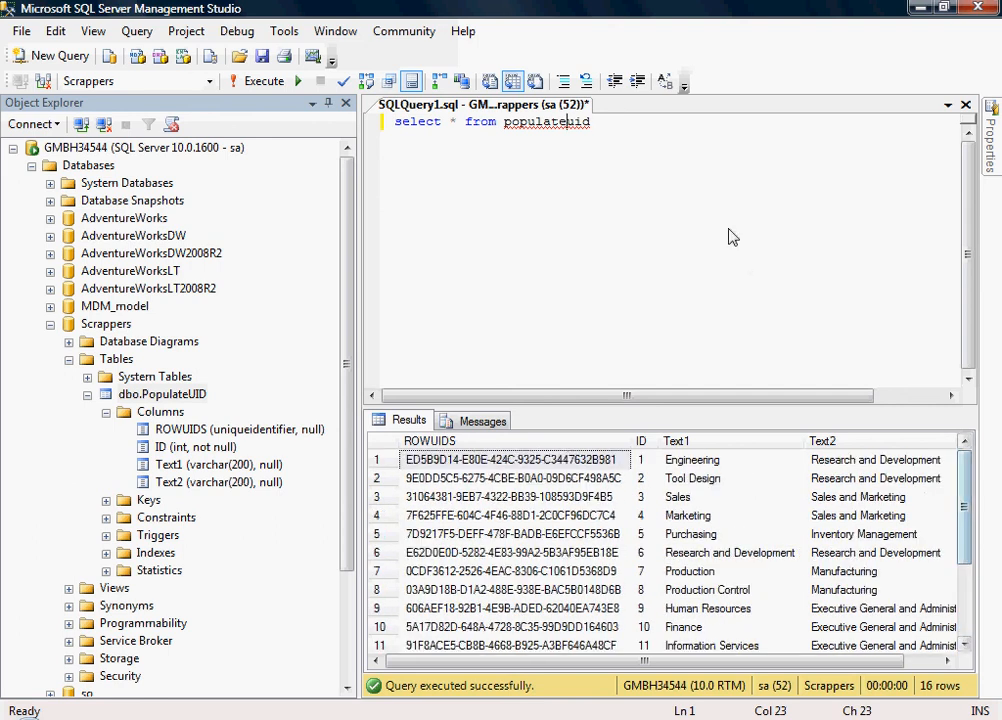